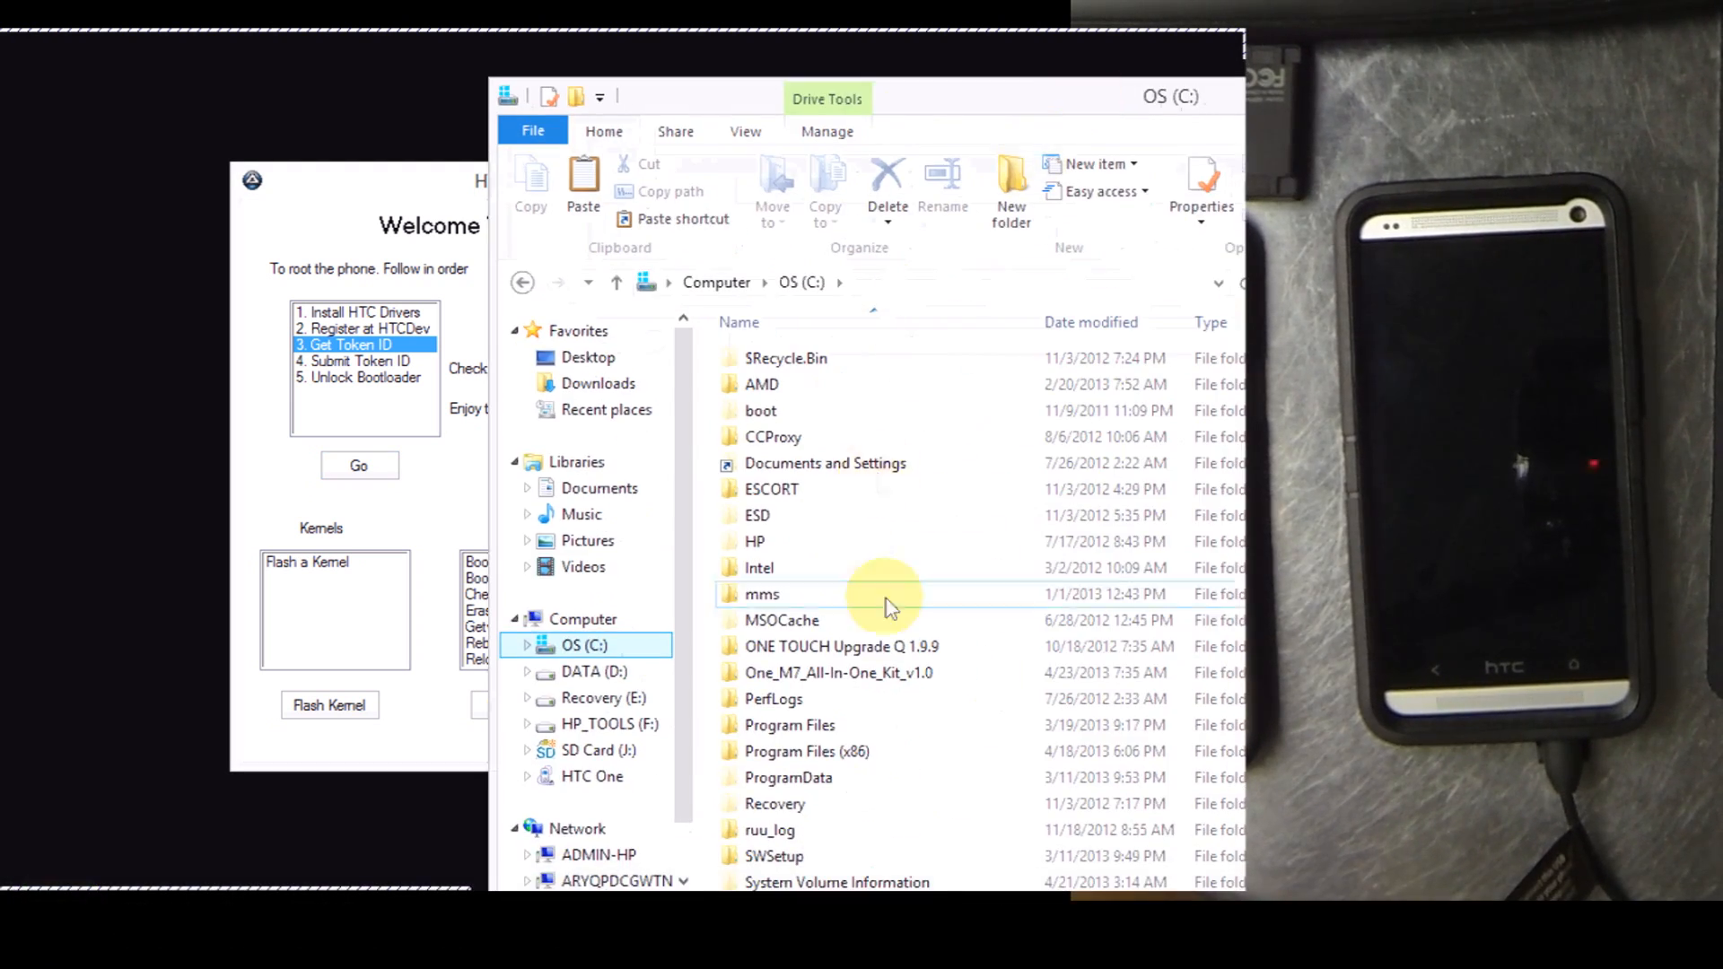
Open the One_M7_All-In-One_Kit_v1.0 folder on C: and launch One AT&T.exe
{"action": "double_click", "coordinate": [838, 672]}
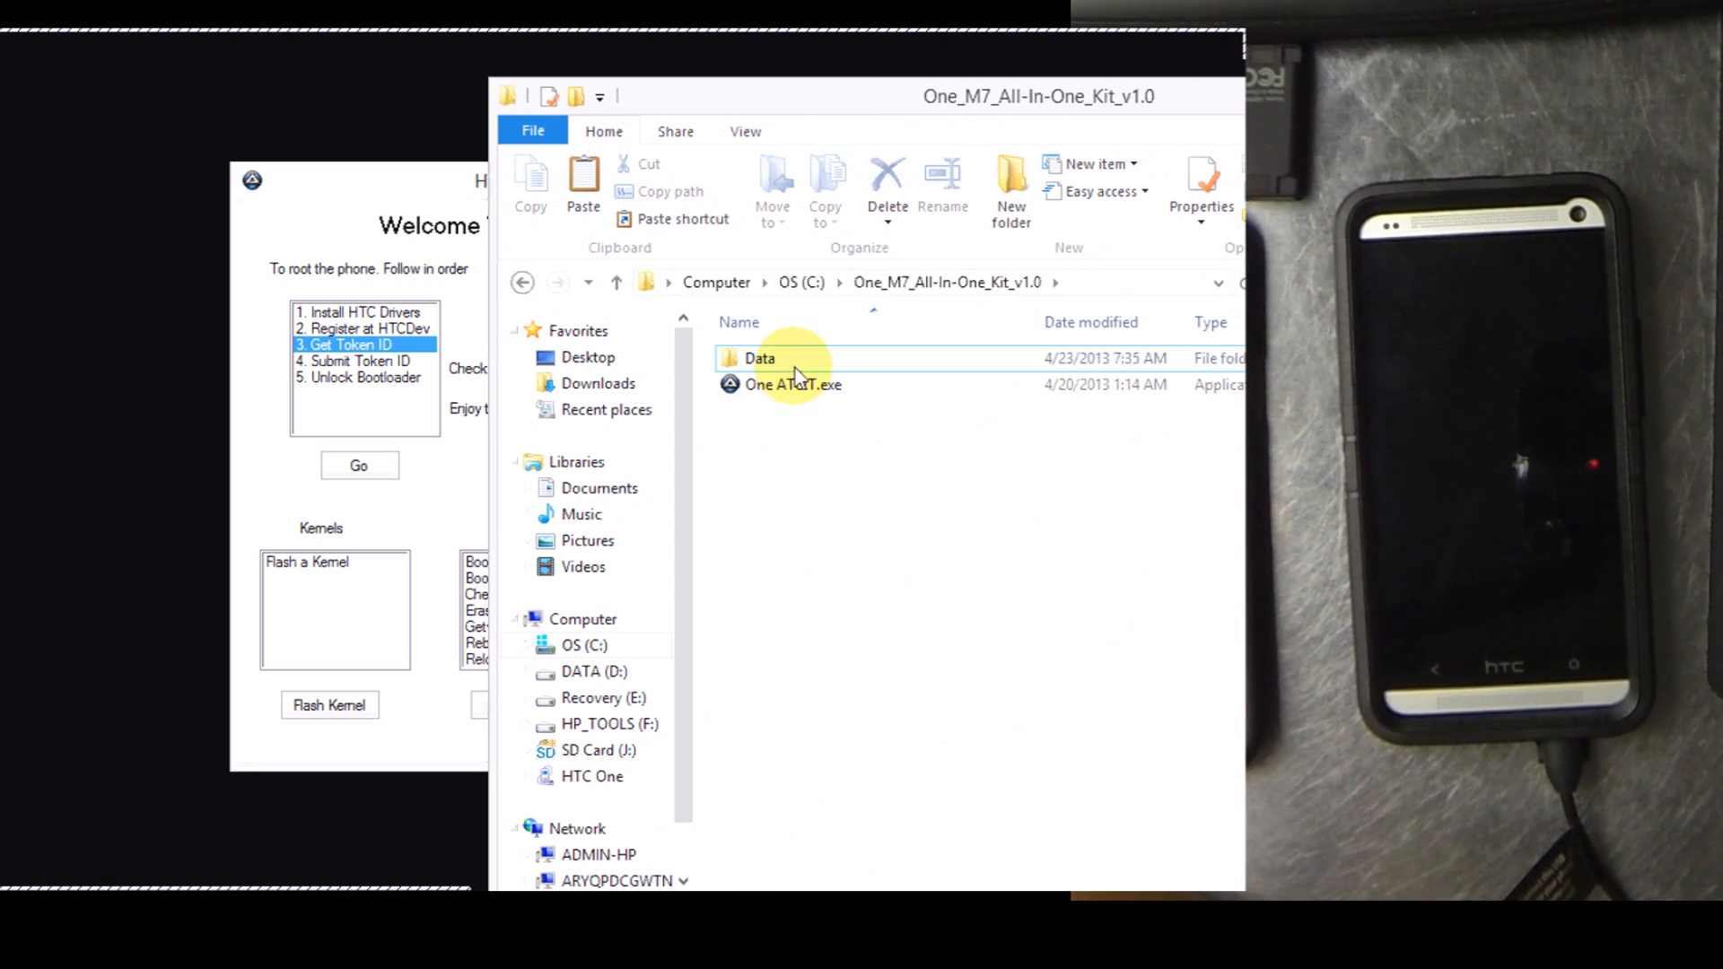
{"action": "left_click", "coordinate": [793, 385]}
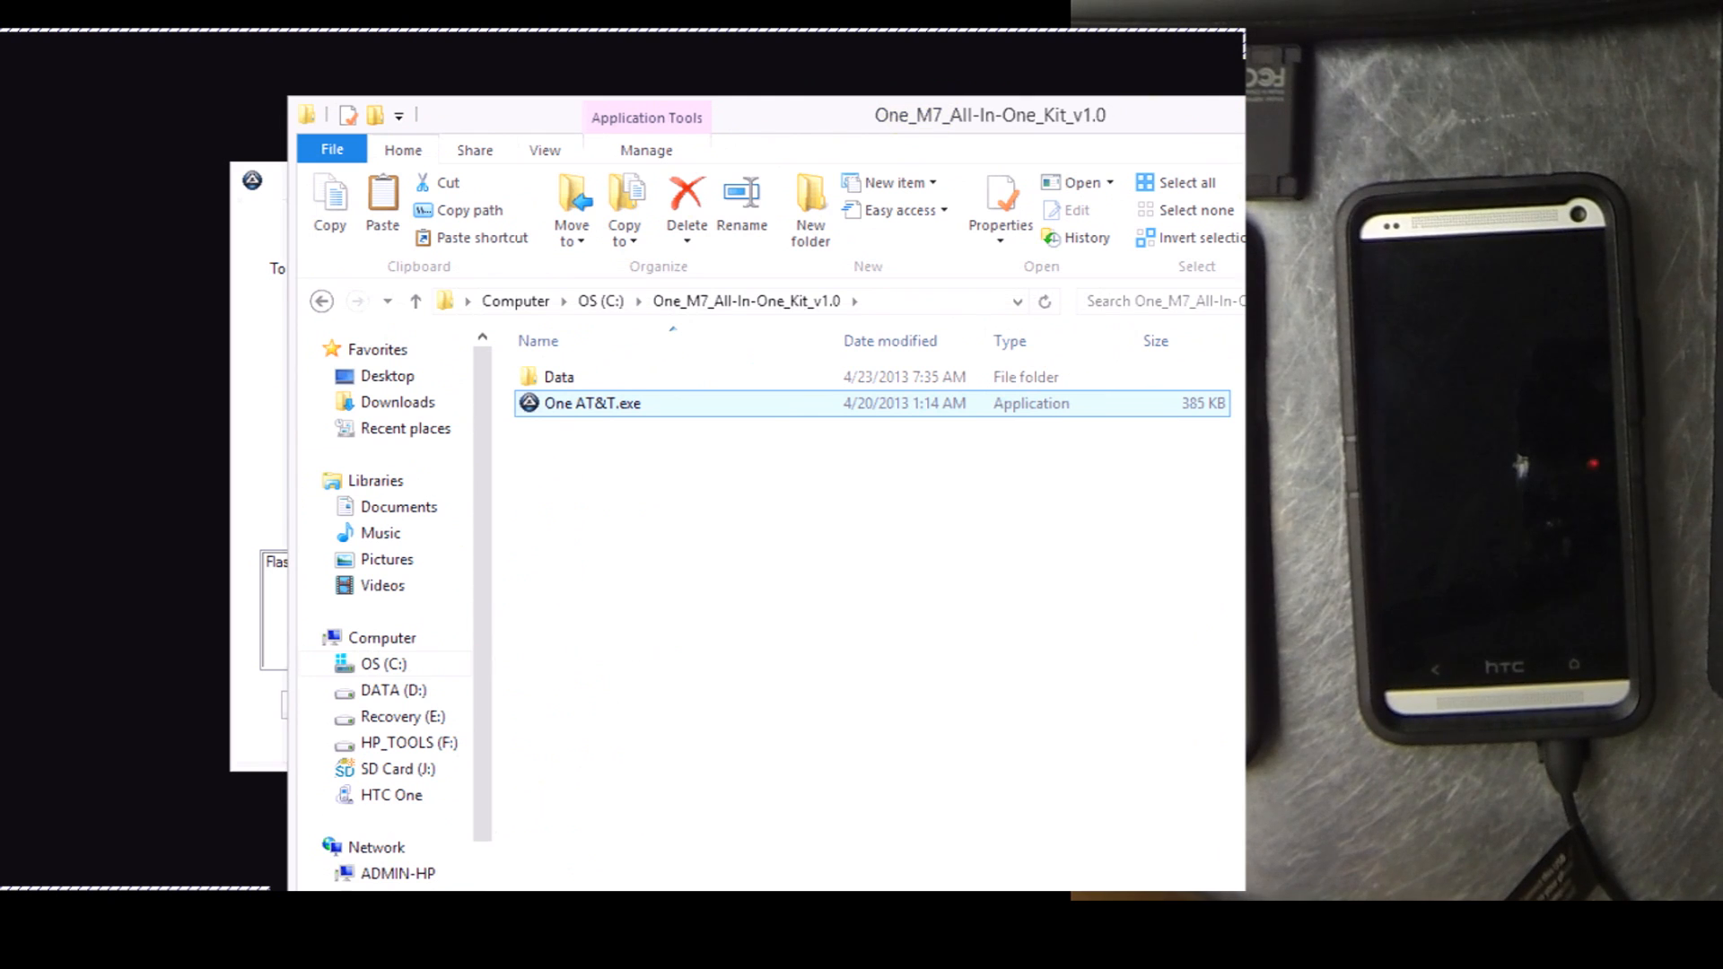
{"action": "double_click", "coordinate": [592, 403]}
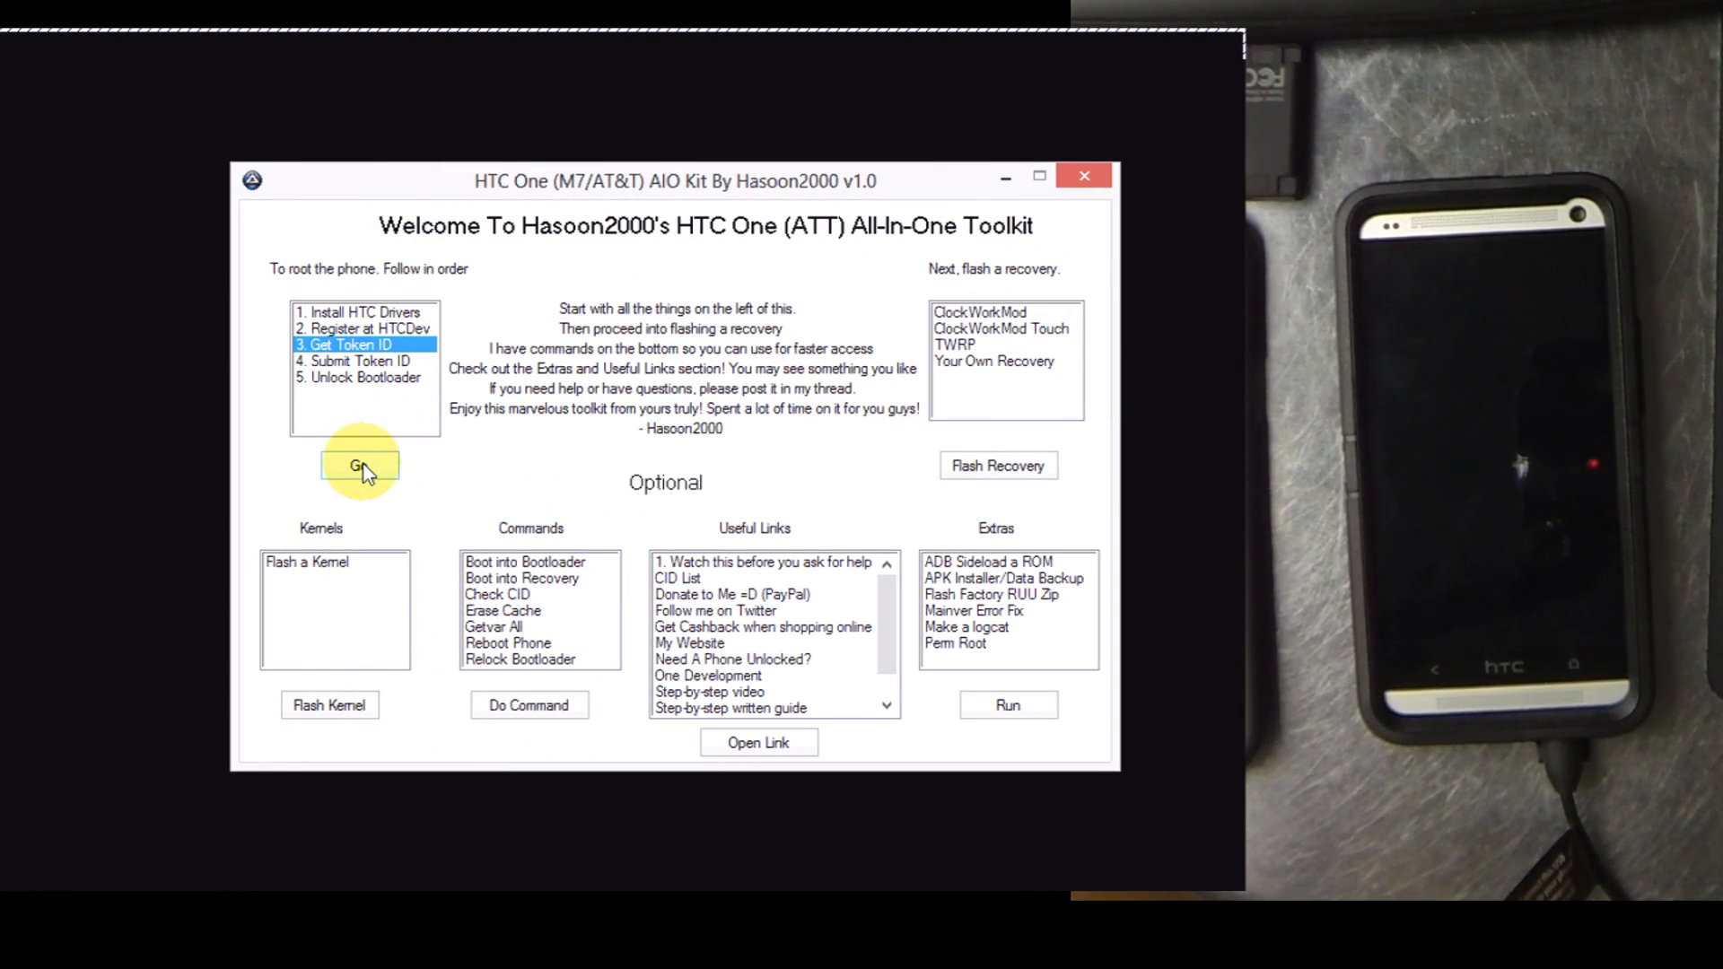
Run '3. Get Token ID' from the toolkit's root list
{"action": "left_click", "coordinate": [359, 465]}
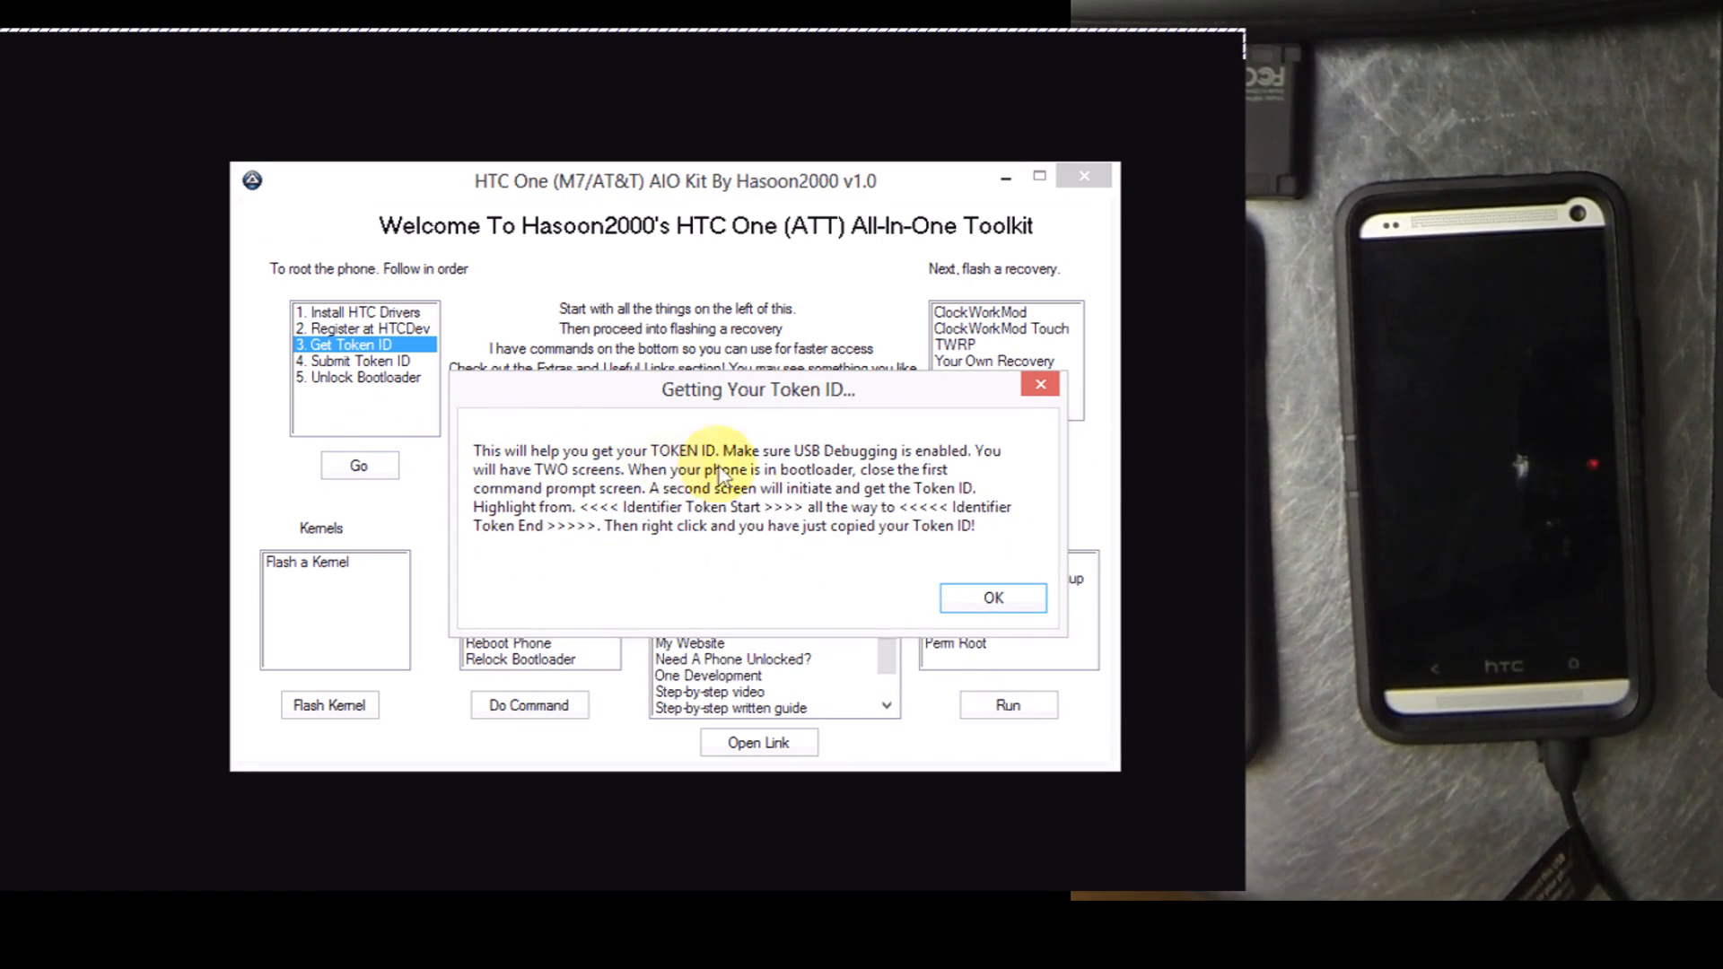
{"action": "mouse_move", "coordinate": [687, 490]}
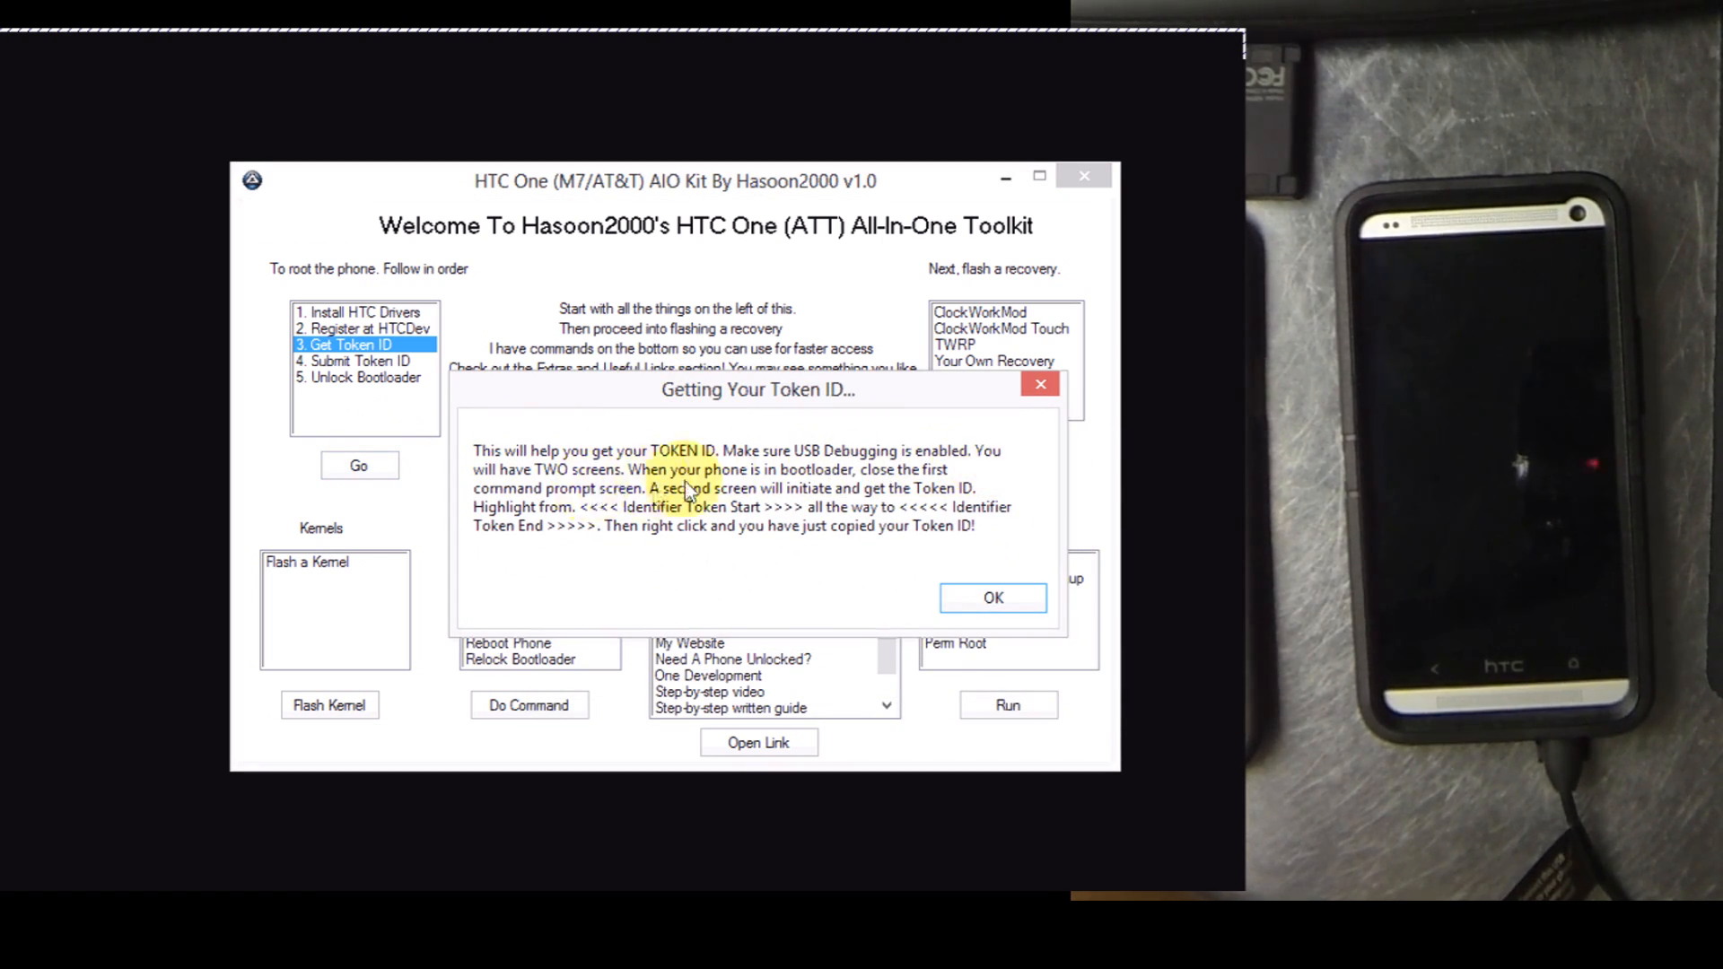
{"action": "mouse_move", "coordinate": [764, 504]}
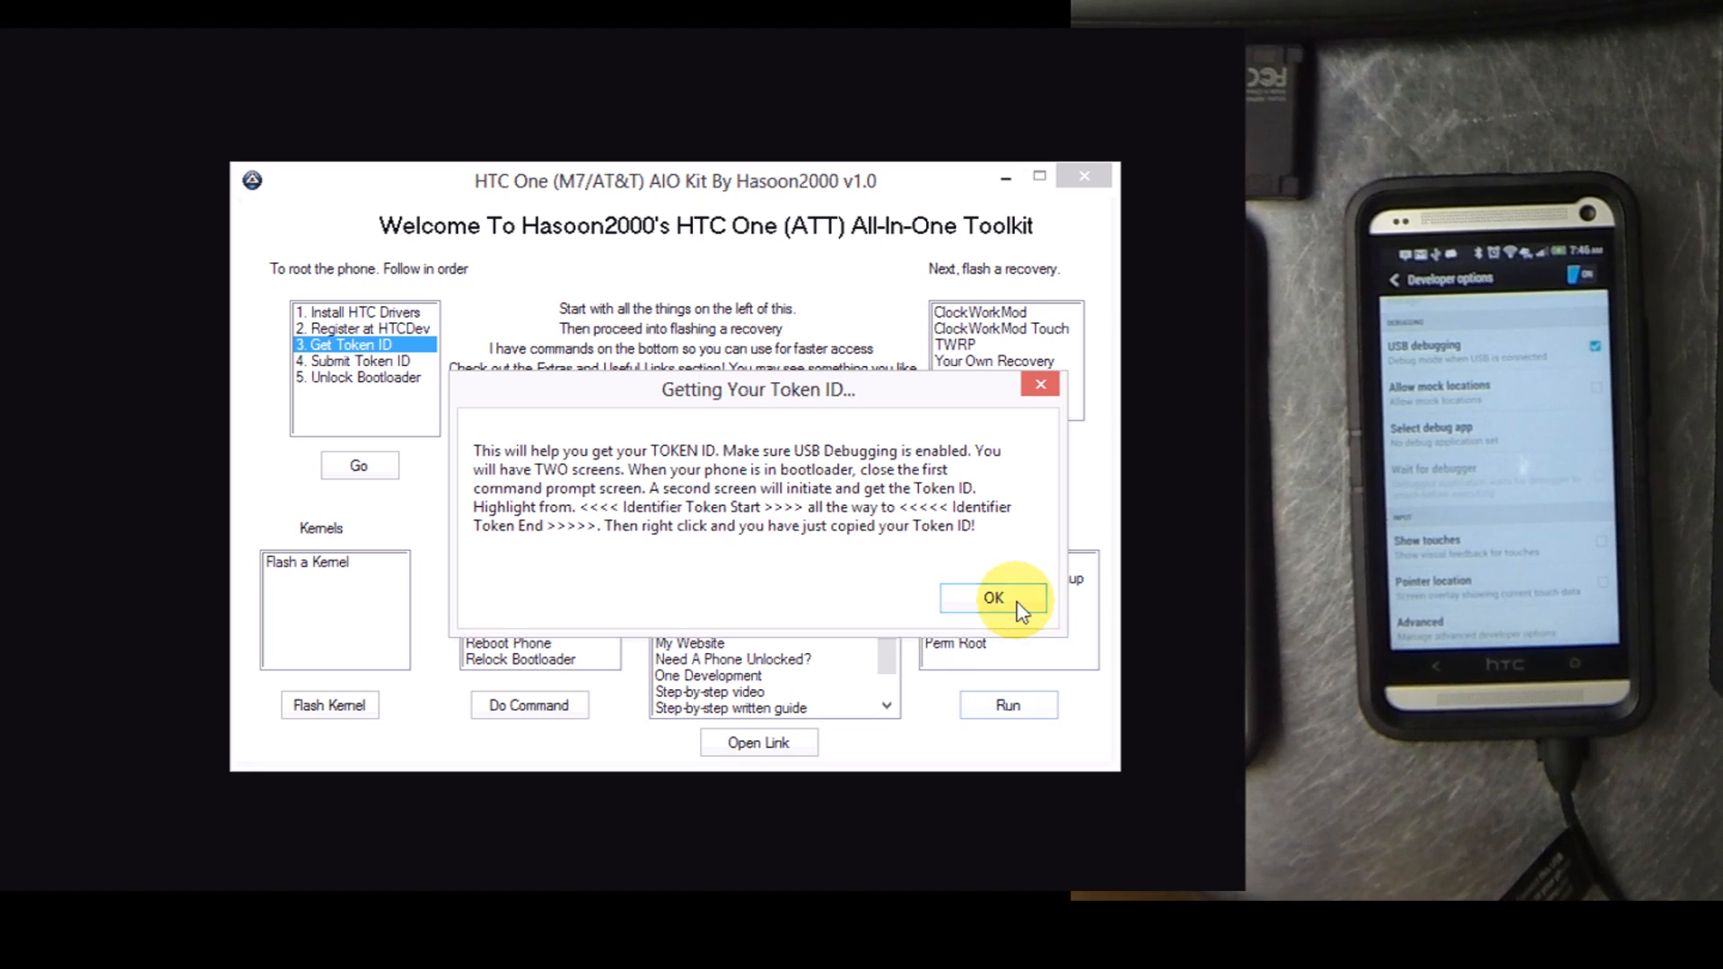
Confirm the Getting Your Token ID dialog so token retrieval starts on the phone
{"action": "left_click", "coordinate": [992, 597]}
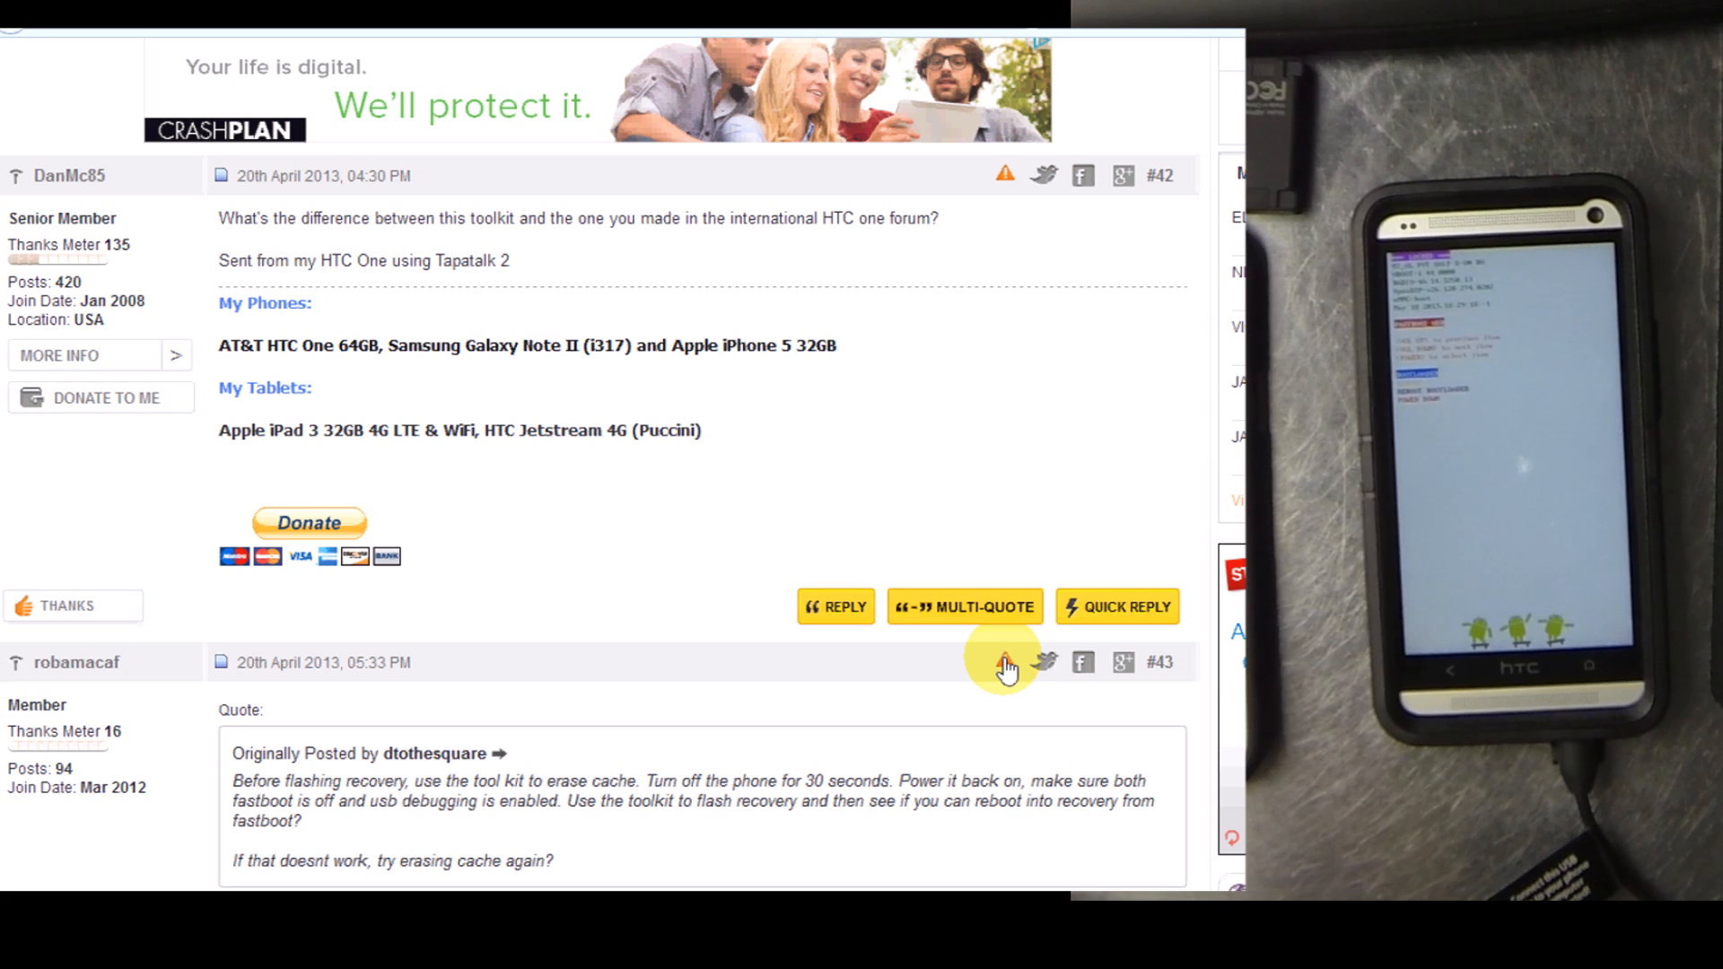
{"action": "mouse_move", "coordinate": [1002, 662]}
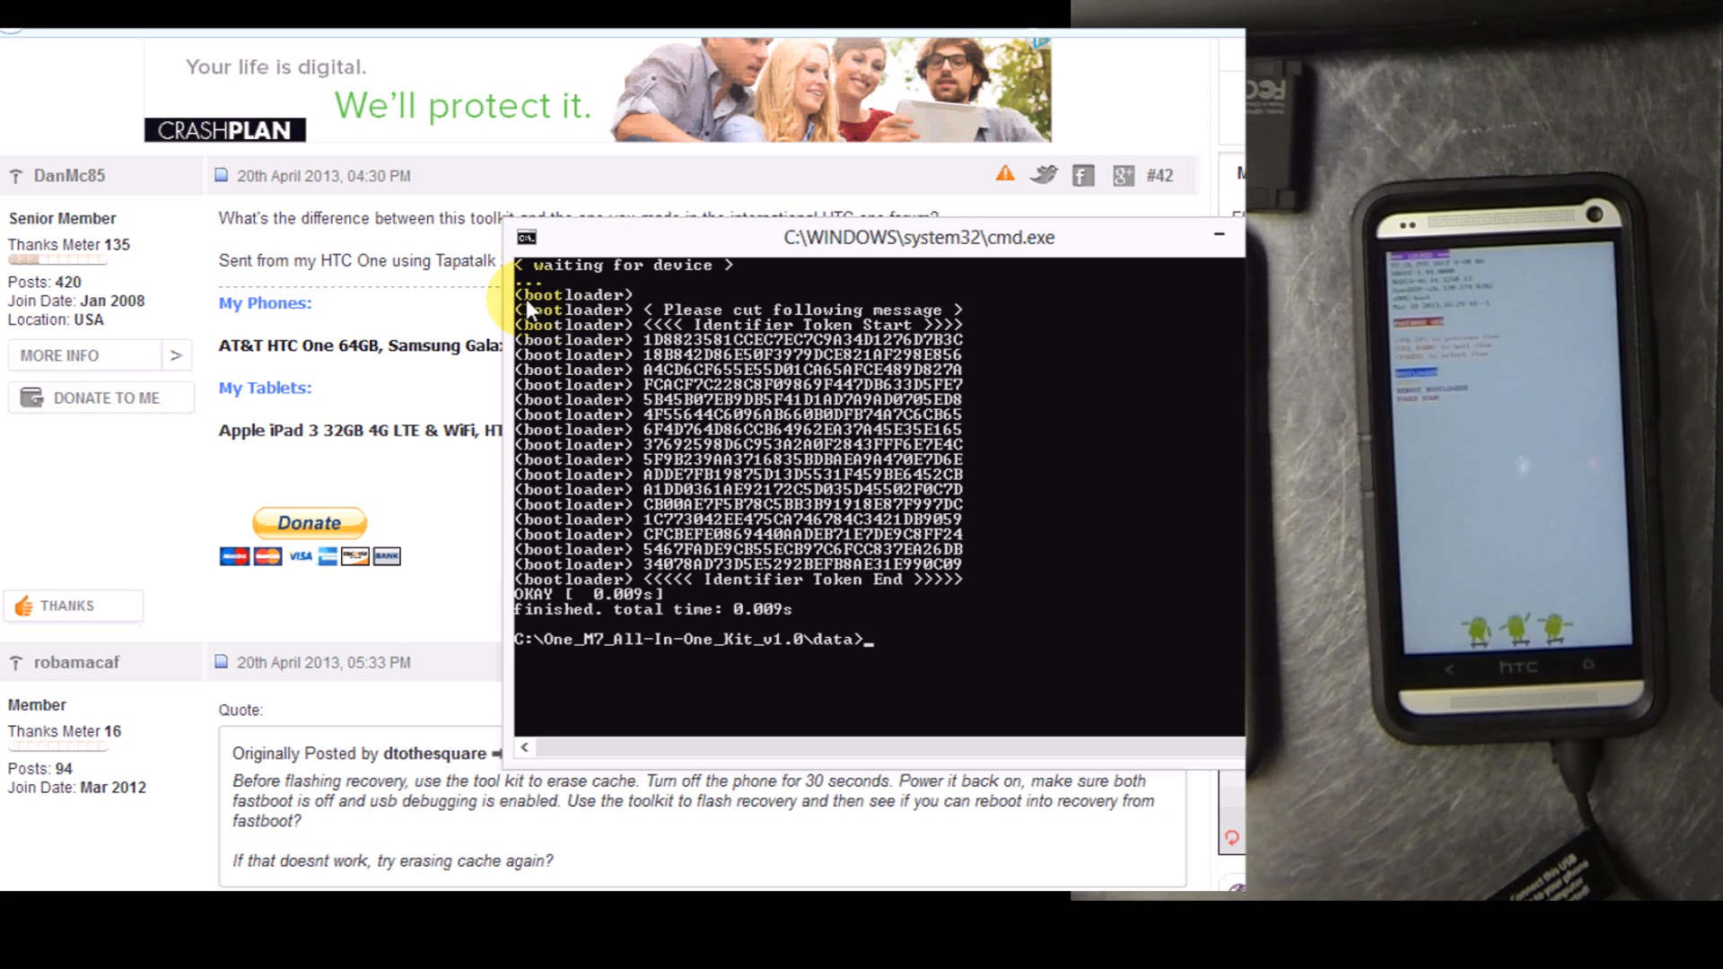
Switch the Command Prompt window into Mark mode to select the token block
{"action": "right_click", "coordinate": [539, 318]}
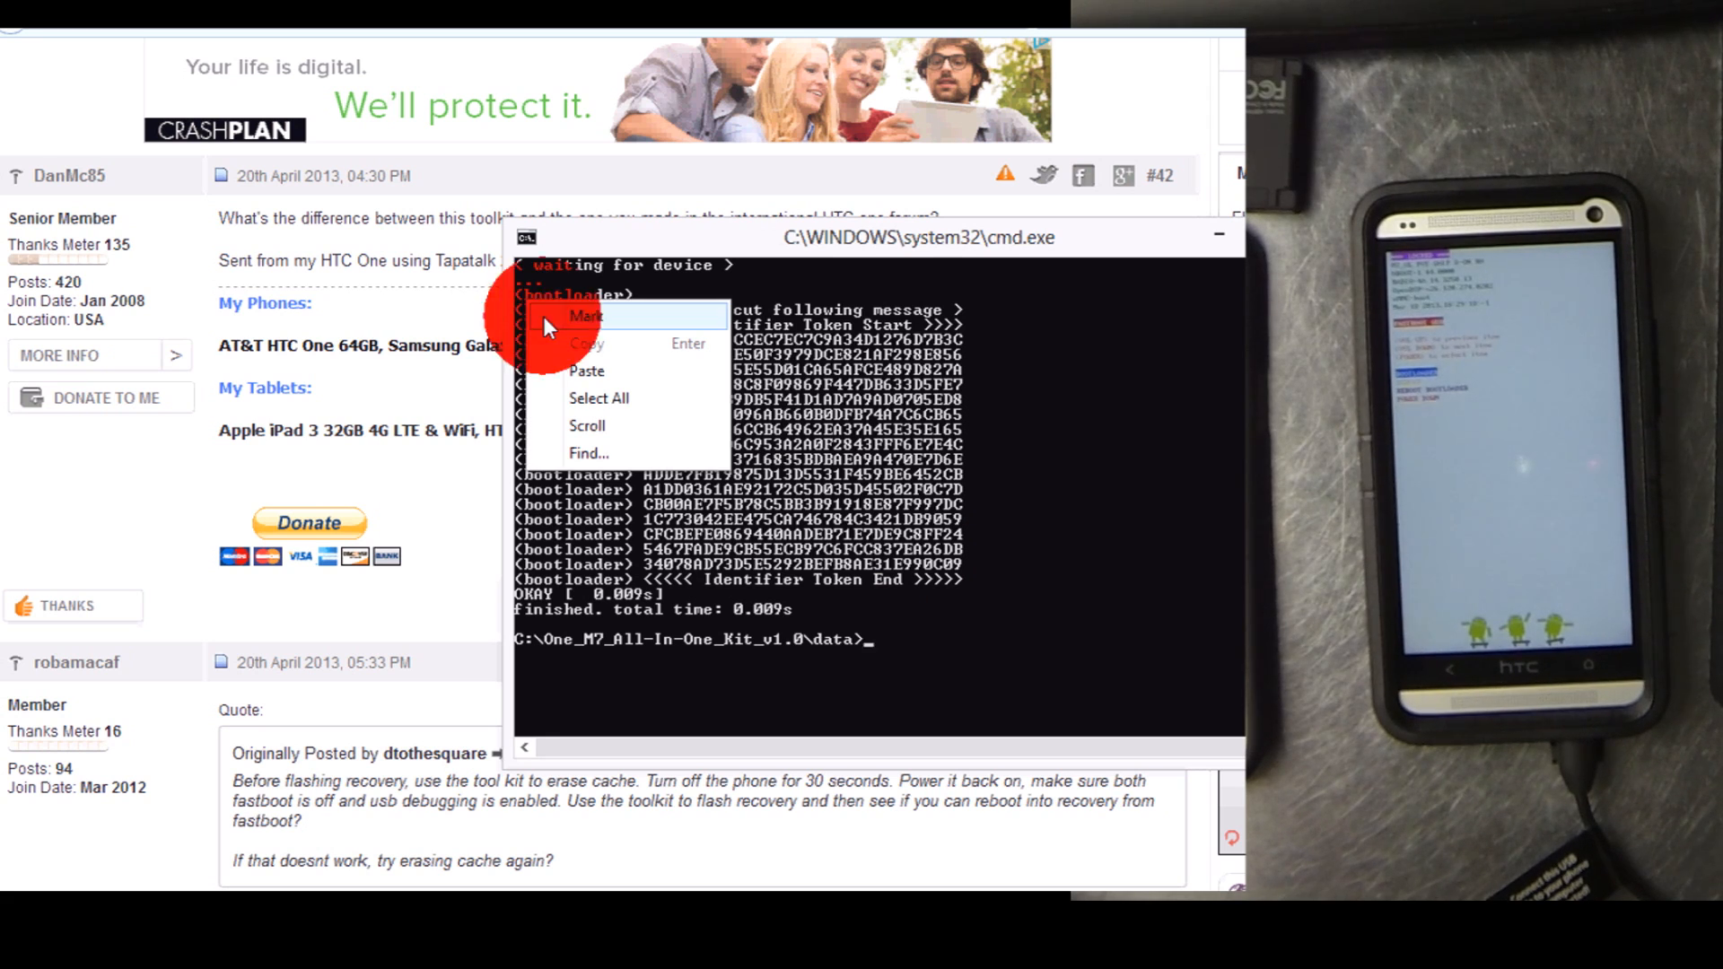
{"action": "left_click", "coordinate": [589, 317]}
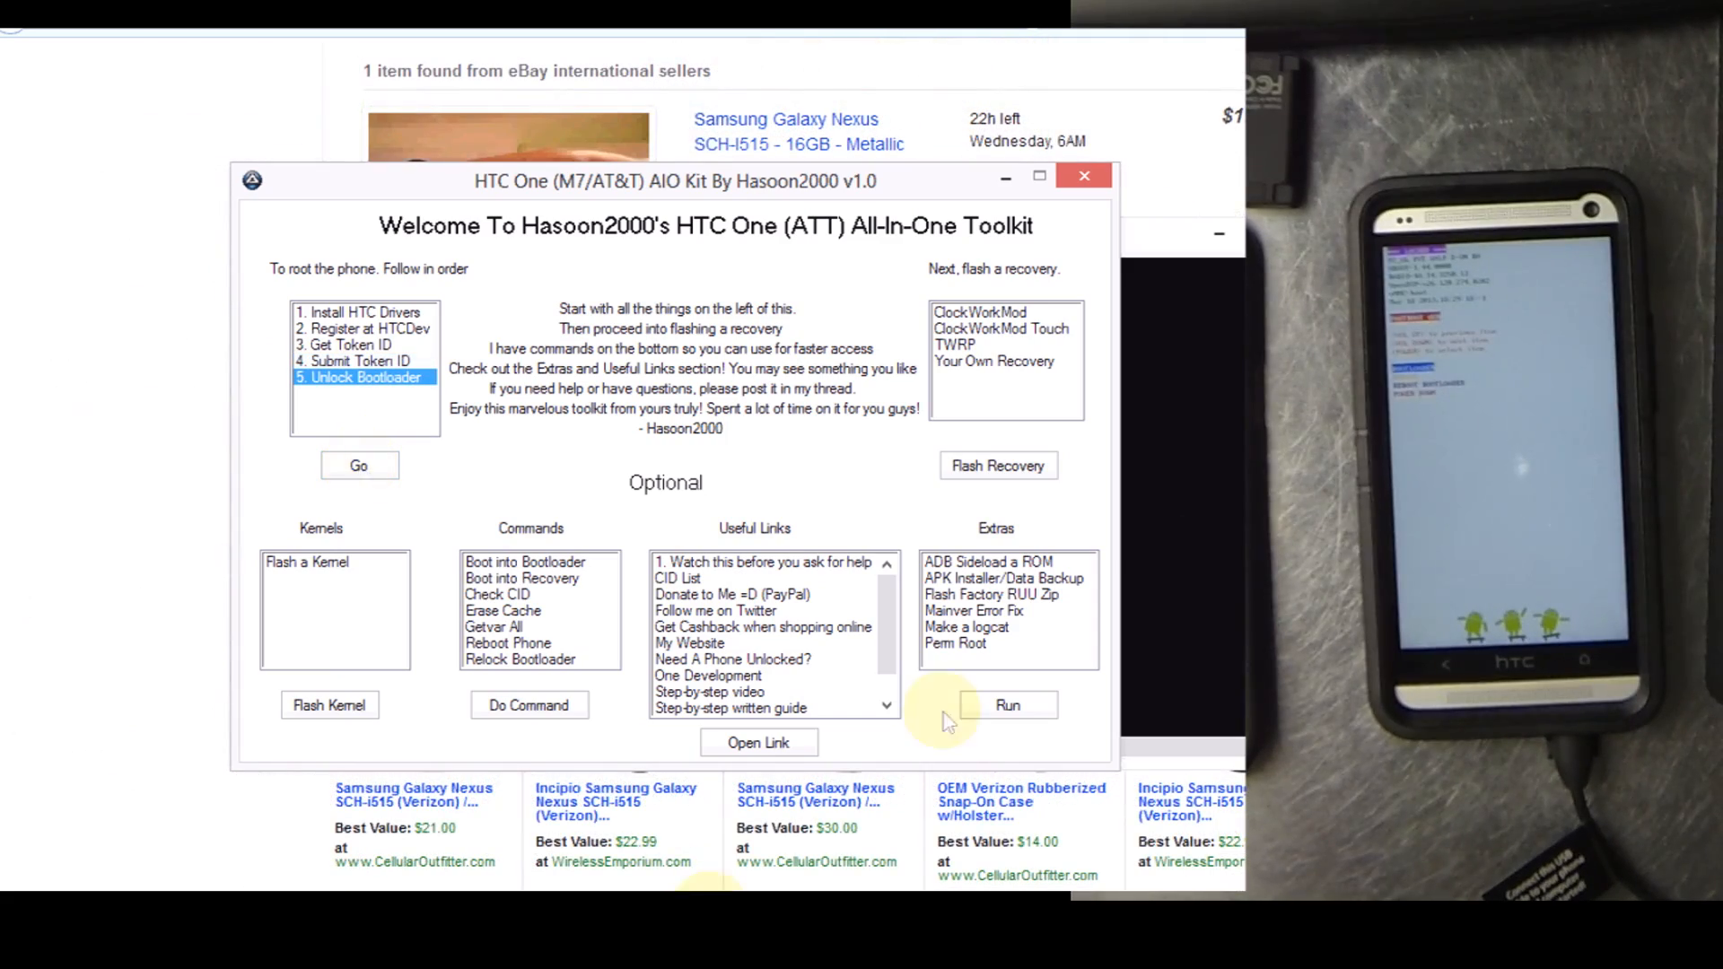
Open htcdev.com and begin Unlock Bootloader for All Other Supported Models
{"action": "left_click", "coordinate": [1083, 176]}
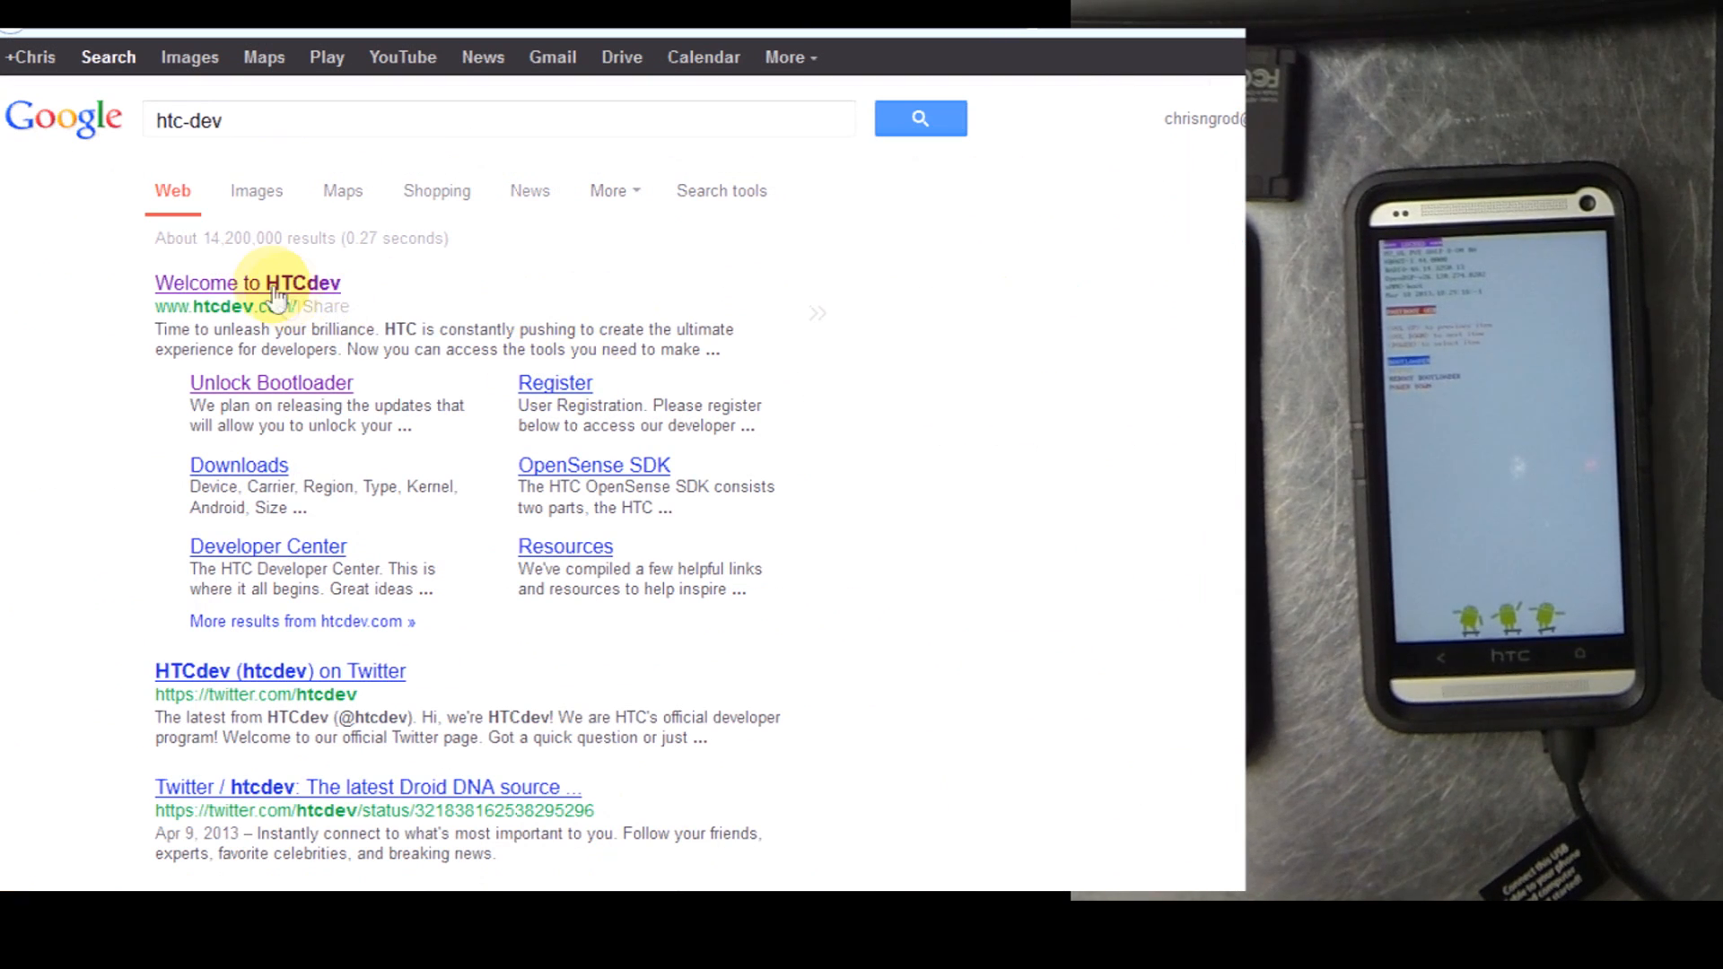
{"action": "left_click", "coordinate": [248, 283]}
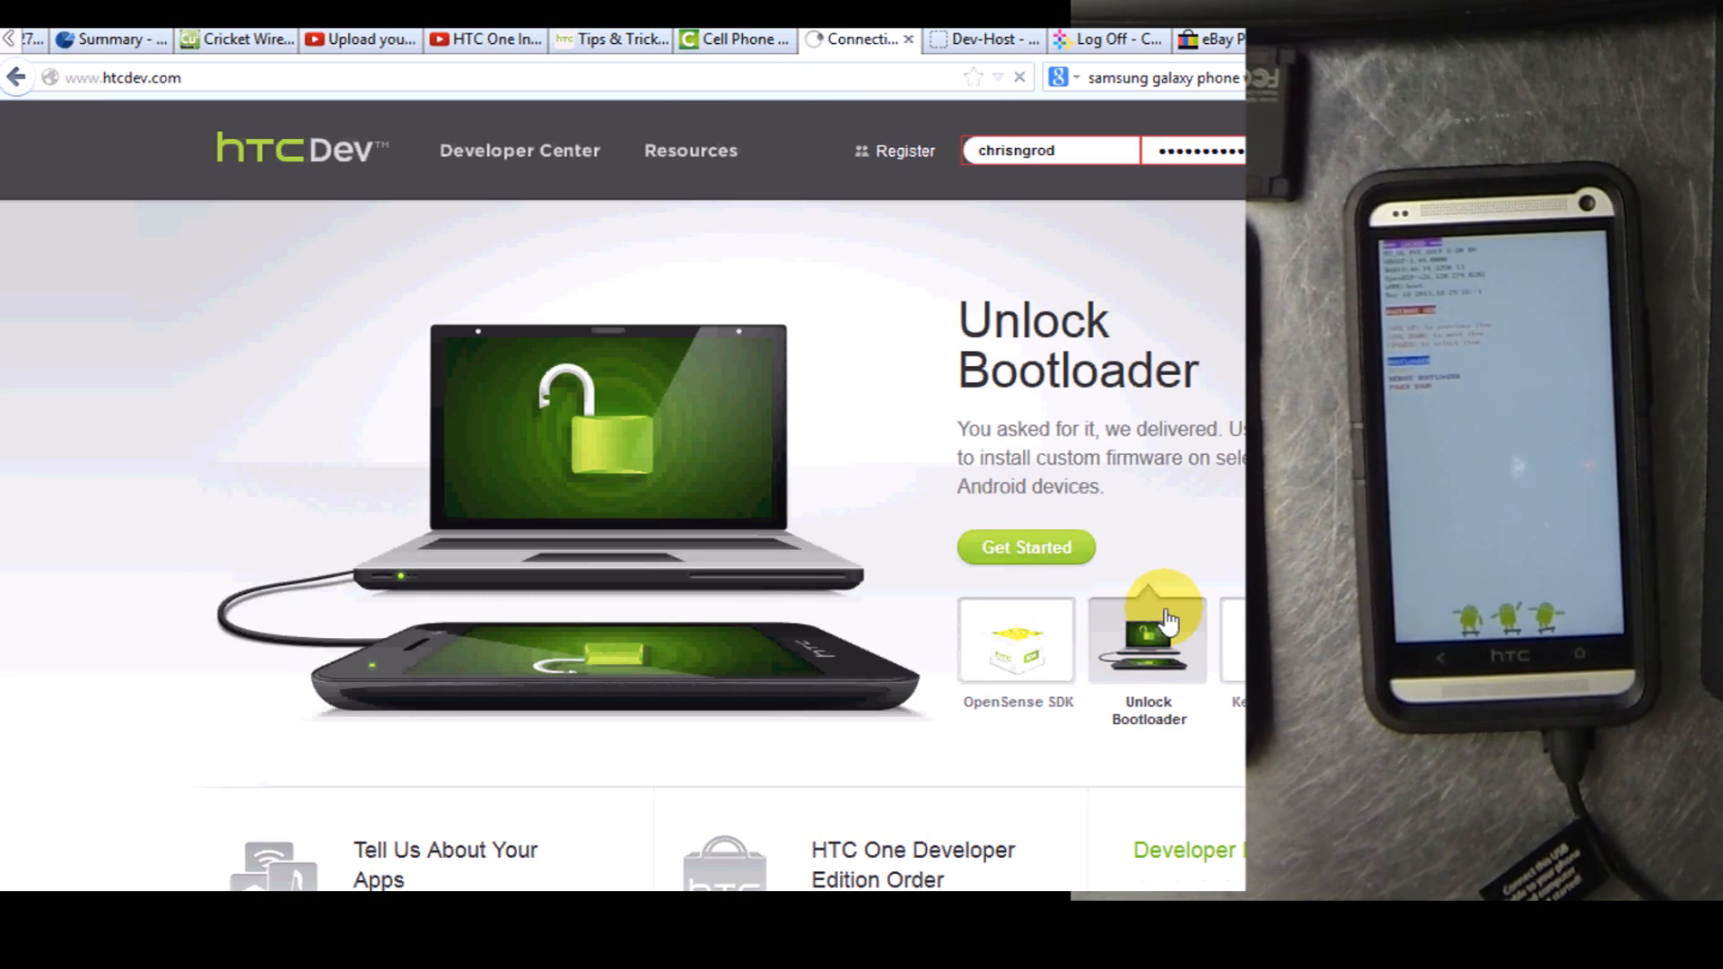
{"action": "left_click", "coordinate": [1147, 636]}
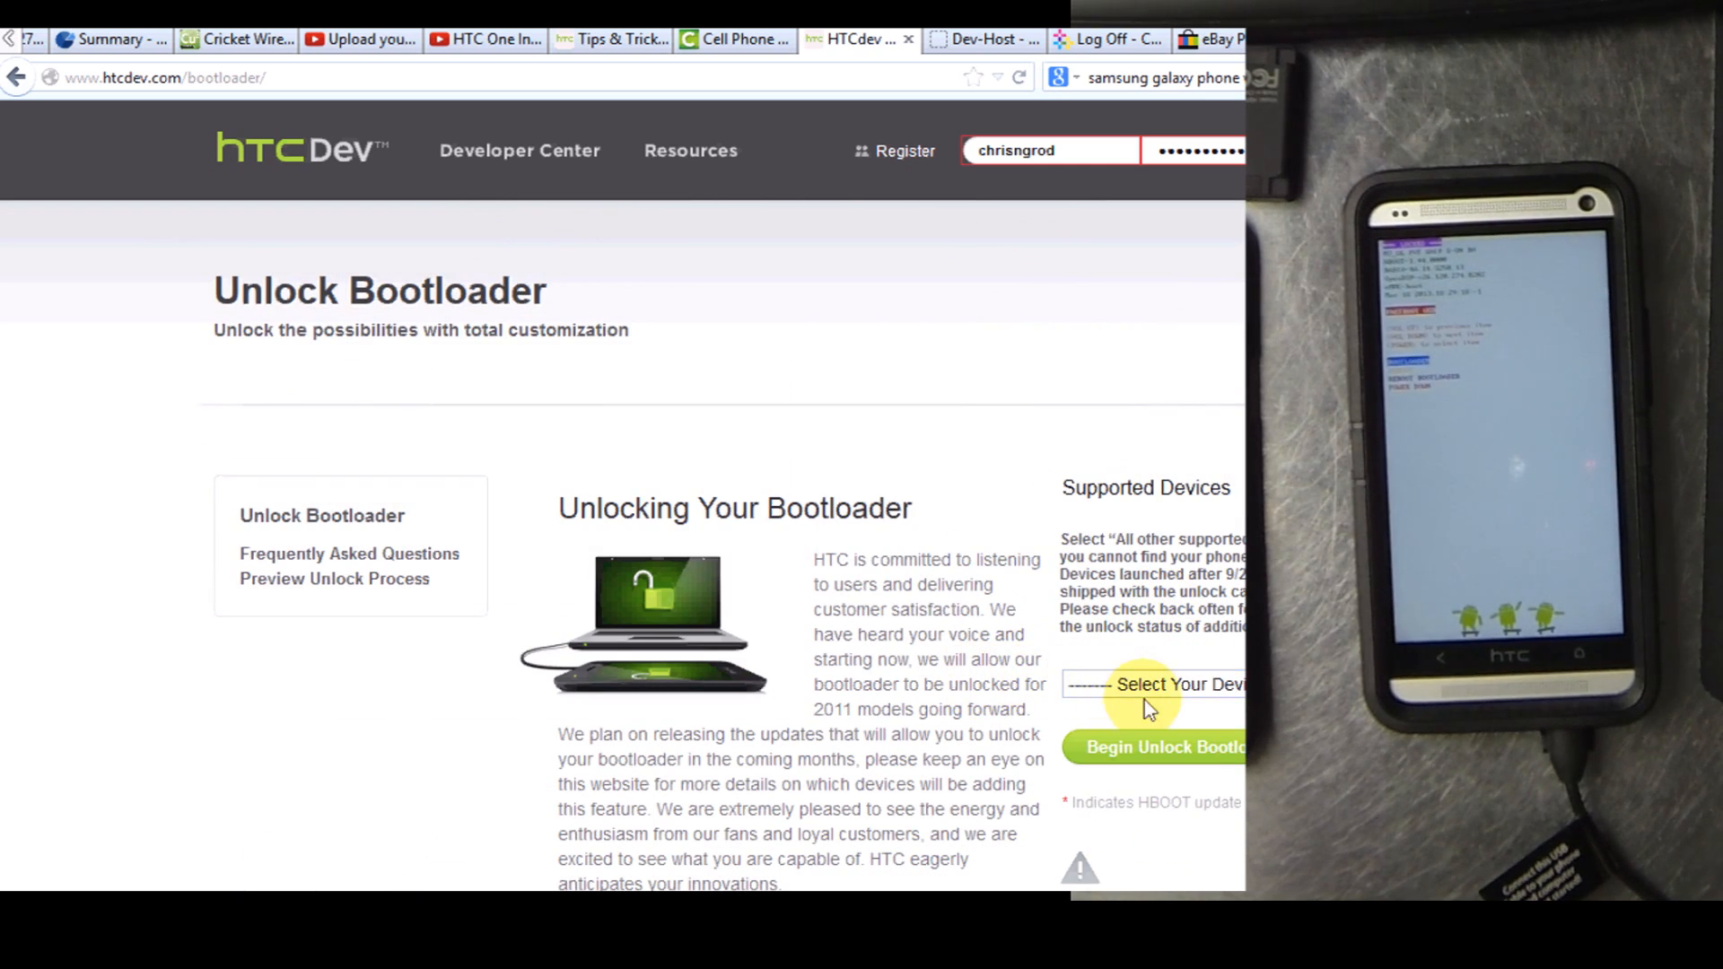
{"action": "left_click", "coordinate": [1152, 684]}
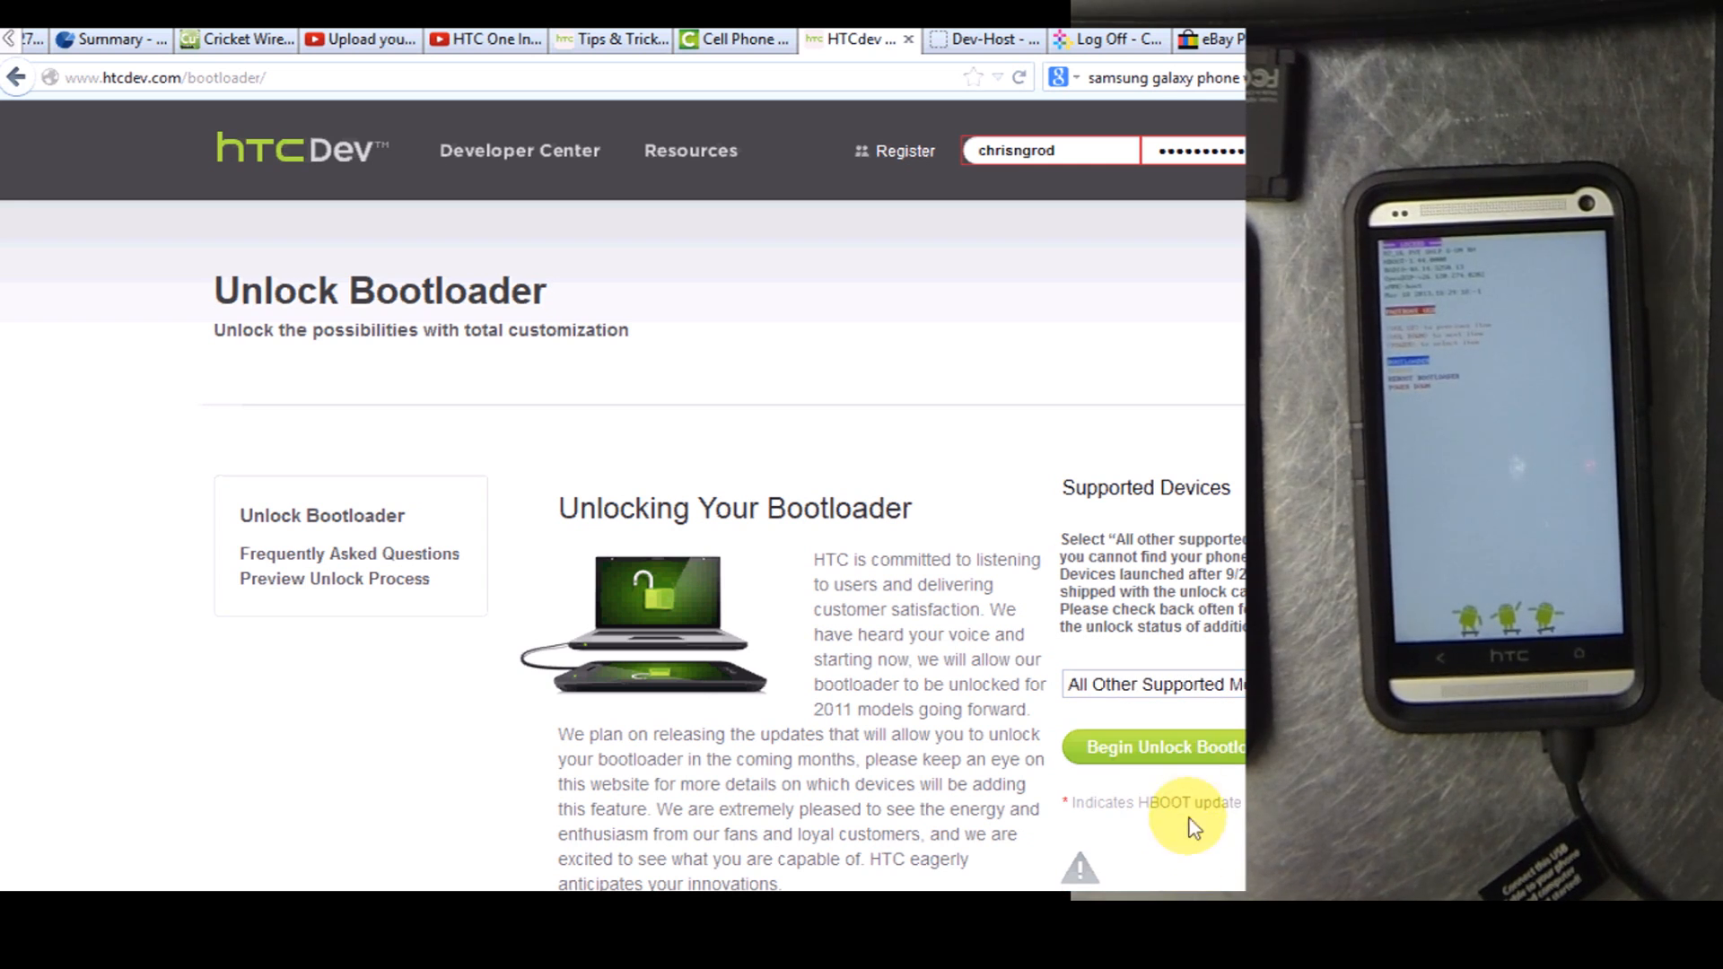
{"action": "left_click", "coordinate": [1159, 748]}
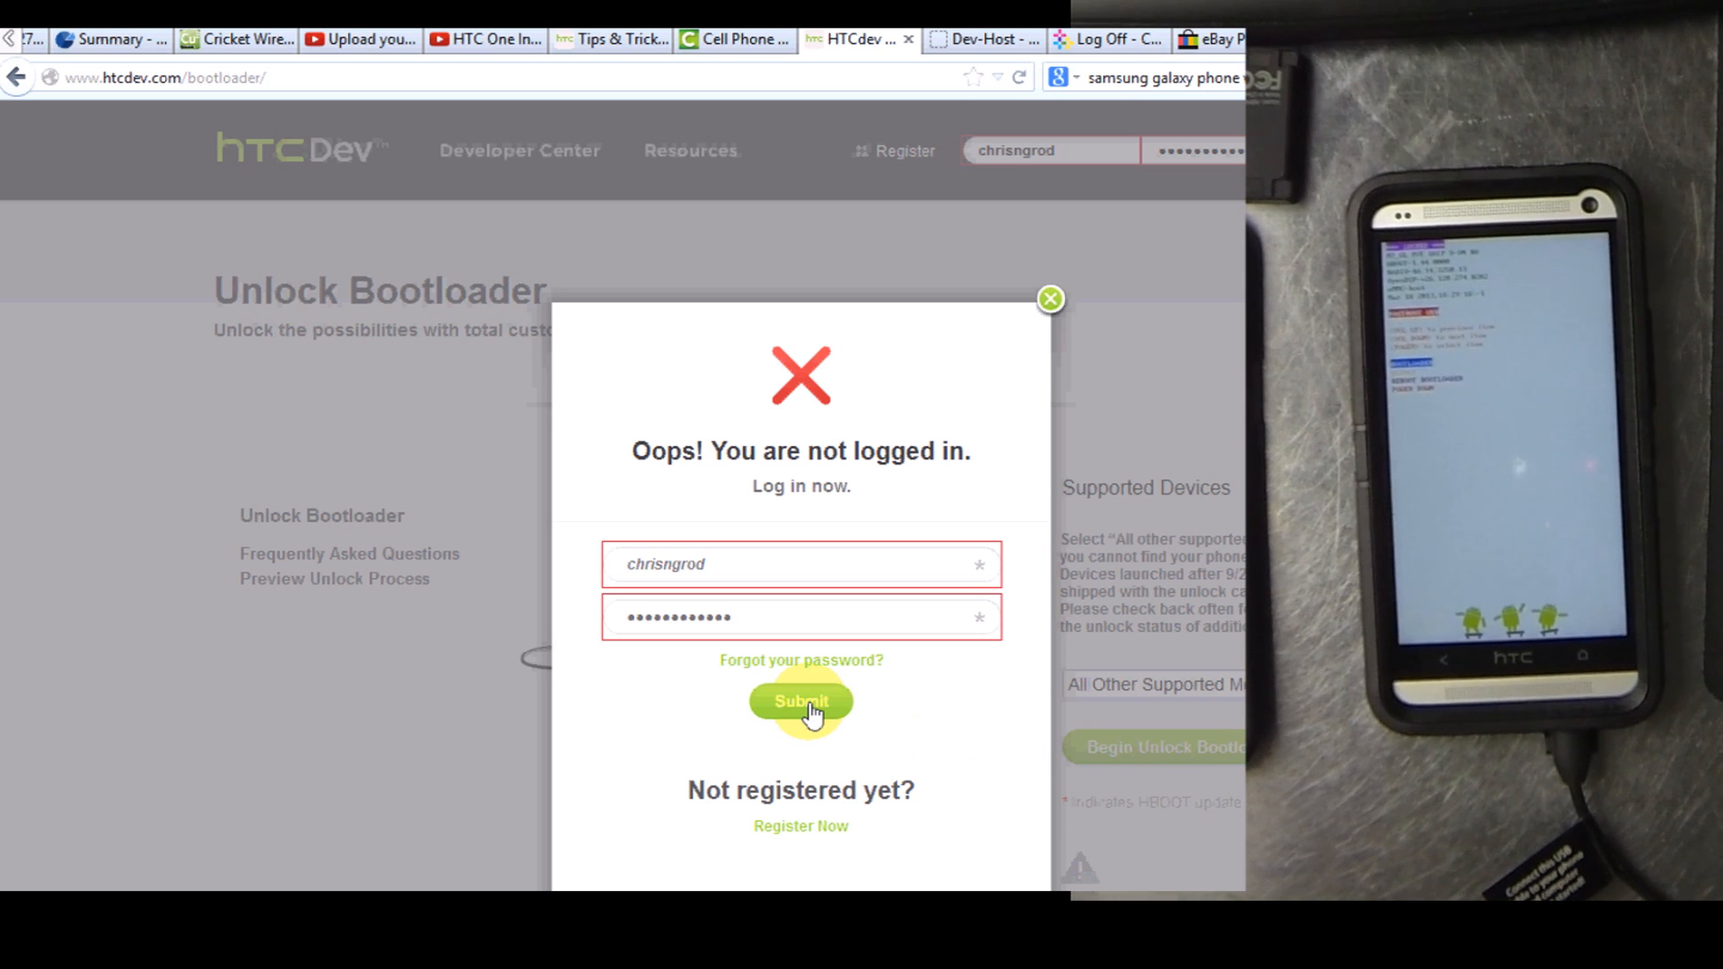
Log in to HTCdev and confirm continuing the bootloader unlock
{"action": "left_click", "coordinate": [799, 701]}
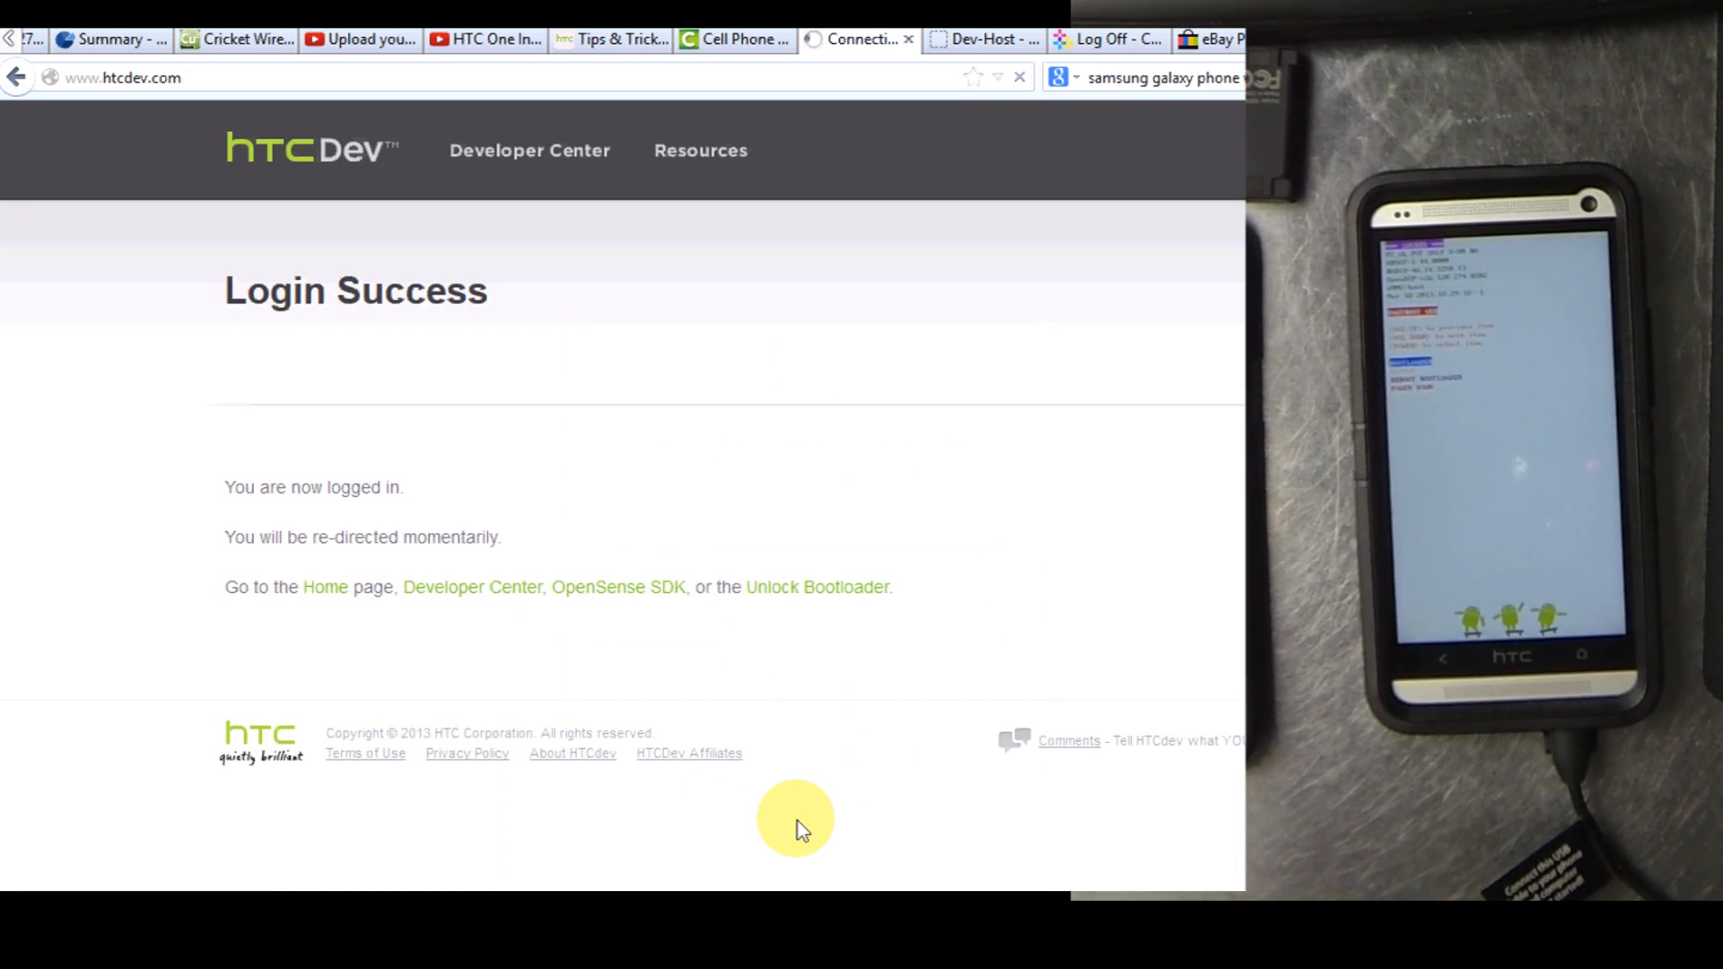
{"action": "mouse_move", "coordinate": [1137, 137]}
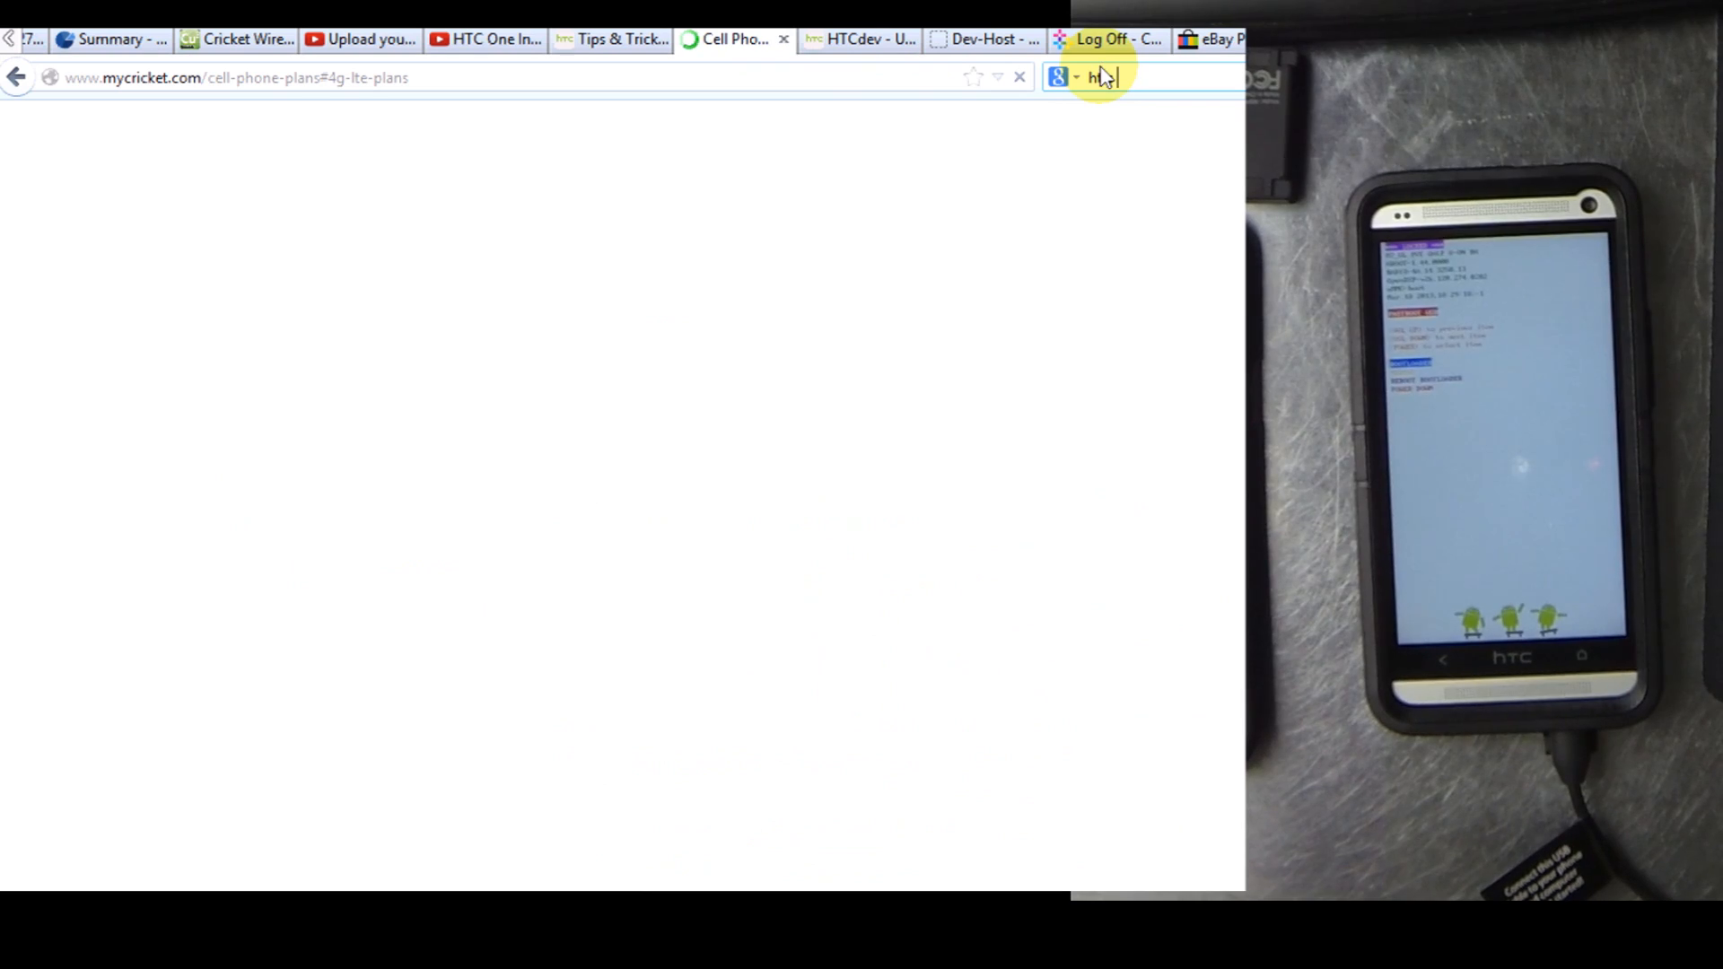
{"action": "type", "text": "htc one all in one"}
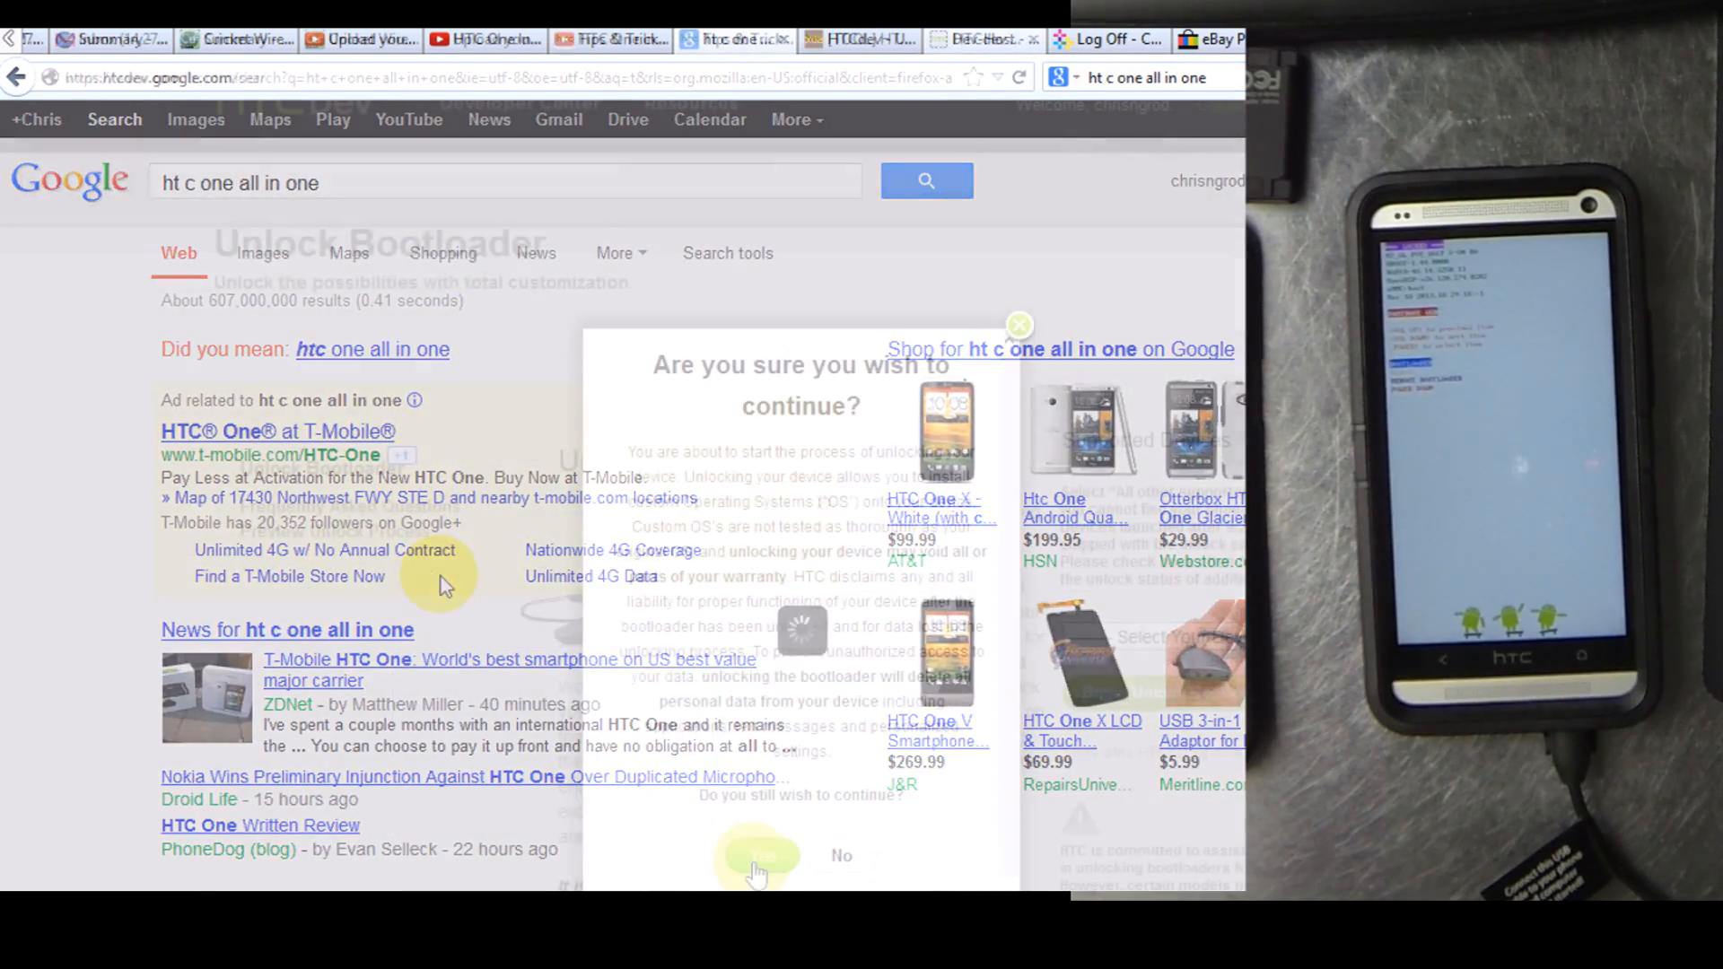
{"action": "left_click", "coordinate": [756, 858]}
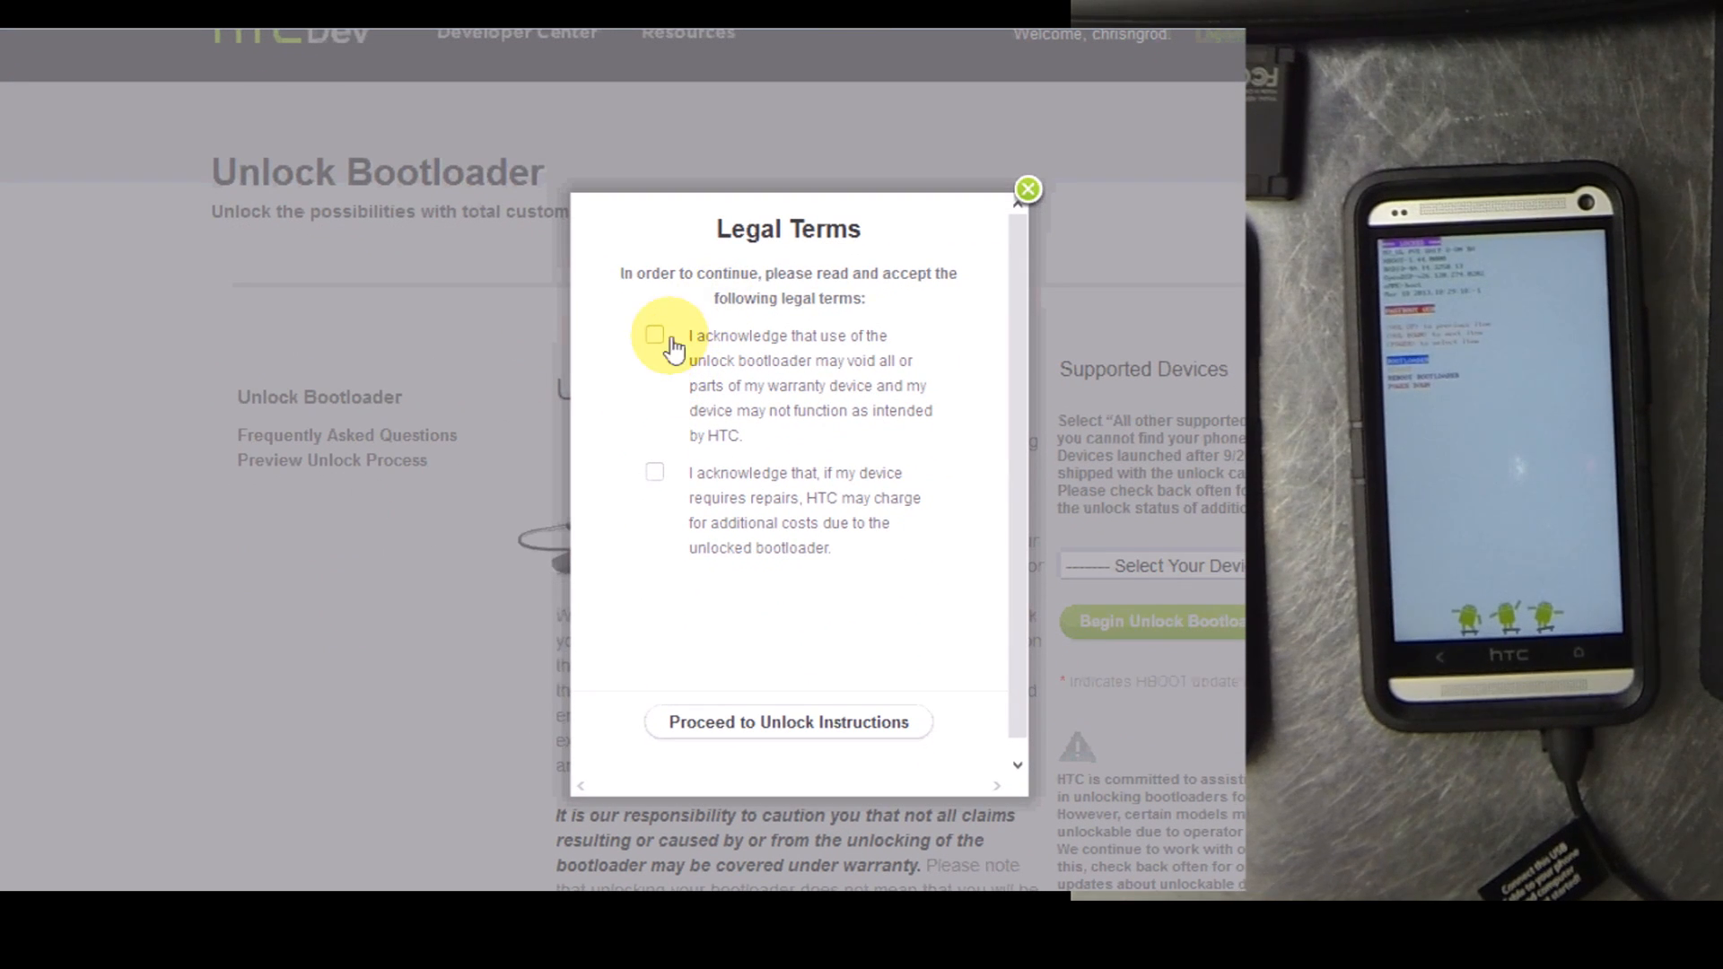
Accept the warranty and repair-costs acknowledgments and proceed to the unlock instructions
{"action": "left_click", "coordinate": [656, 335]}
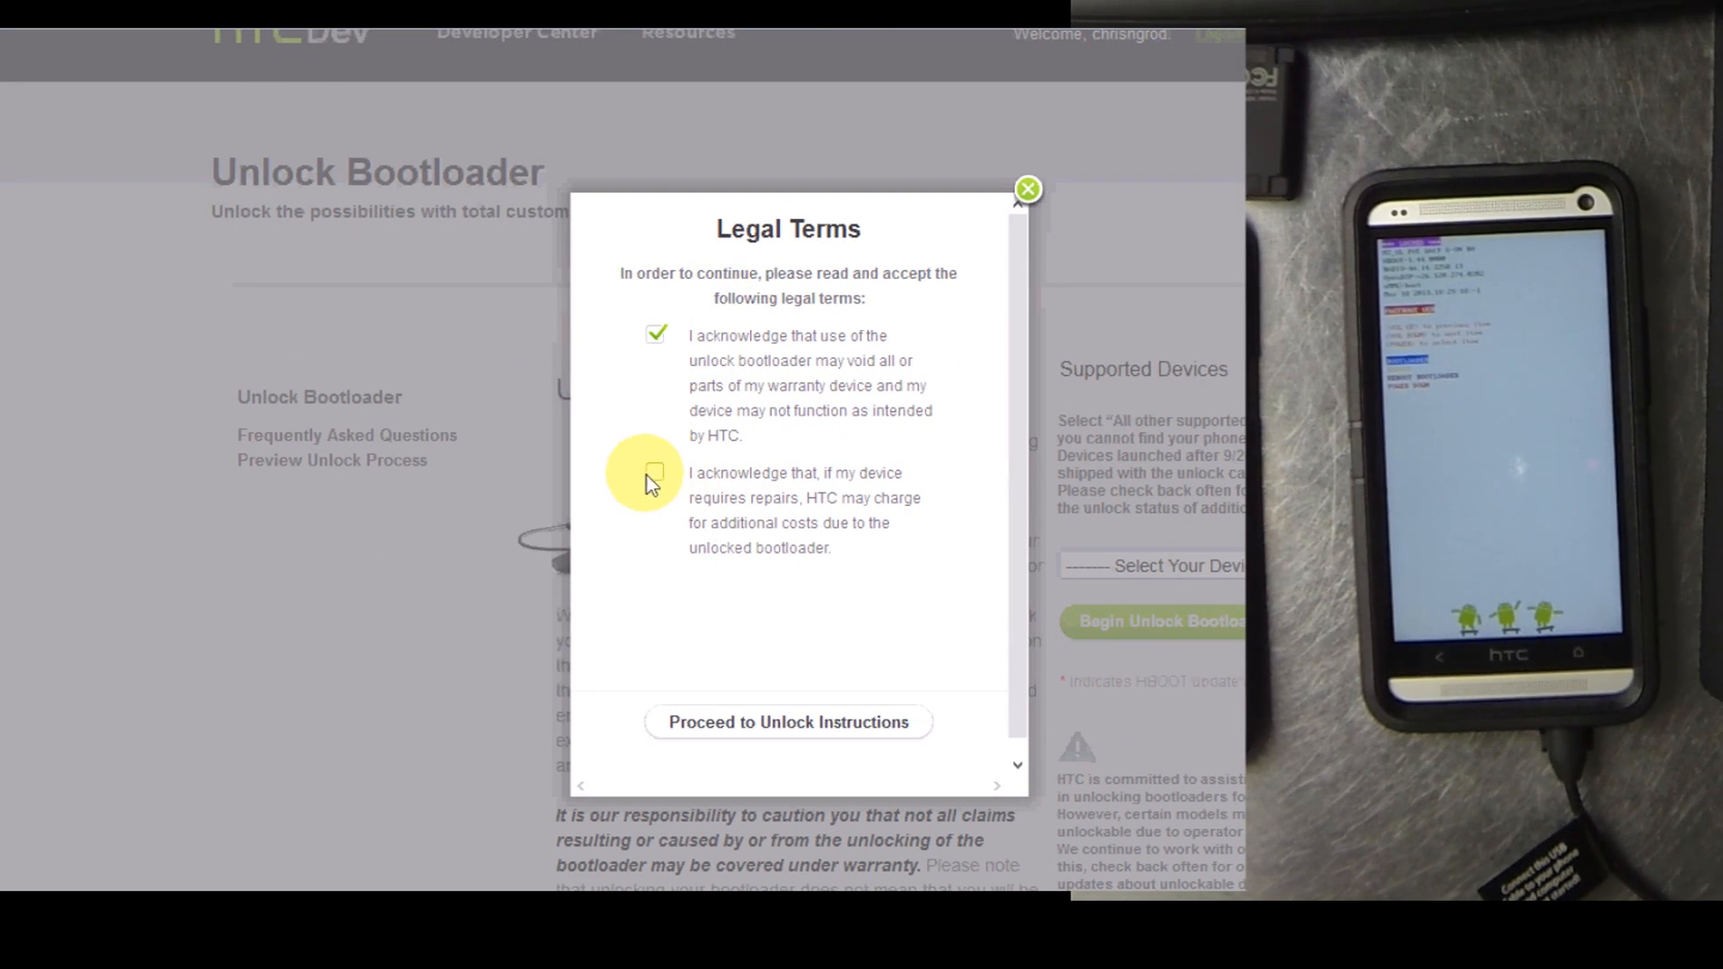
{"action": "left_click", "coordinate": [655, 472]}
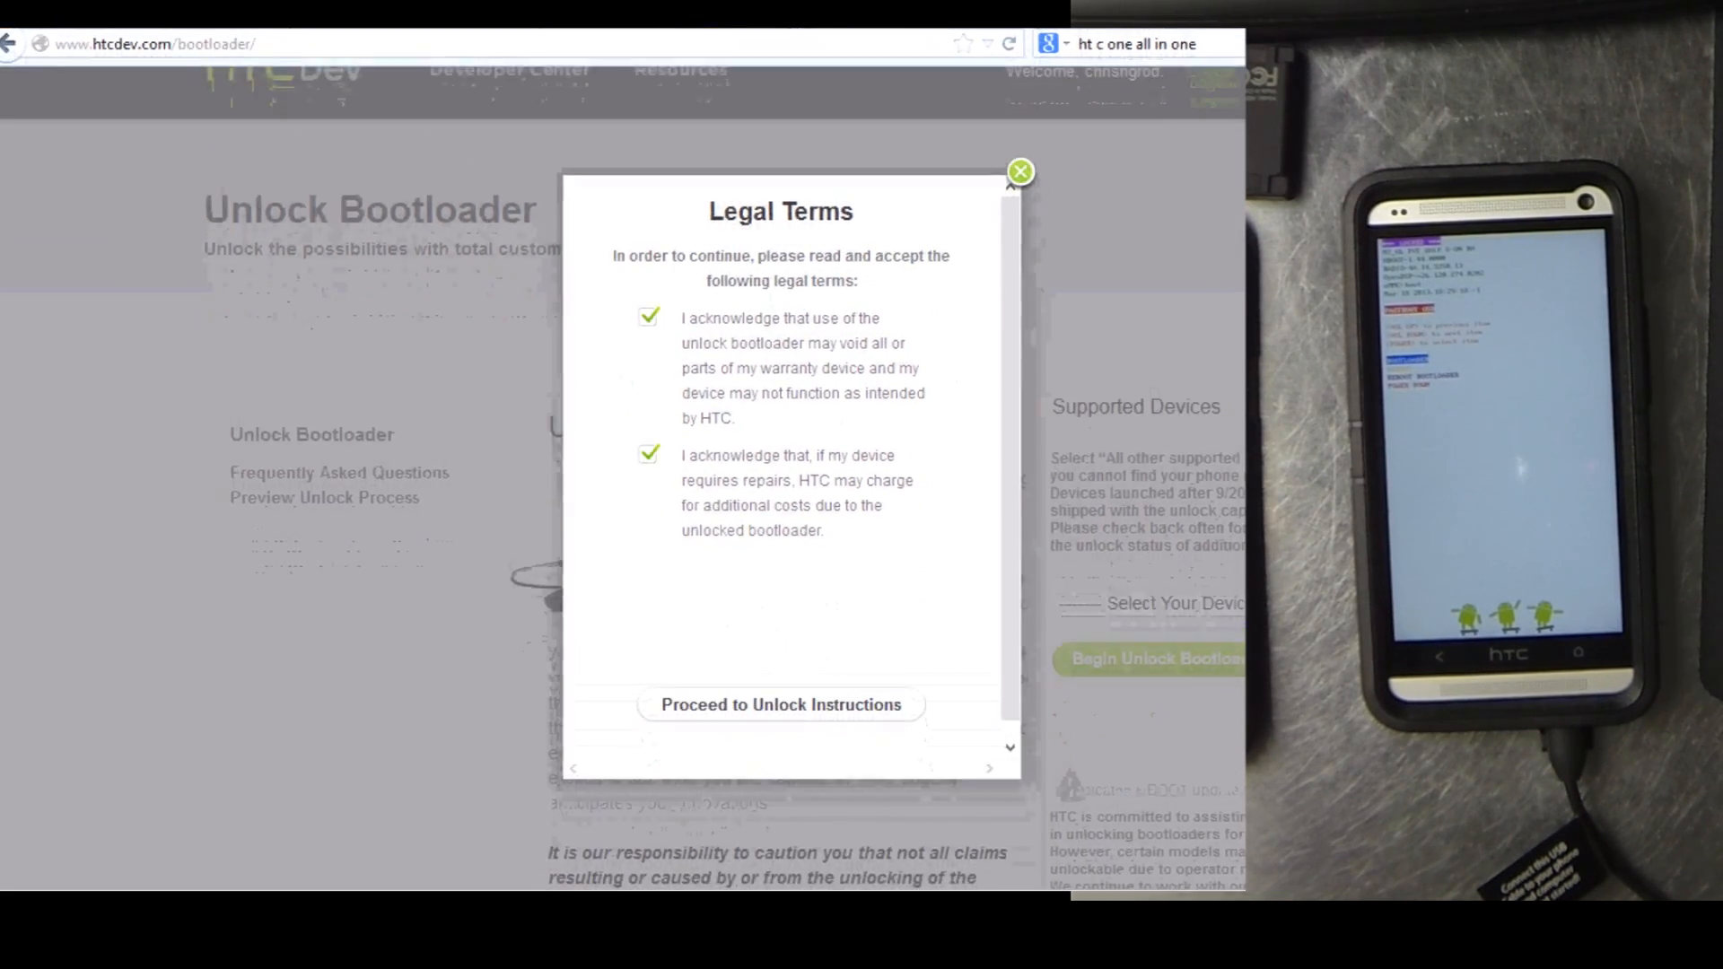
{"action": "left_click", "coordinate": [780, 704]}
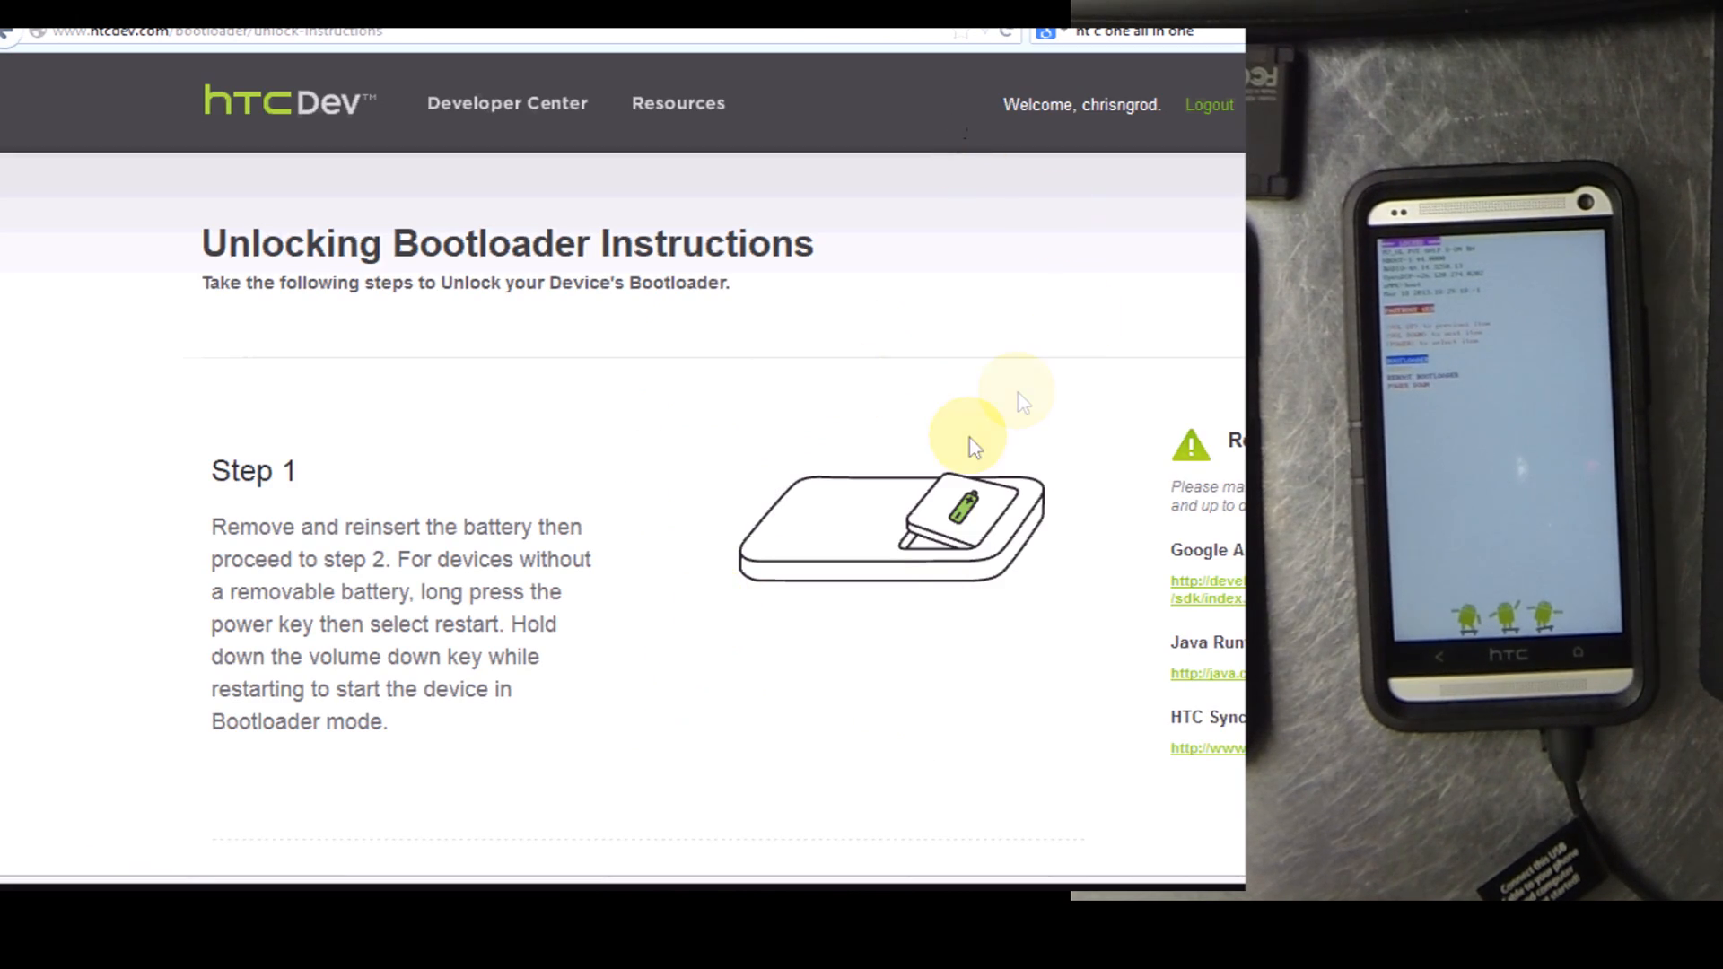
Proceed to Step 5, paste the device identifier token, and submit it
{"action": "scroll", "scroll_direction": "down", "scroll_amount": 3}
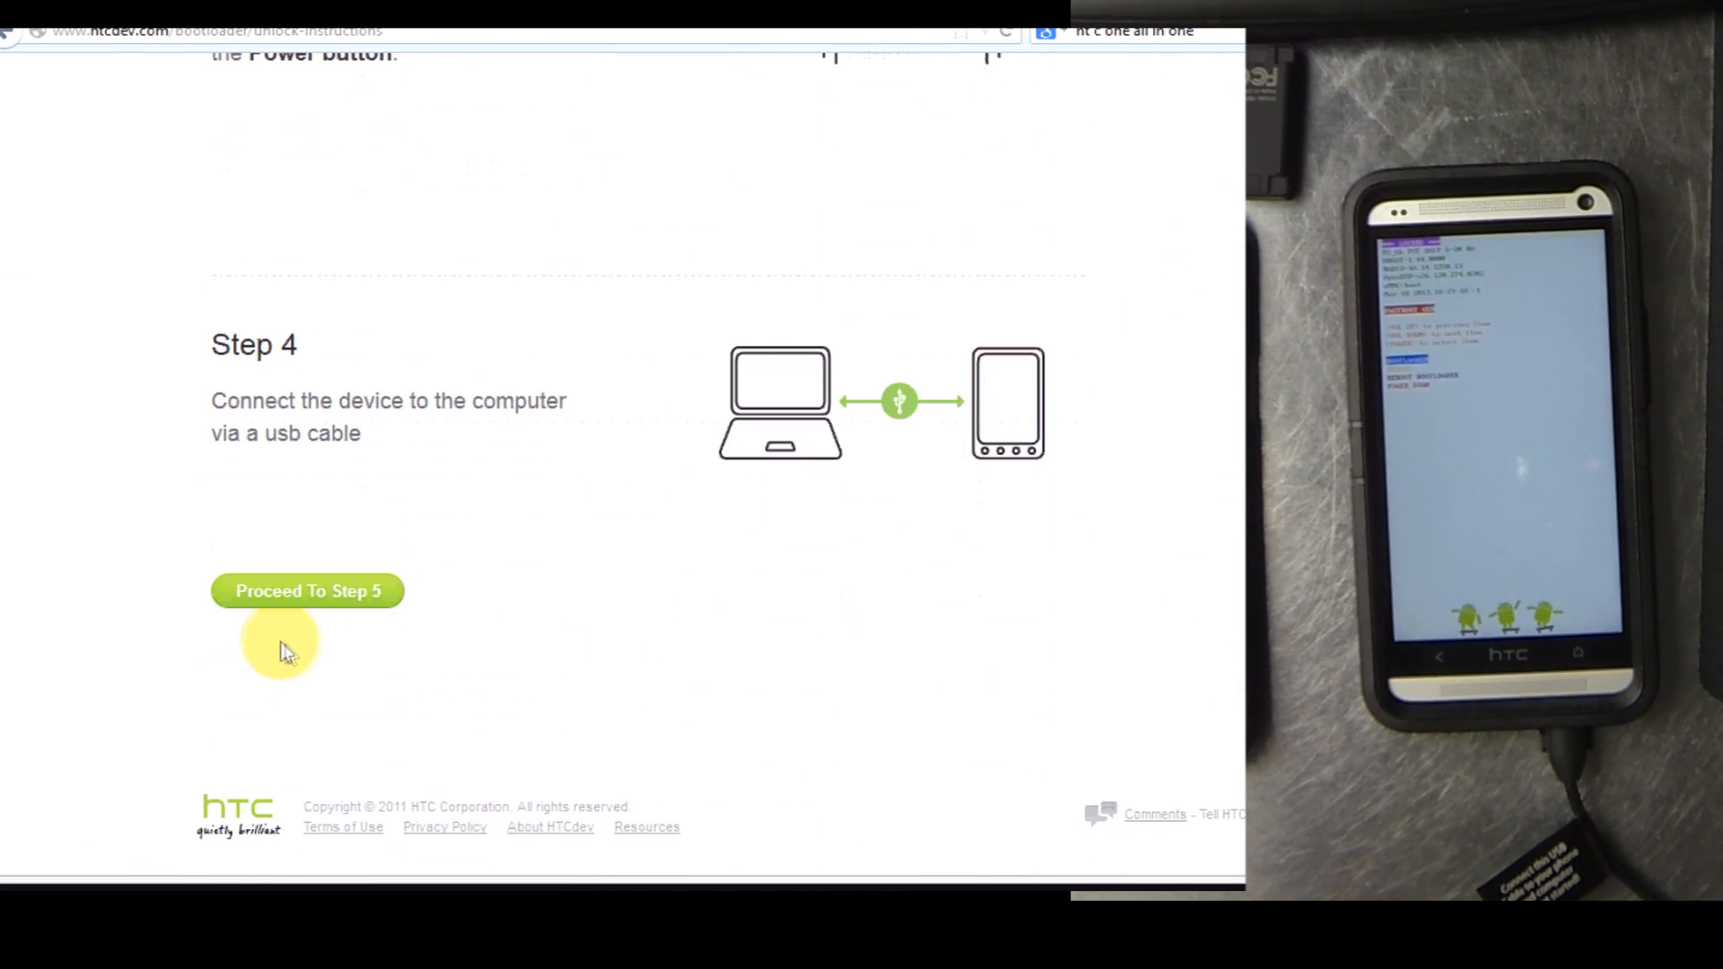
{"action": "left_click", "coordinate": [307, 591]}
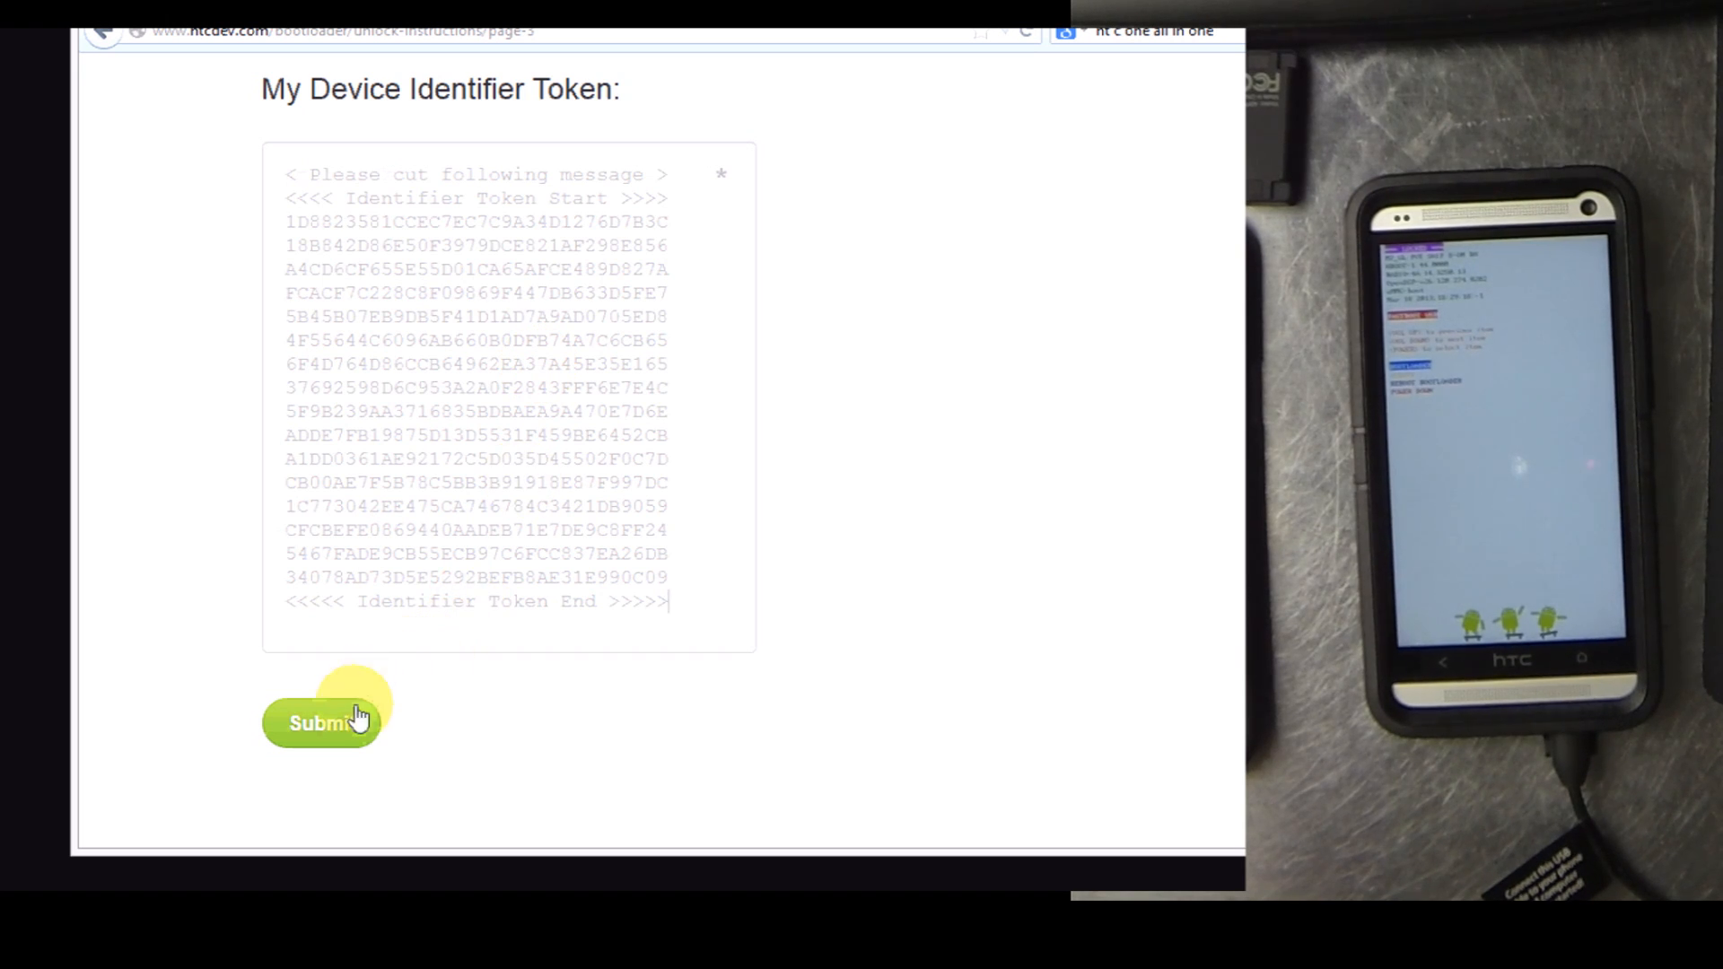
{"action": "left_click", "coordinate": [323, 723]}
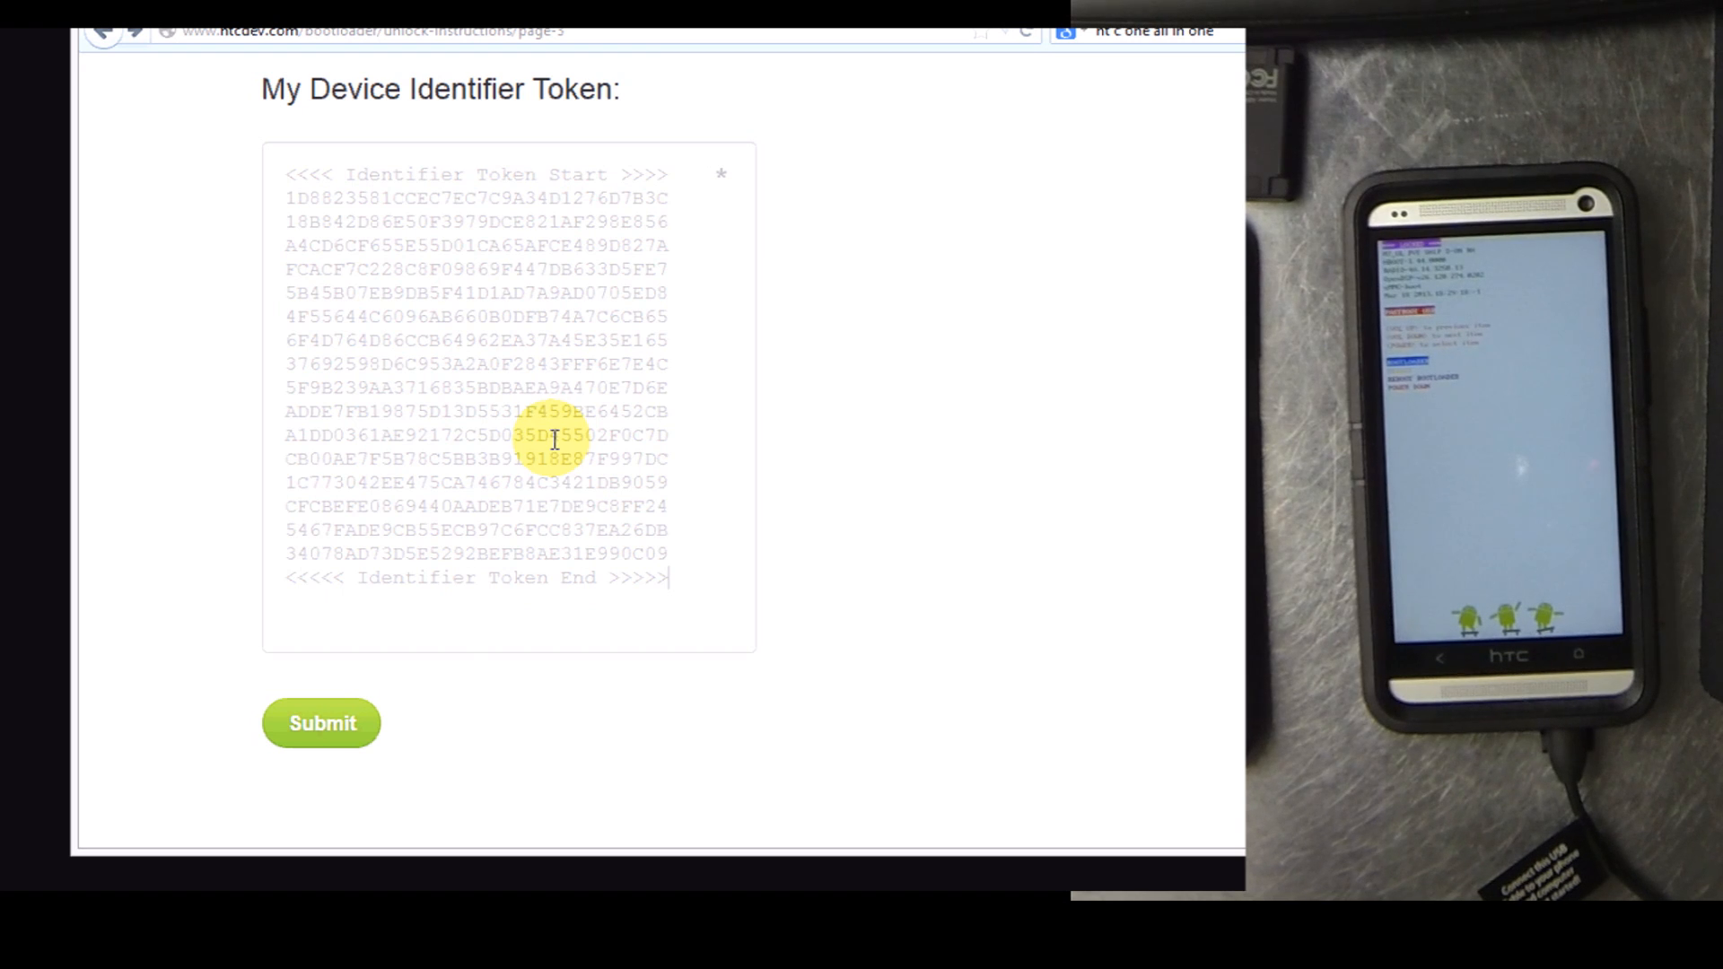
{"action": "left_click", "coordinate": [322, 724]}
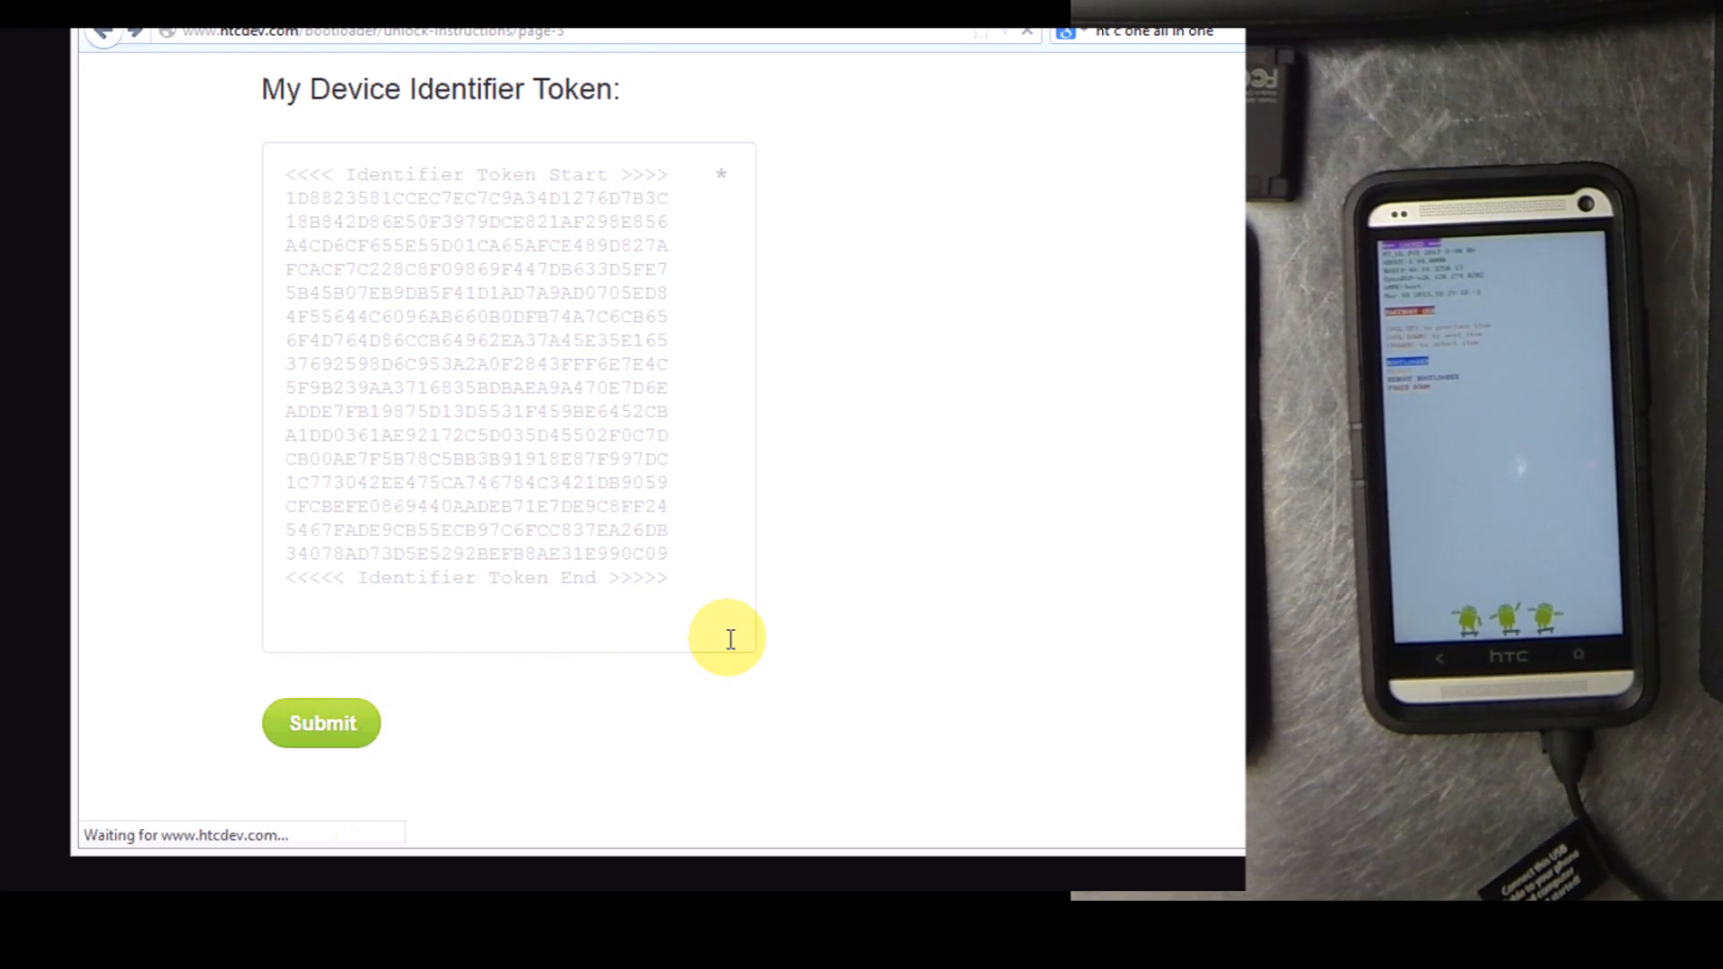
{"action": "left_click", "coordinate": [322, 723]}
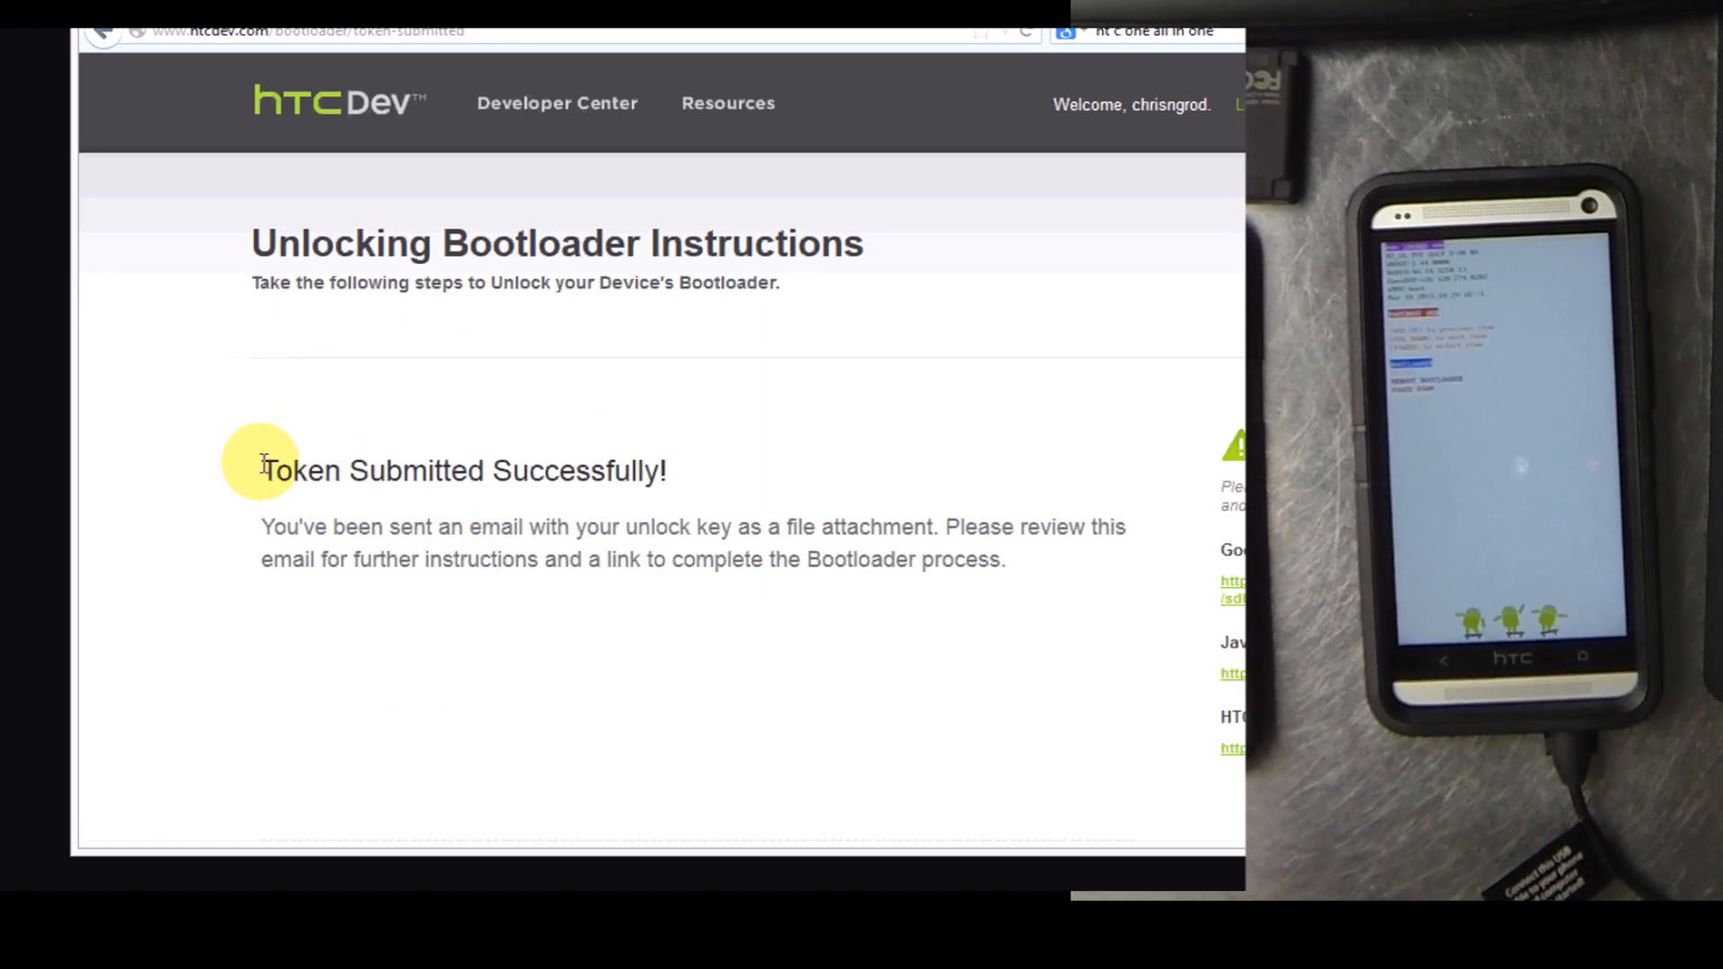
{"action": "left_click_drag", "start_coordinate": [260, 470], "coordinate": [1004, 559]}
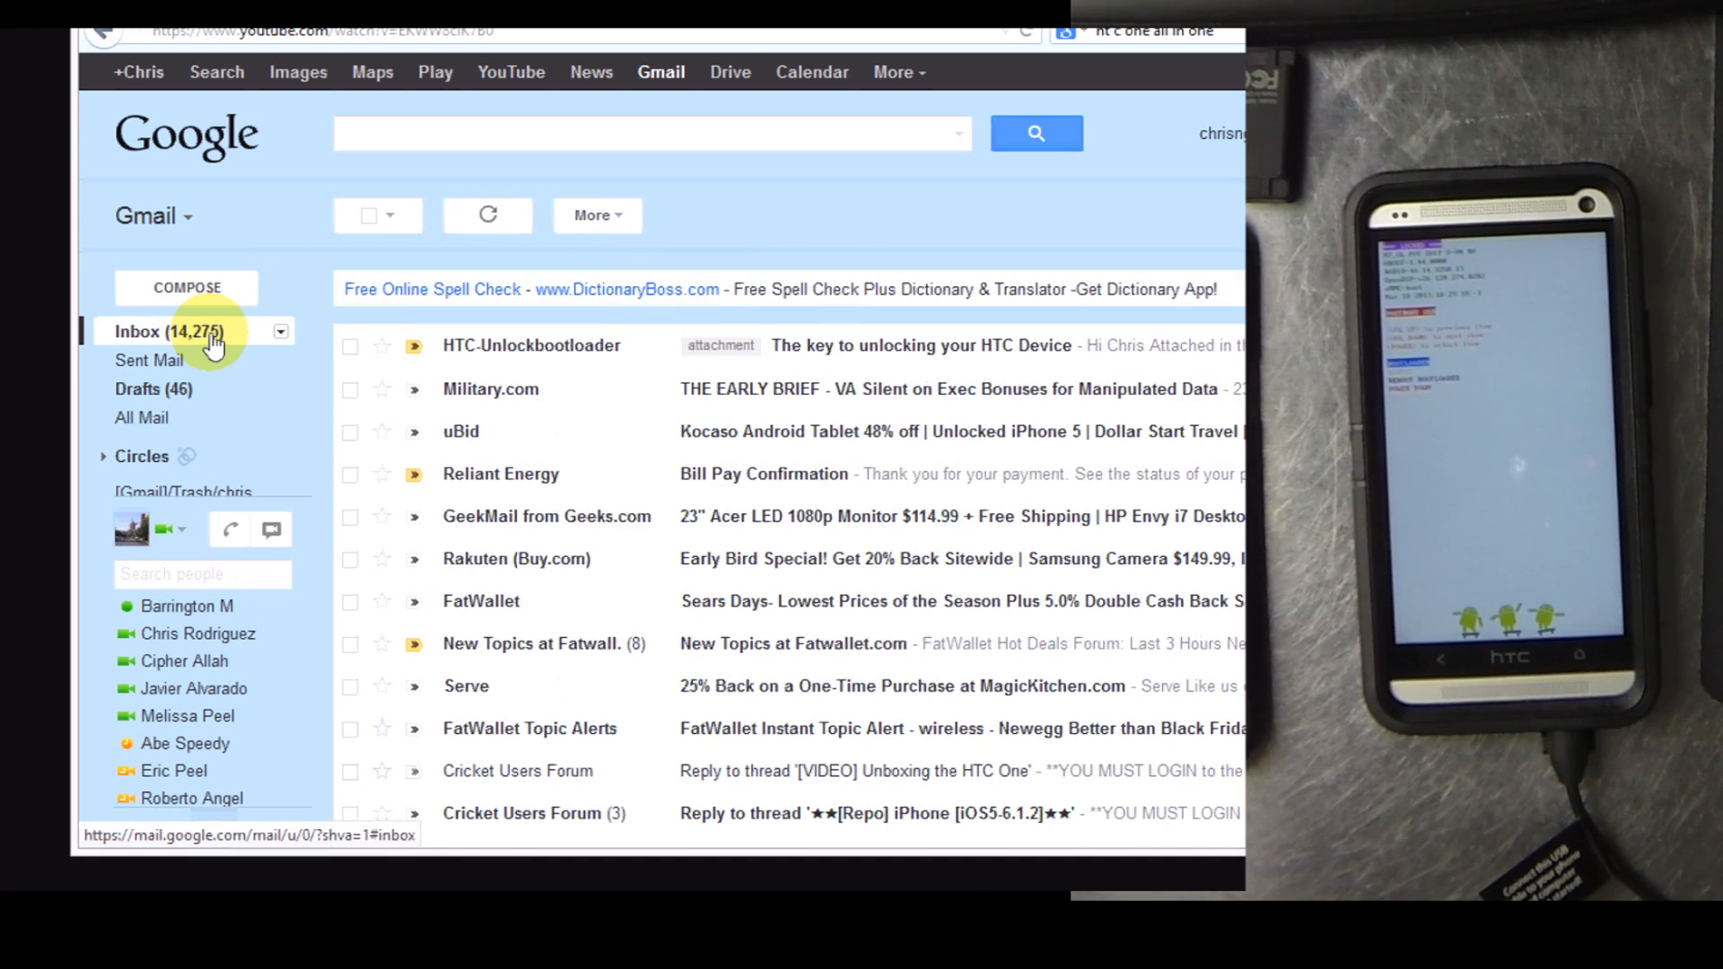
{"action": "mouse_move", "coordinate": [813, 358]}
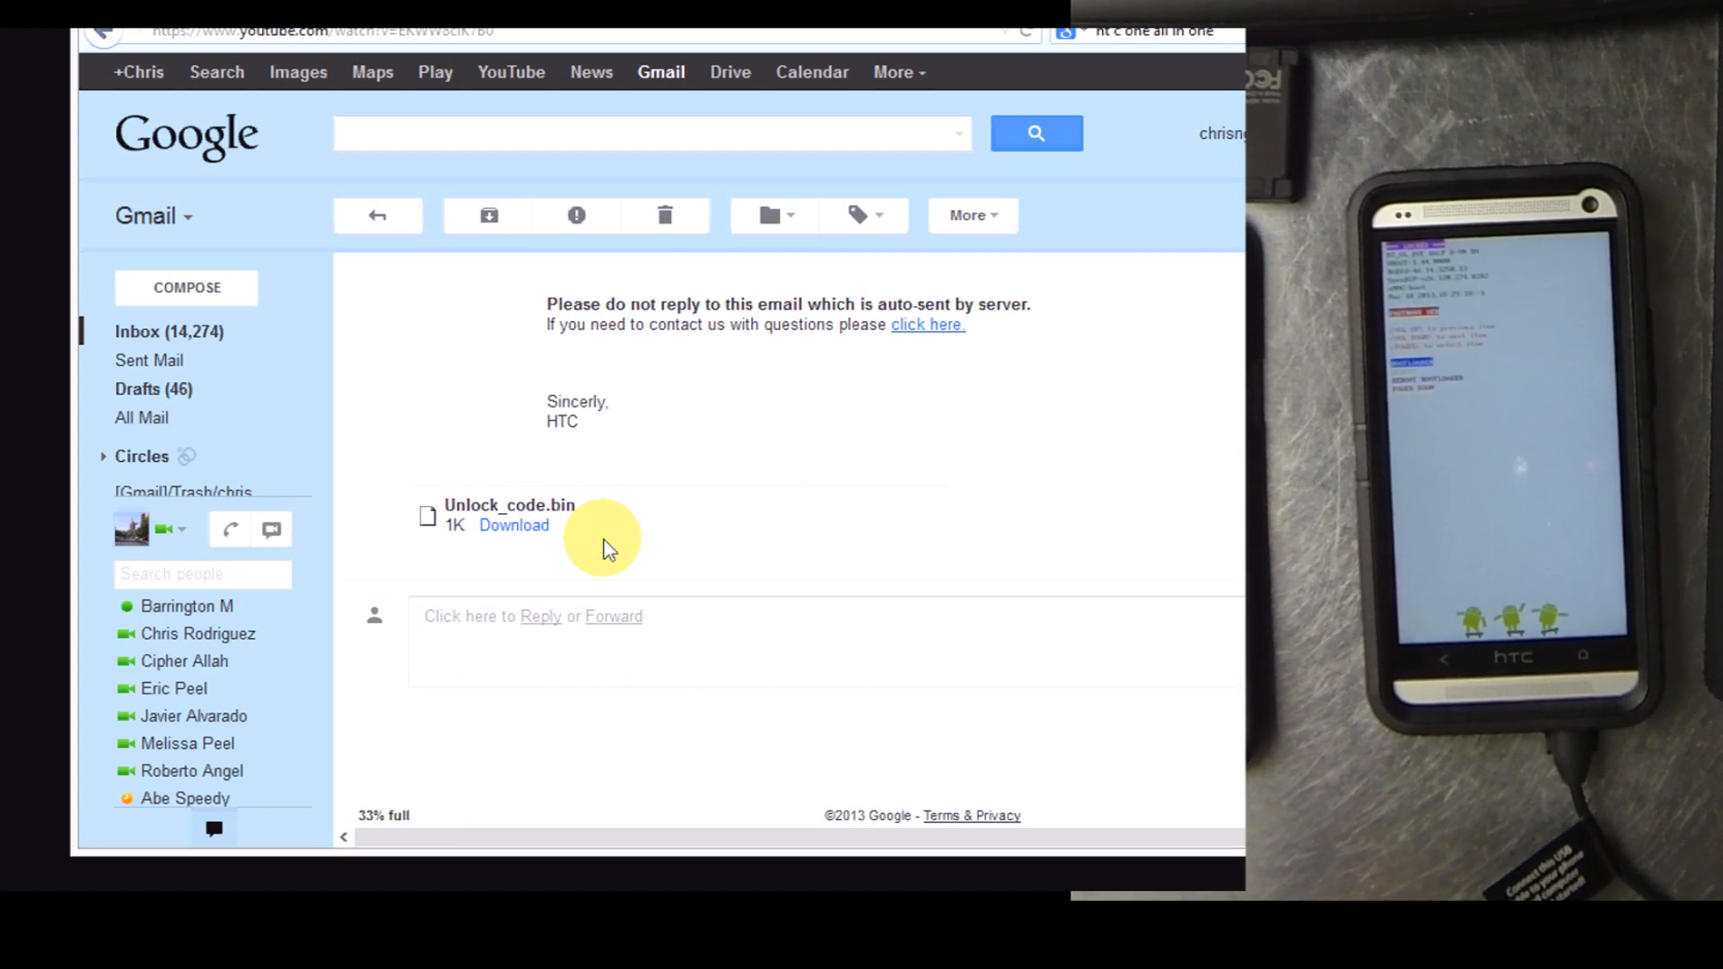
Download Unlock_code.bin from HTC's email into C:\One_M7_All-In-One_Kit_v1.0\Data
{"action": "left_click", "coordinate": [513, 525]}
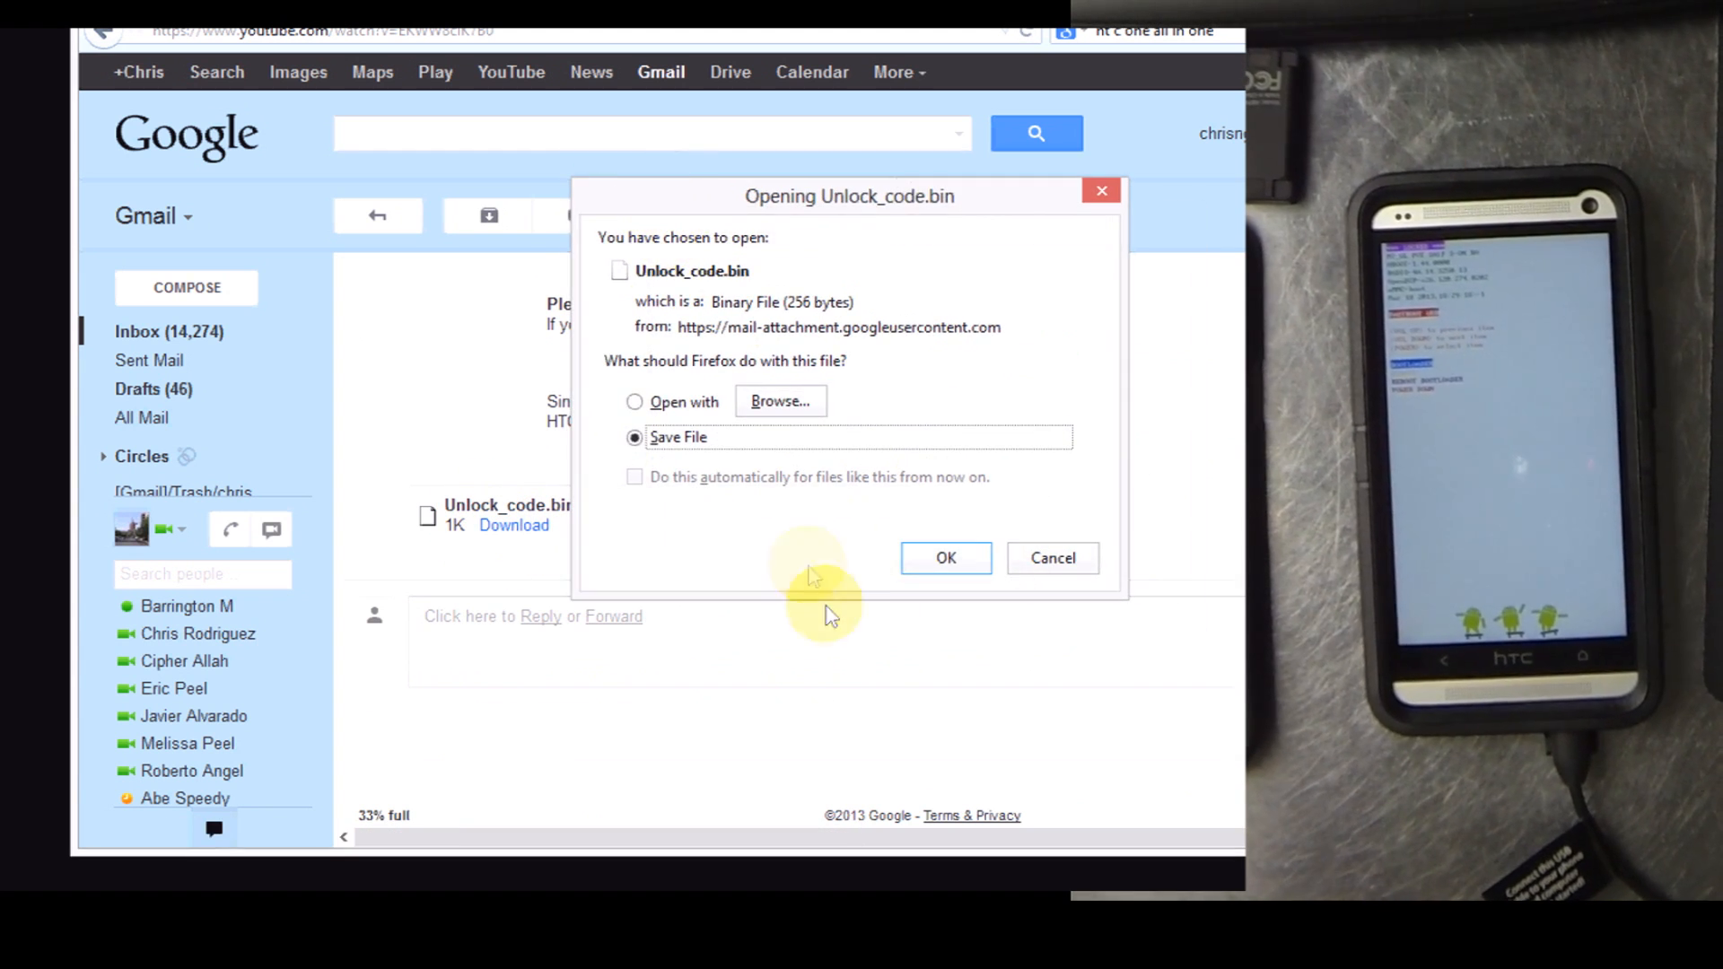
{"action": "left_click", "coordinate": [945, 557]}
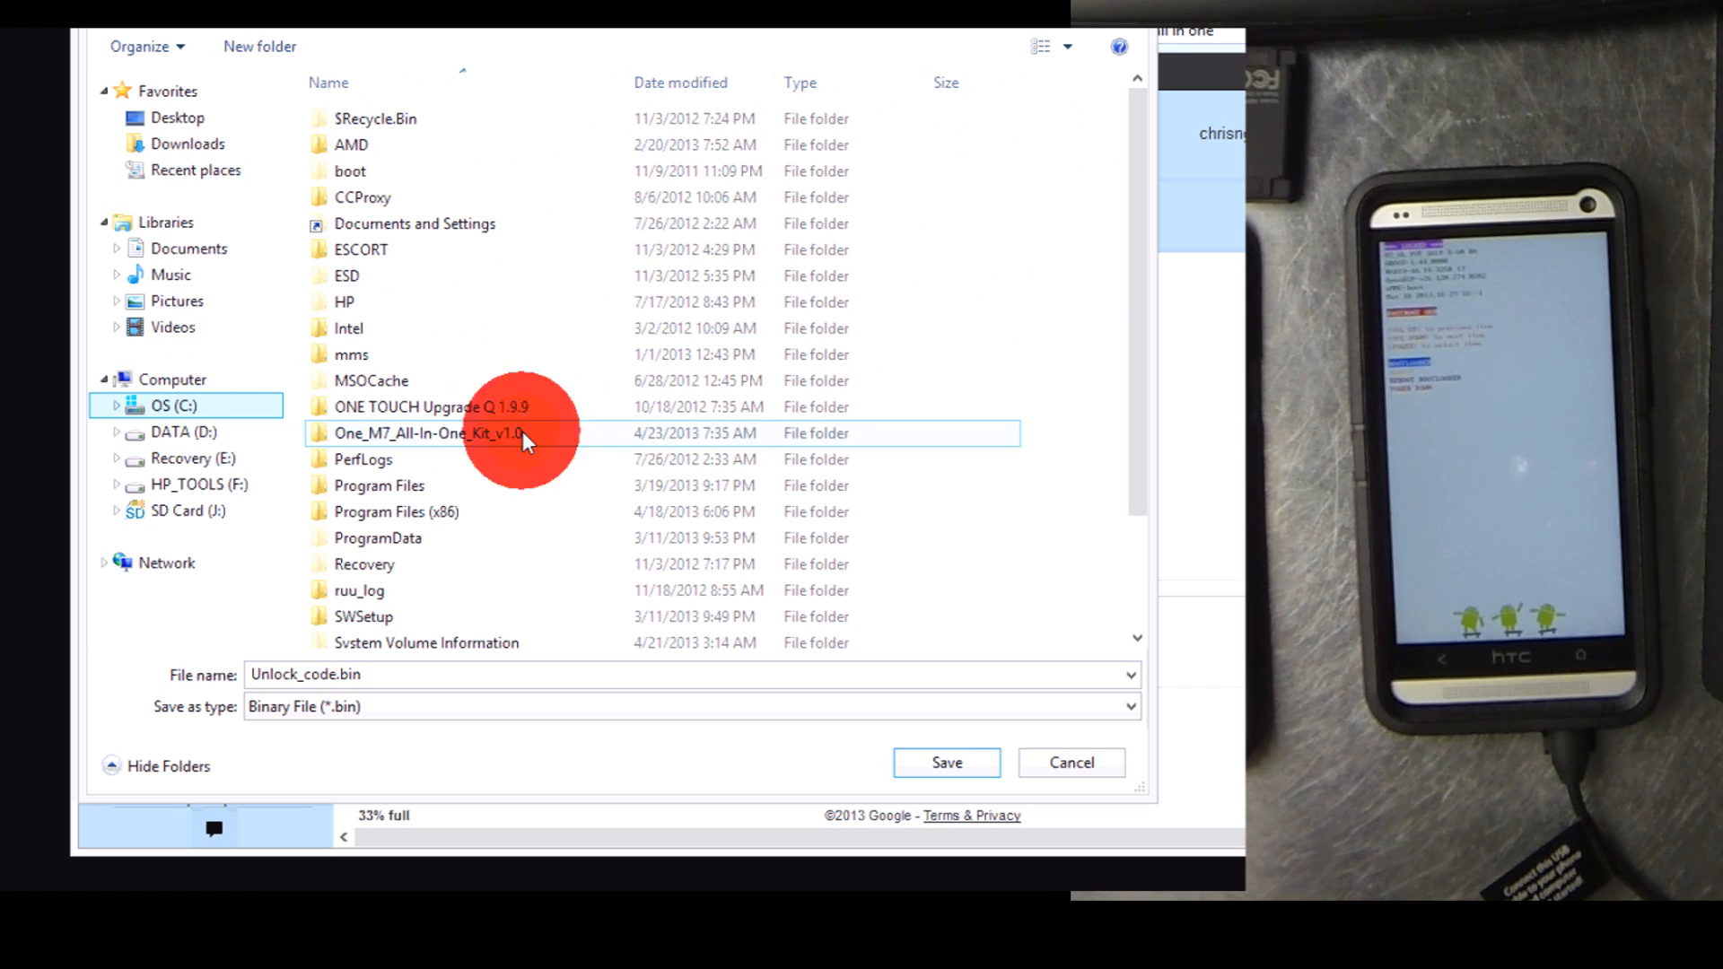
{"action": "double_click", "coordinate": [429, 432]}
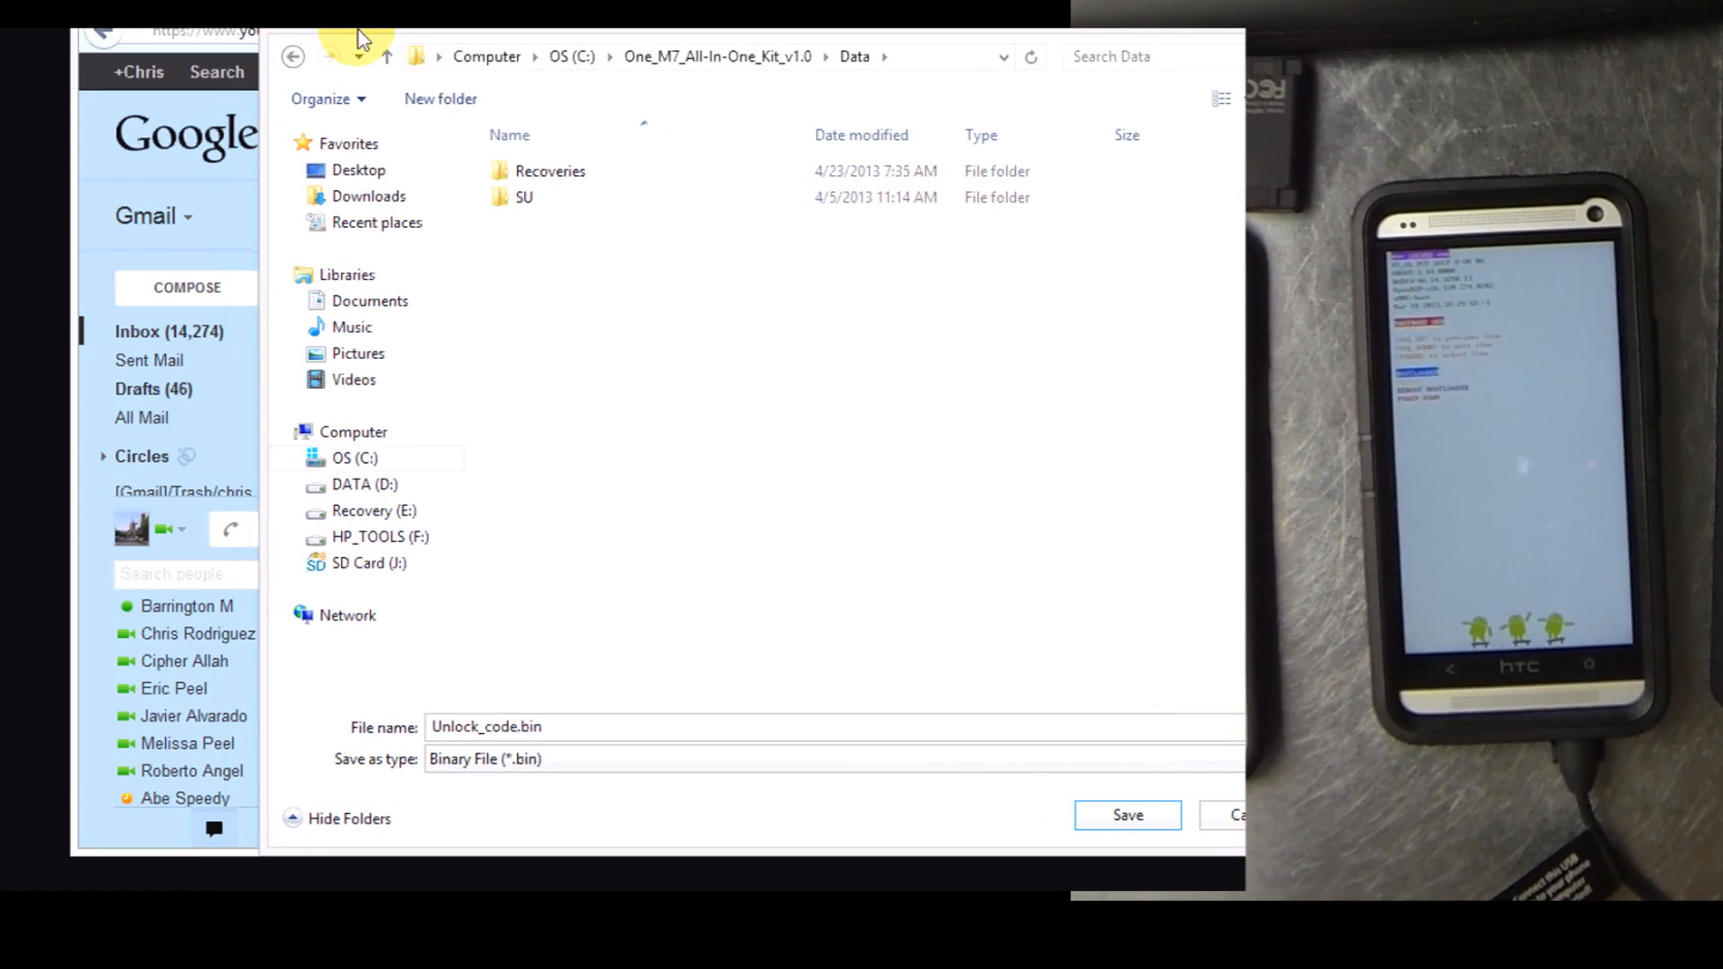
{"action": "mouse_move", "coordinate": [1022, 709]}
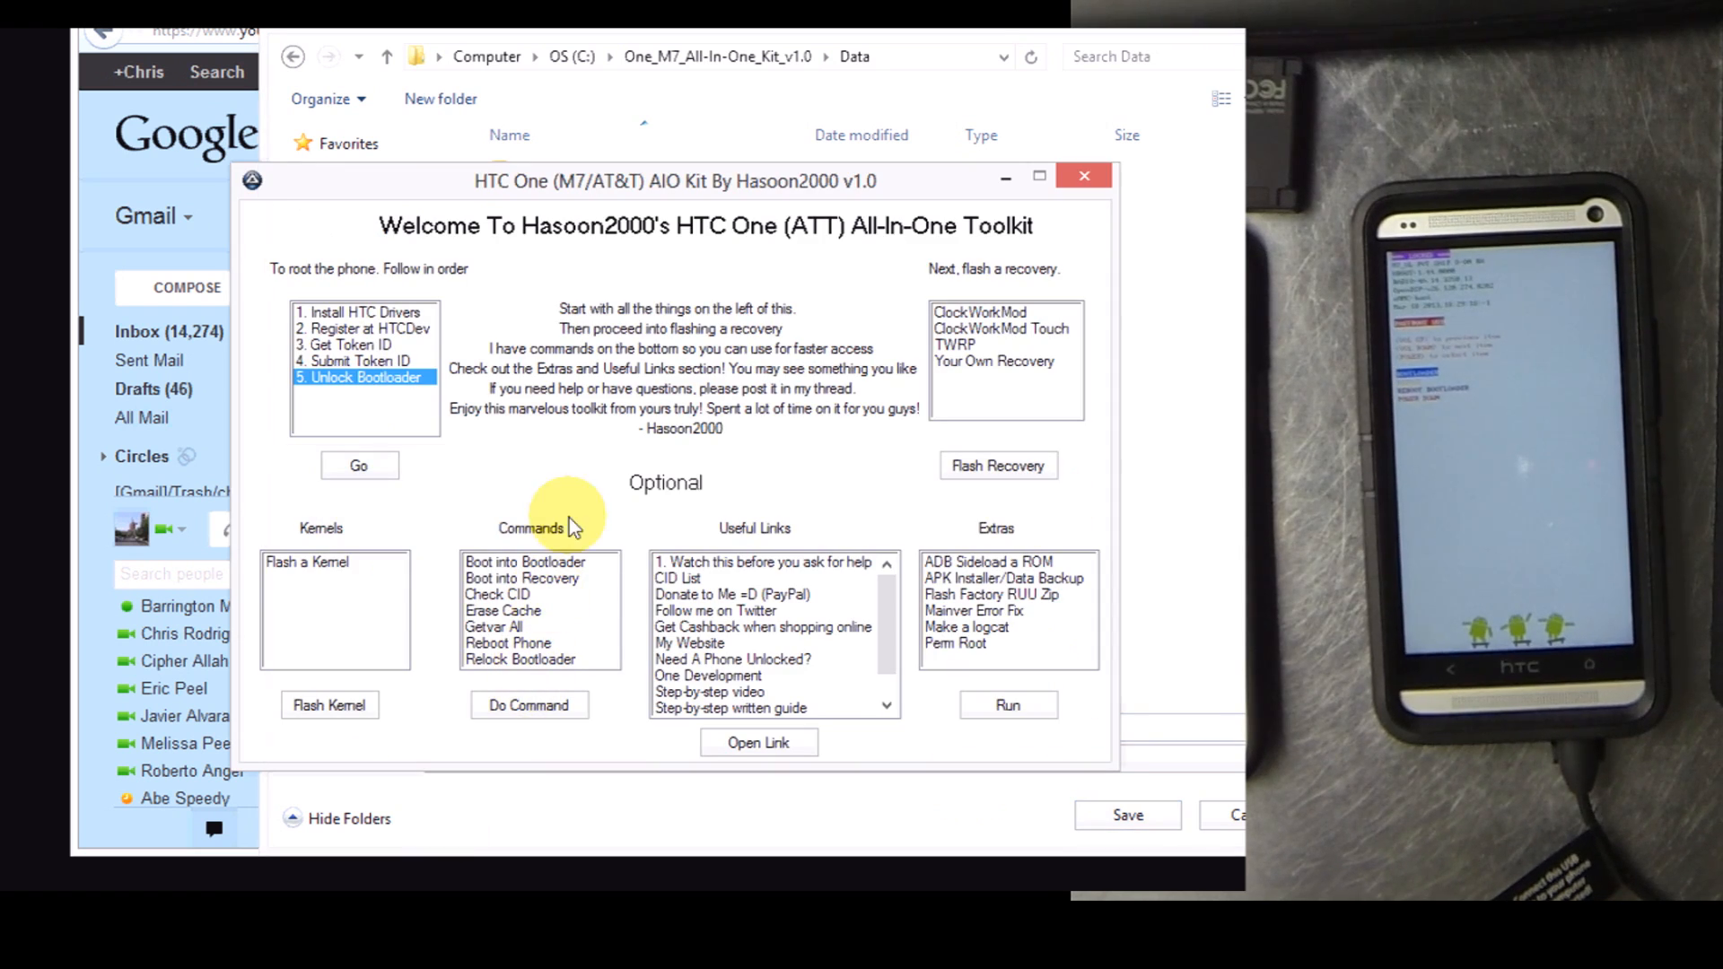
{"action": "mouse_move", "coordinate": [567, 440]}
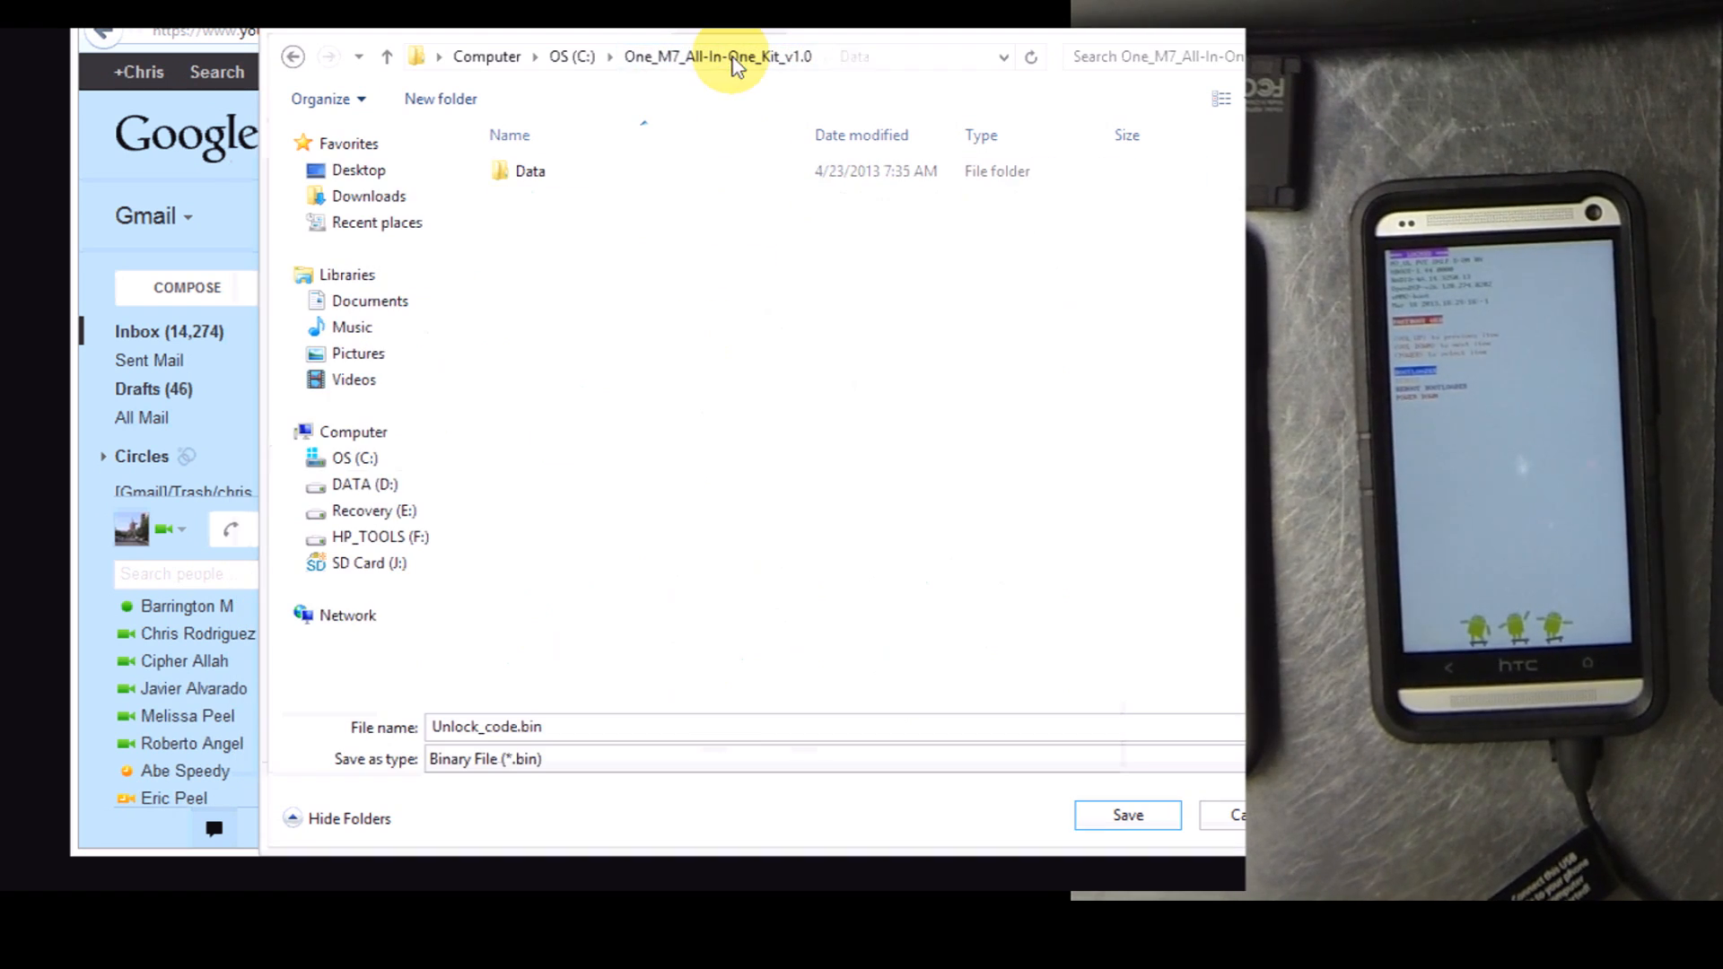
{"action": "left_click", "coordinate": [718, 56]}
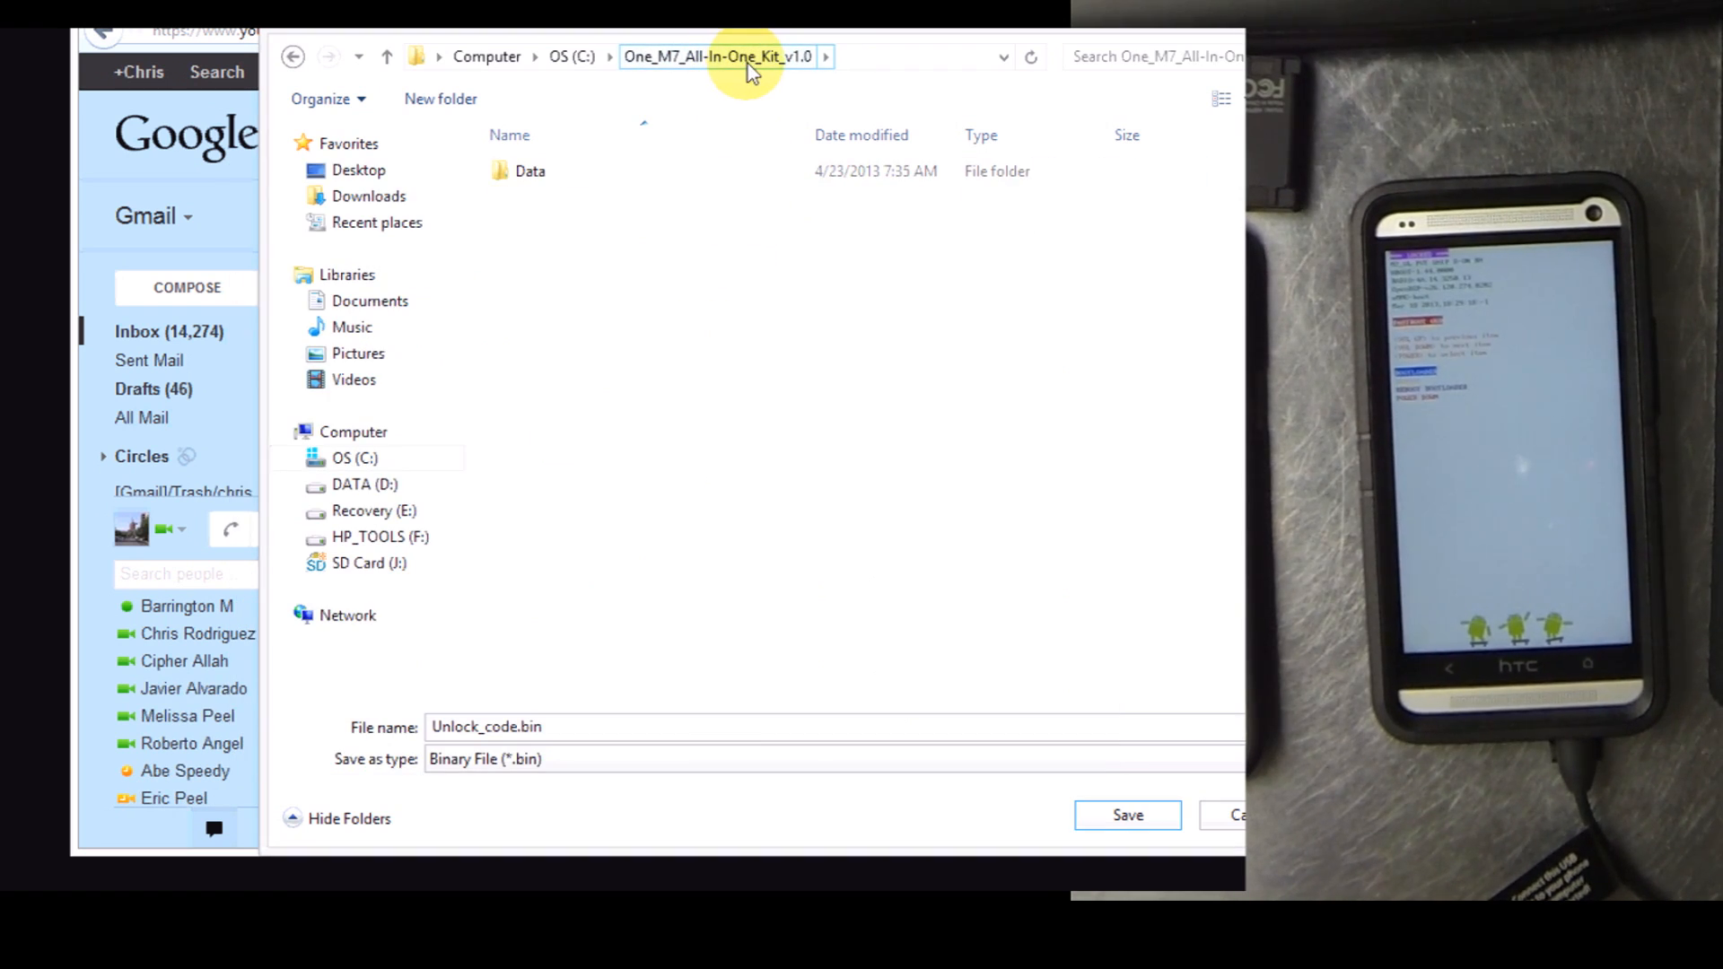
{"action": "double_click", "coordinate": [530, 170]}
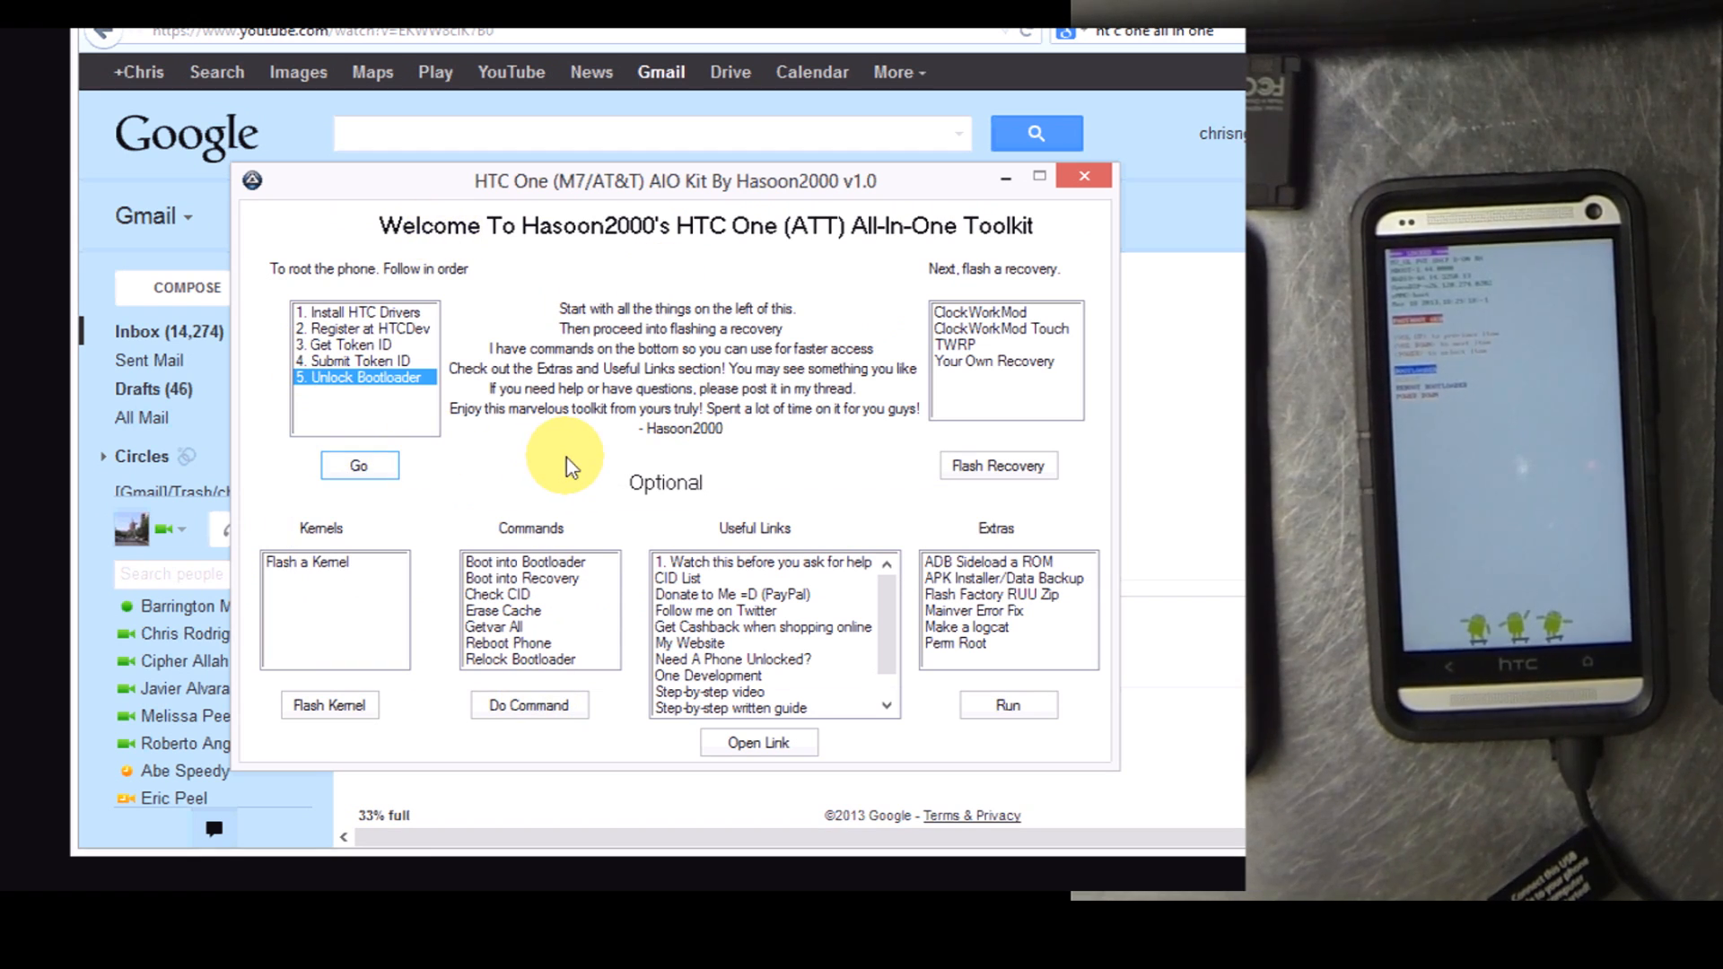
{"action": "mouse_move", "coordinate": [356, 876]}
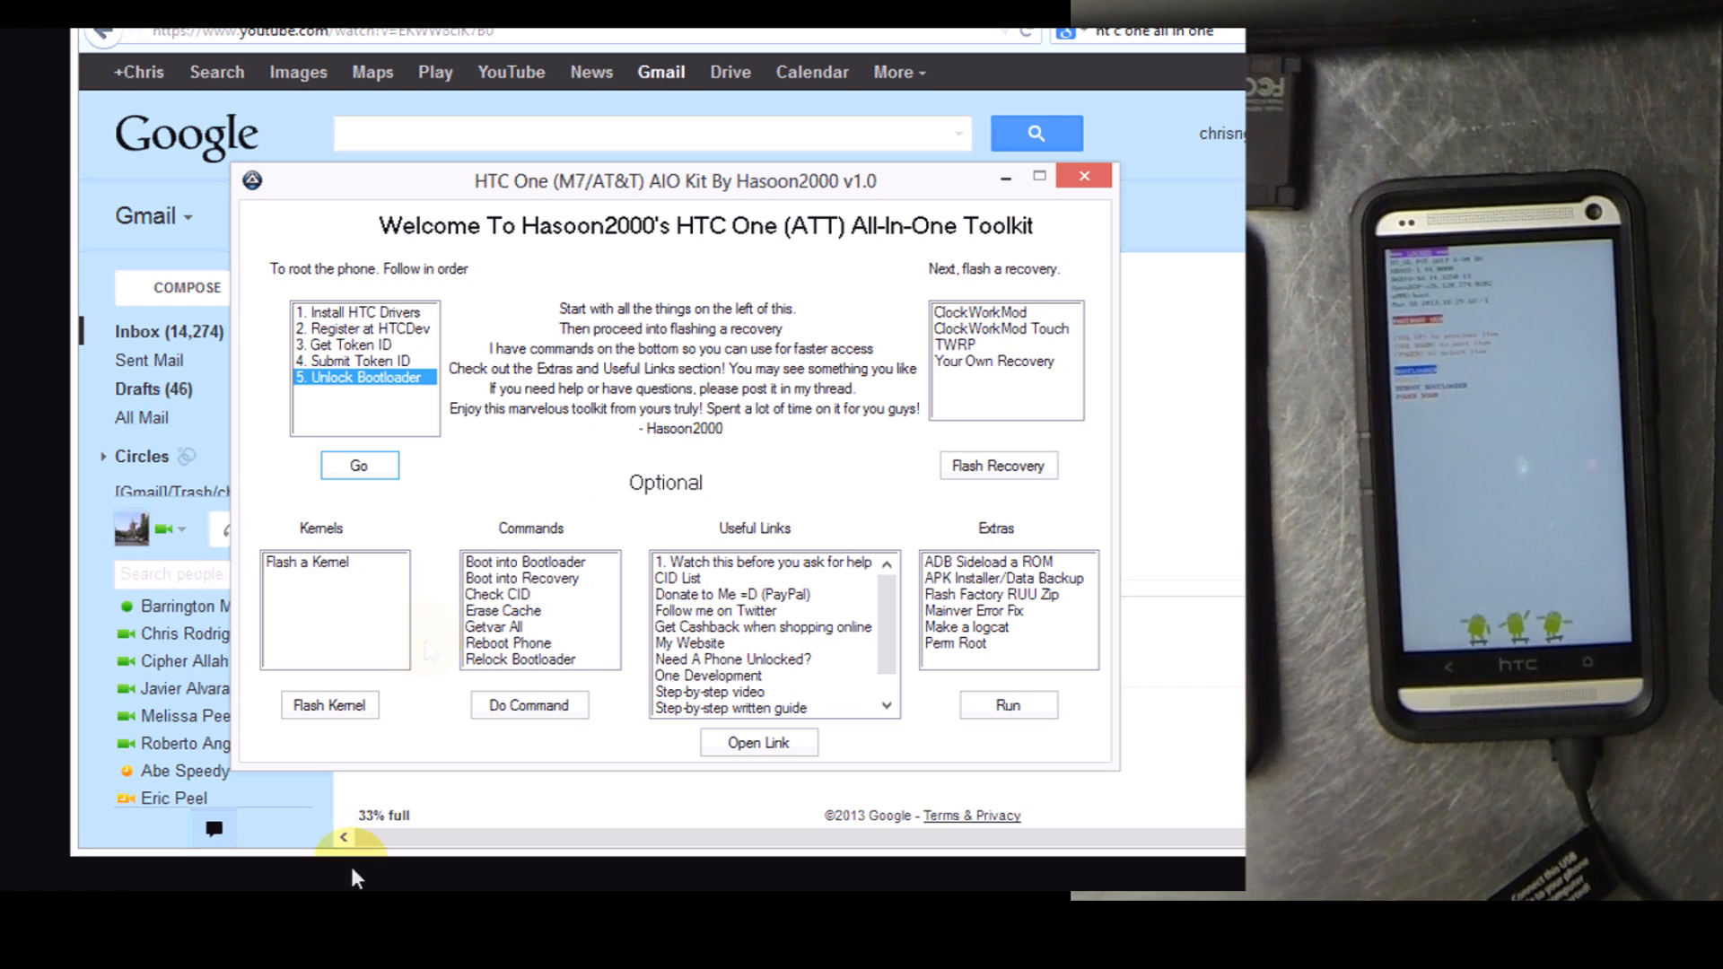
Run '5. Unlock Bootloader' from the toolkit's root list
{"action": "left_click", "coordinate": [358, 465]}
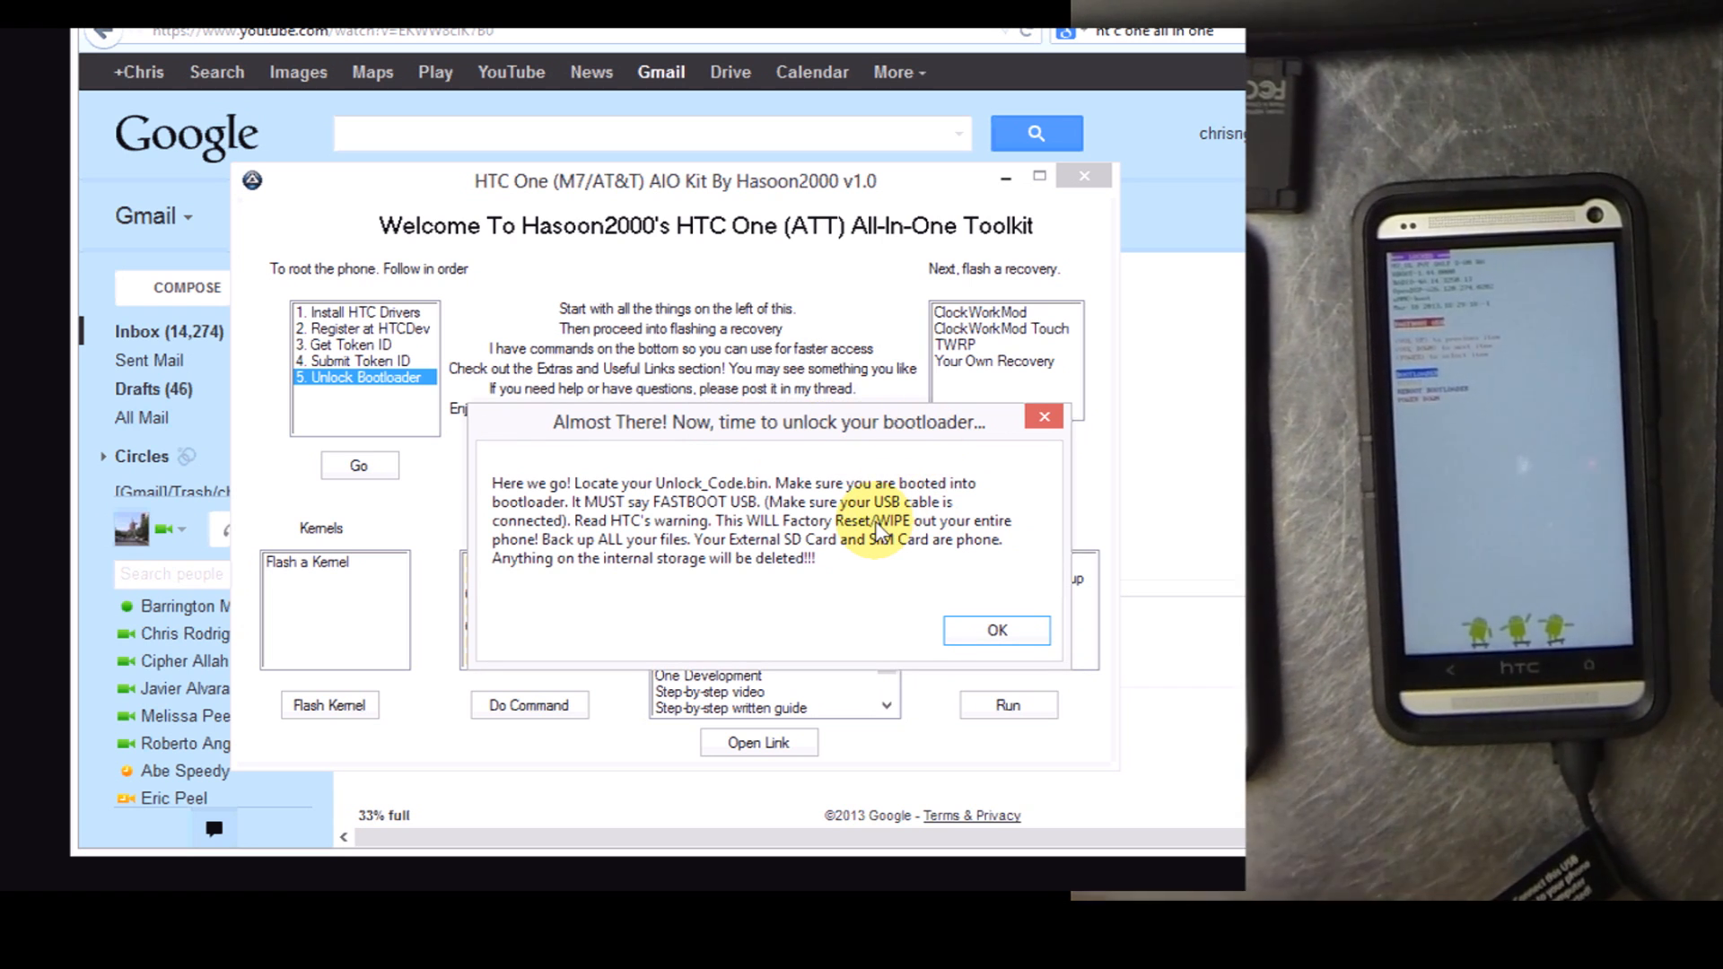
{"action": "mouse_move", "coordinate": [867, 566]}
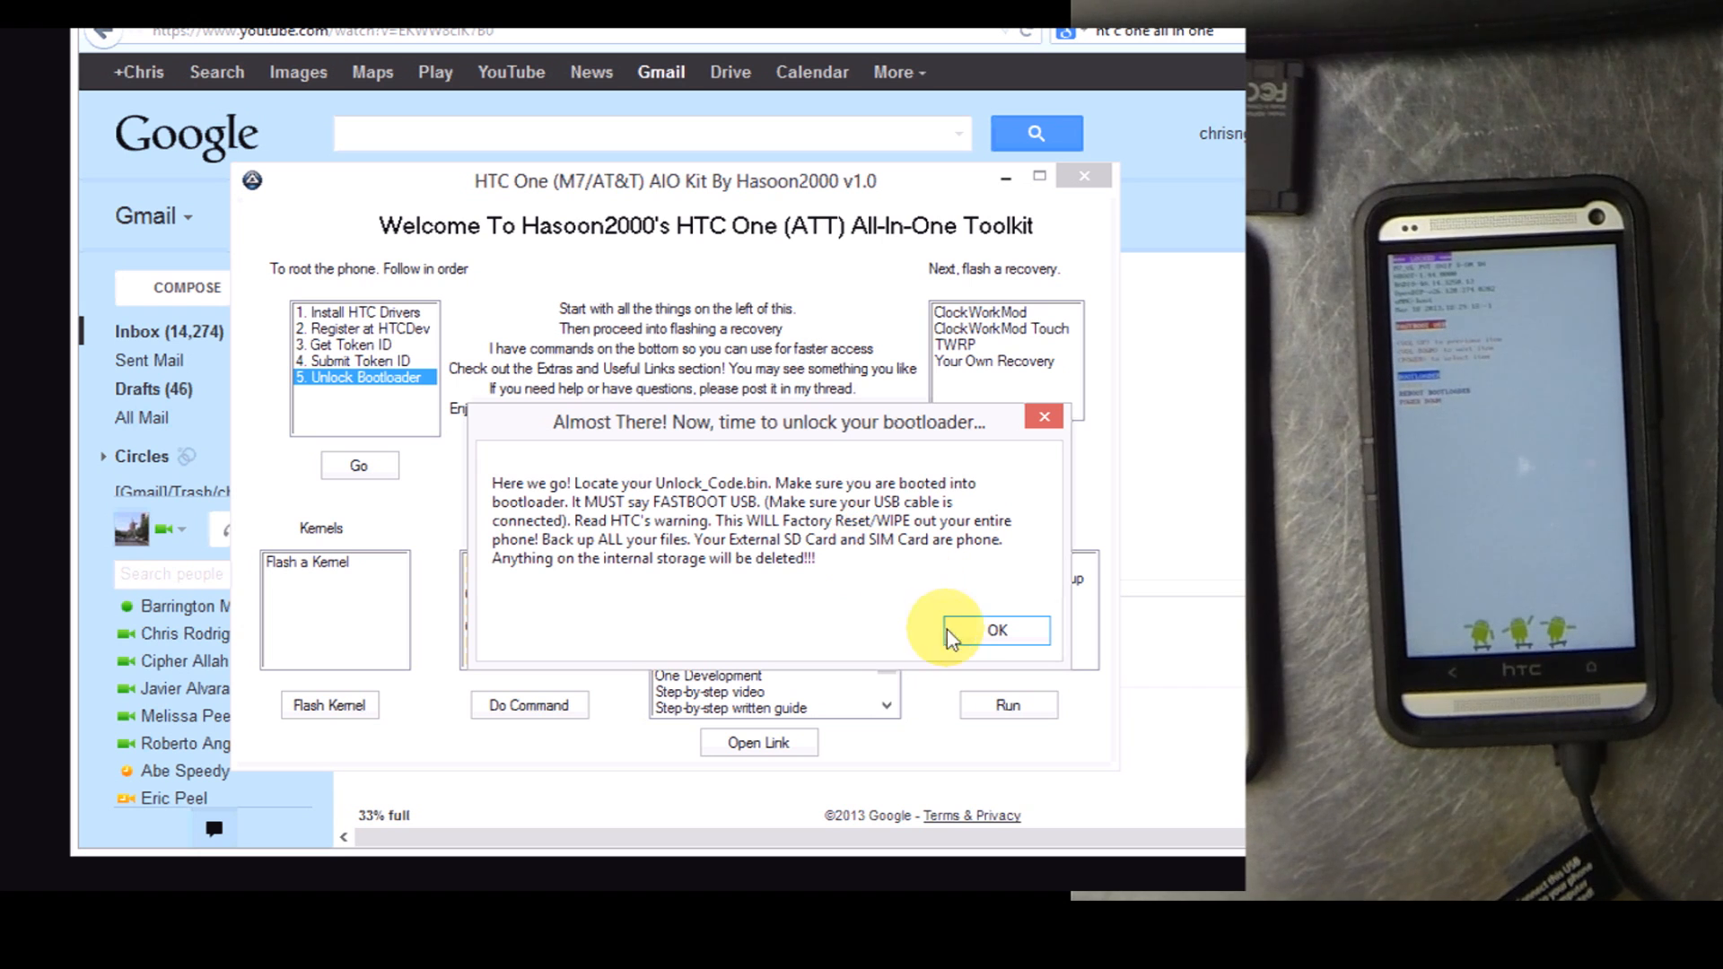
Accept the wipe warning and browse the file picker to C:\One_M7_All-In-One_Kit_v1.0\Data
{"action": "left_click", "coordinate": [994, 630]}
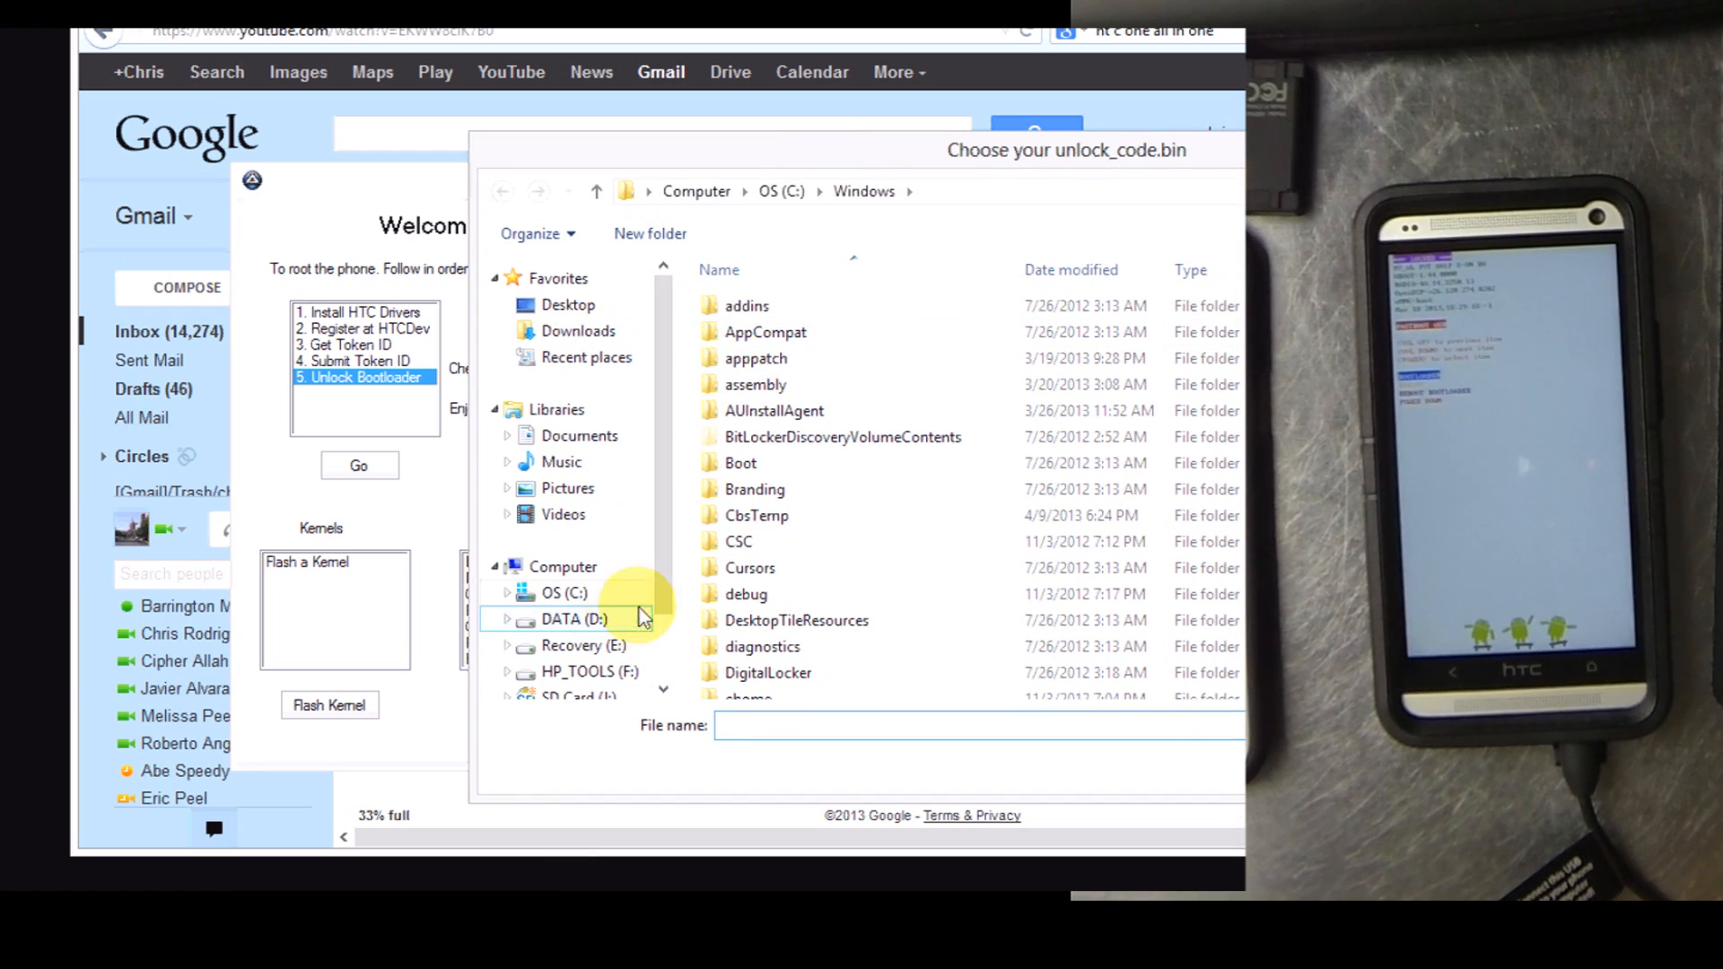
{"action": "left_click", "coordinate": [566, 593]}
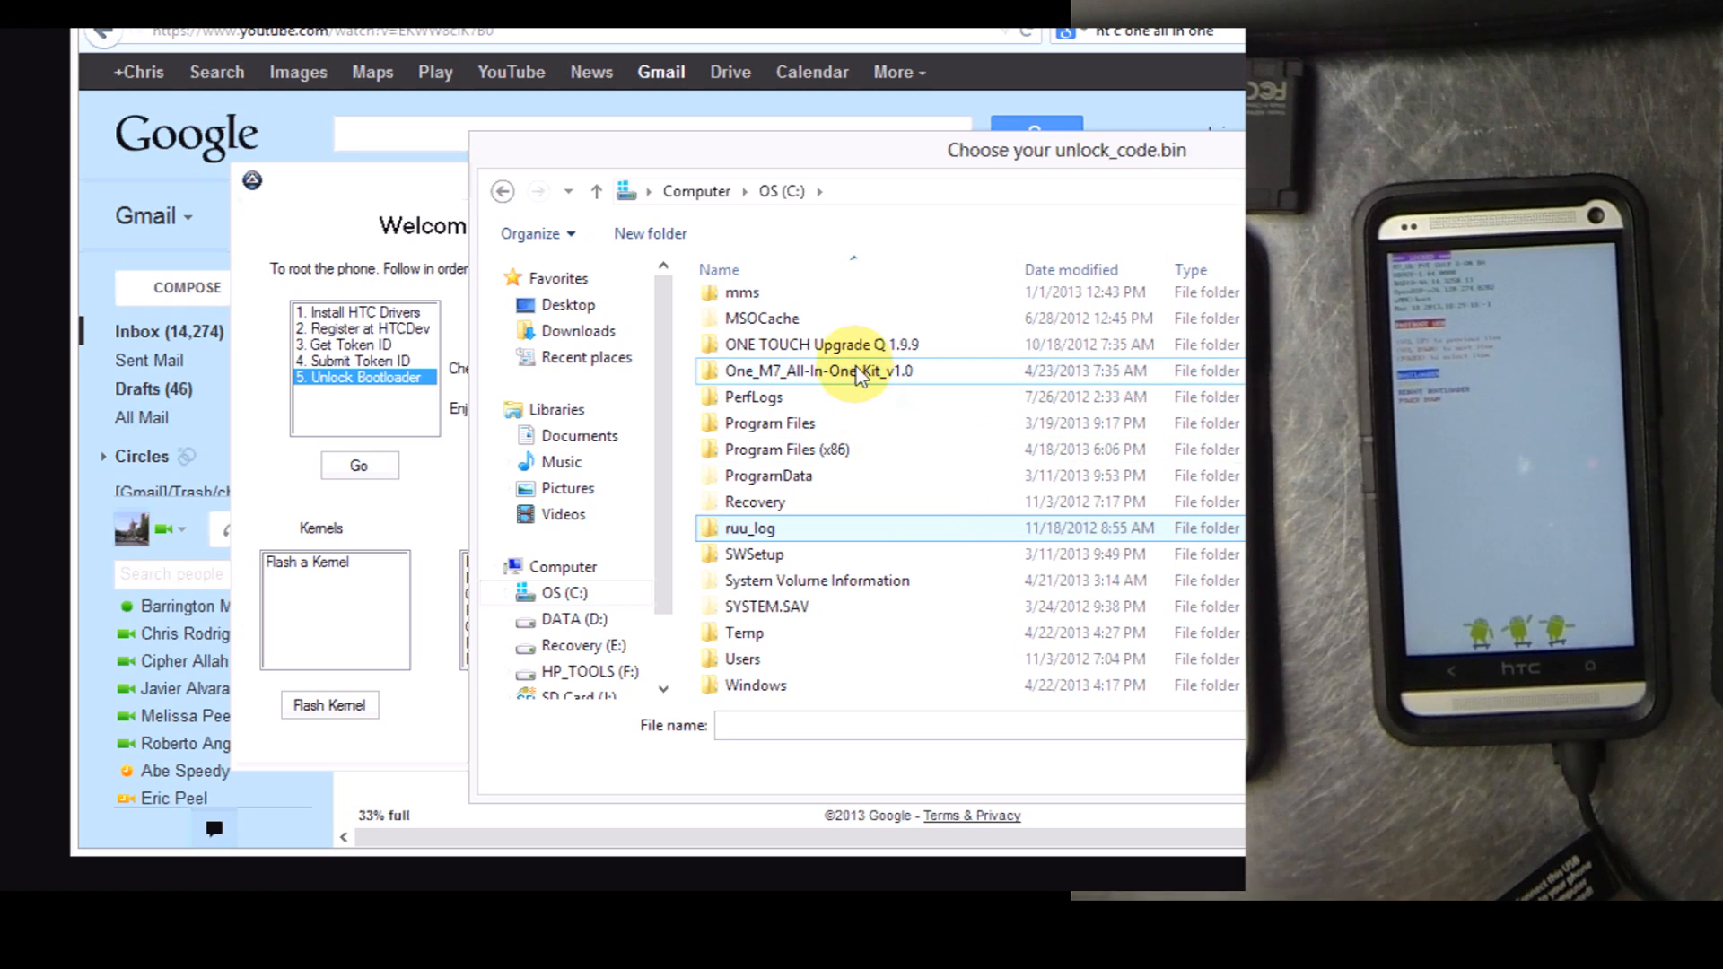
{"action": "double_click", "coordinate": [817, 370]}
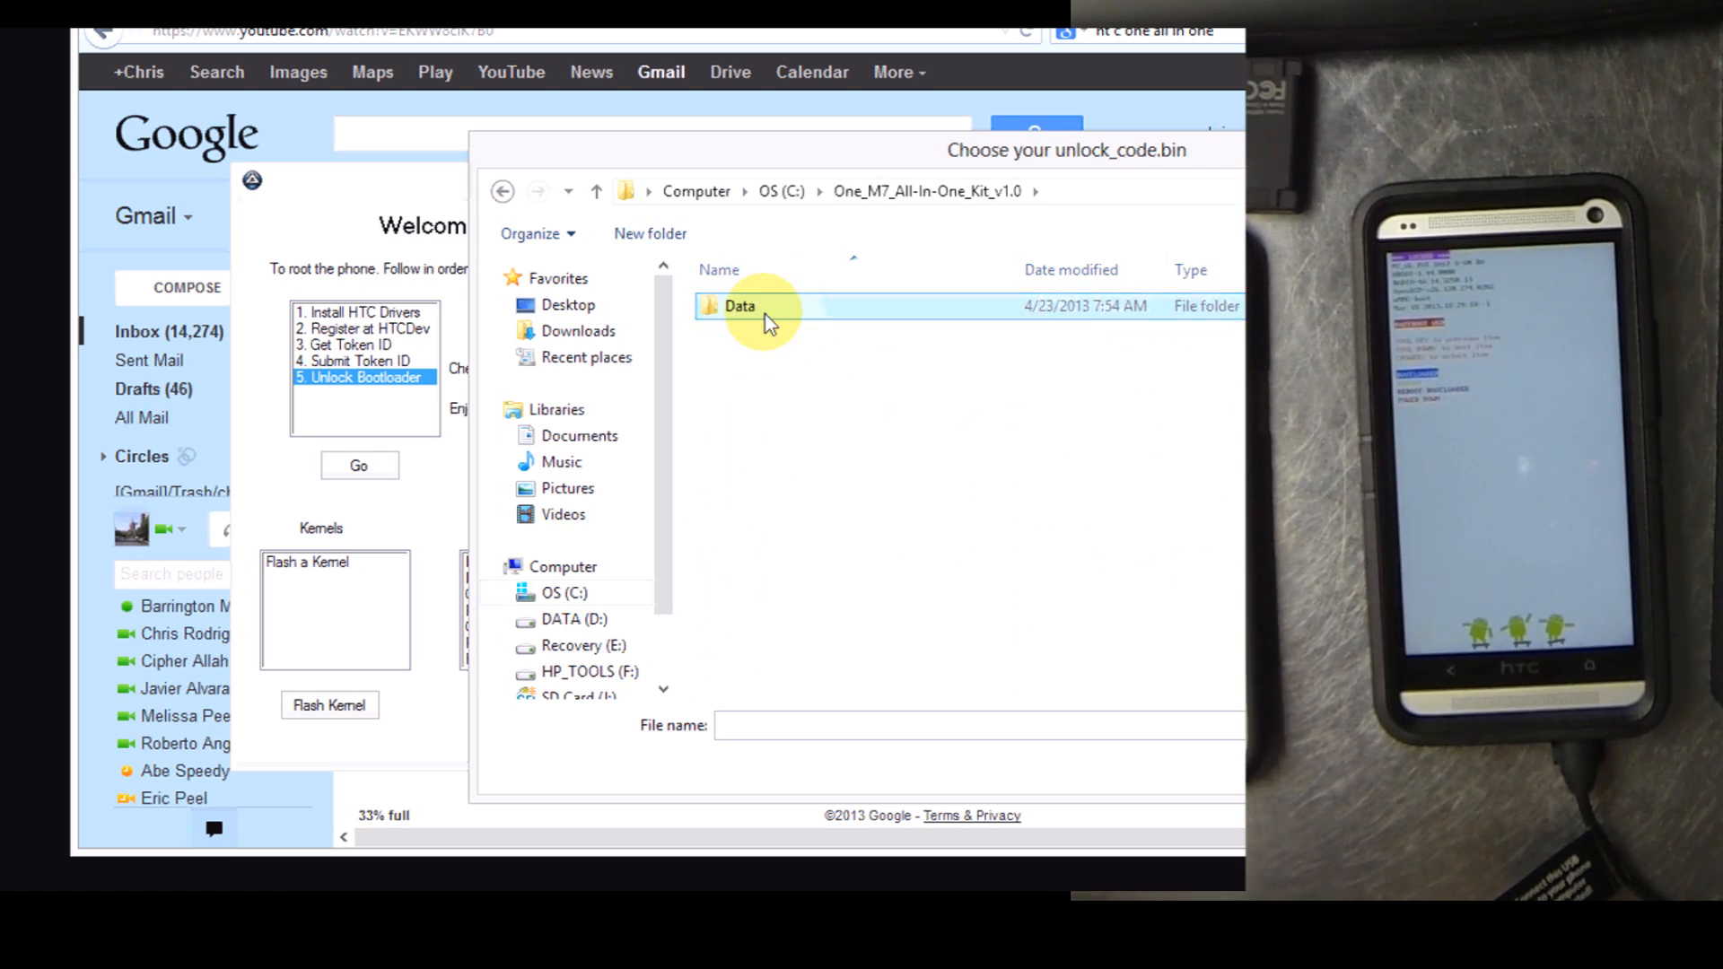
{"action": "double_click", "coordinate": [740, 305]}
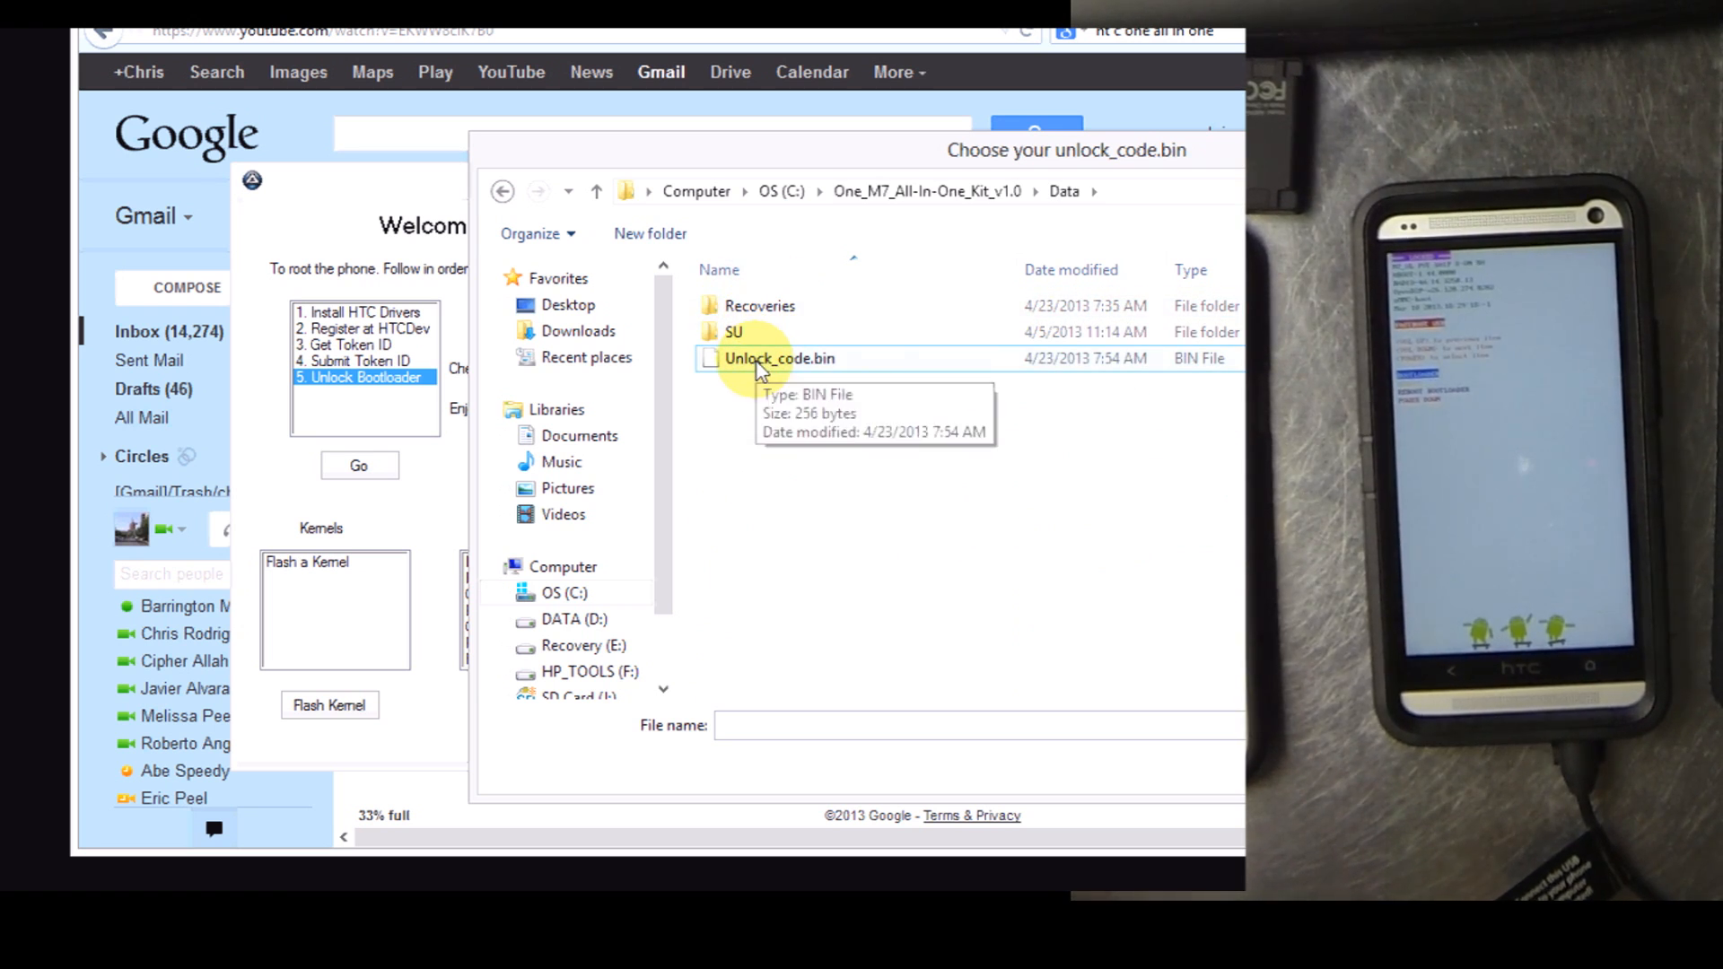